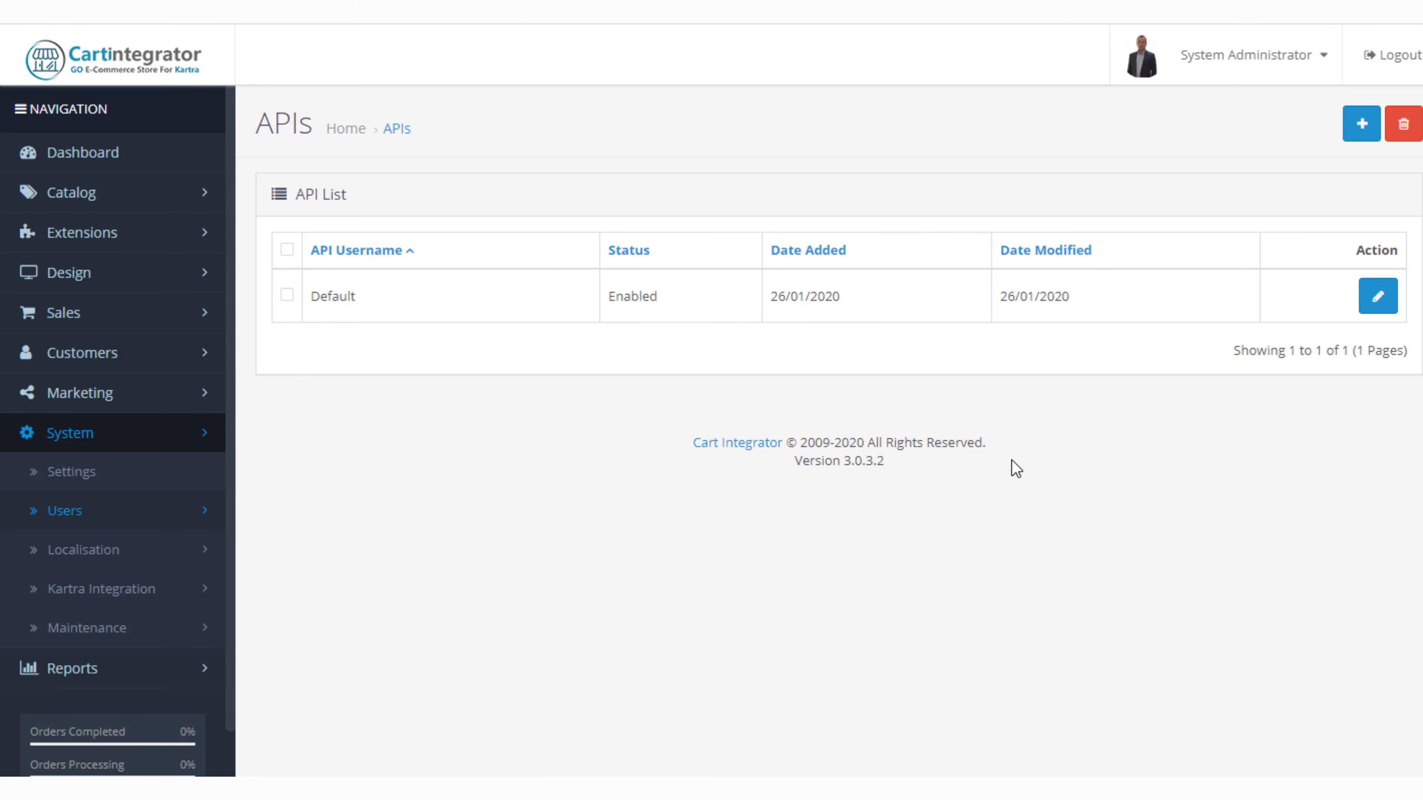
{"action": "mouse_move", "coordinate": [125, 438]}
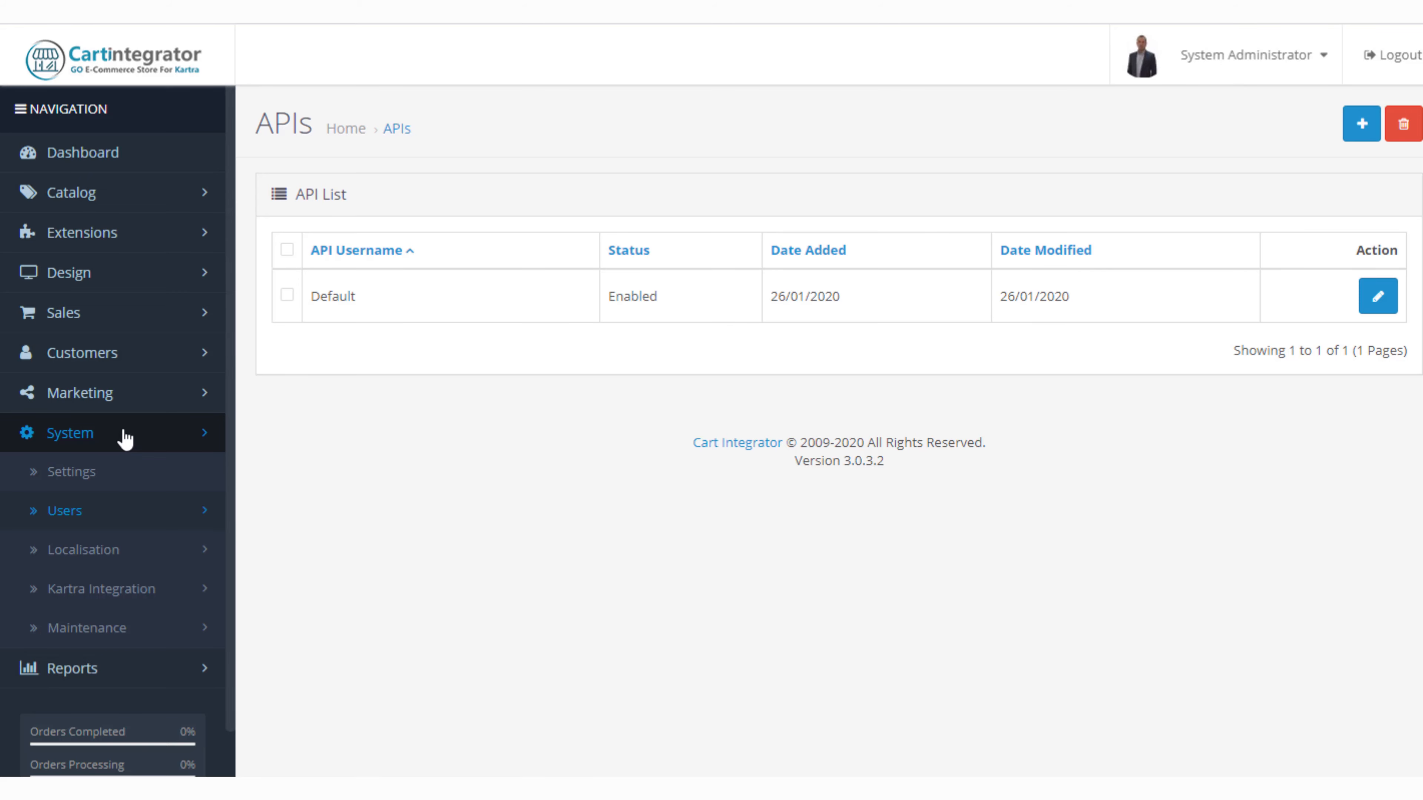
{"action": "mouse_move", "coordinate": [81, 471]}
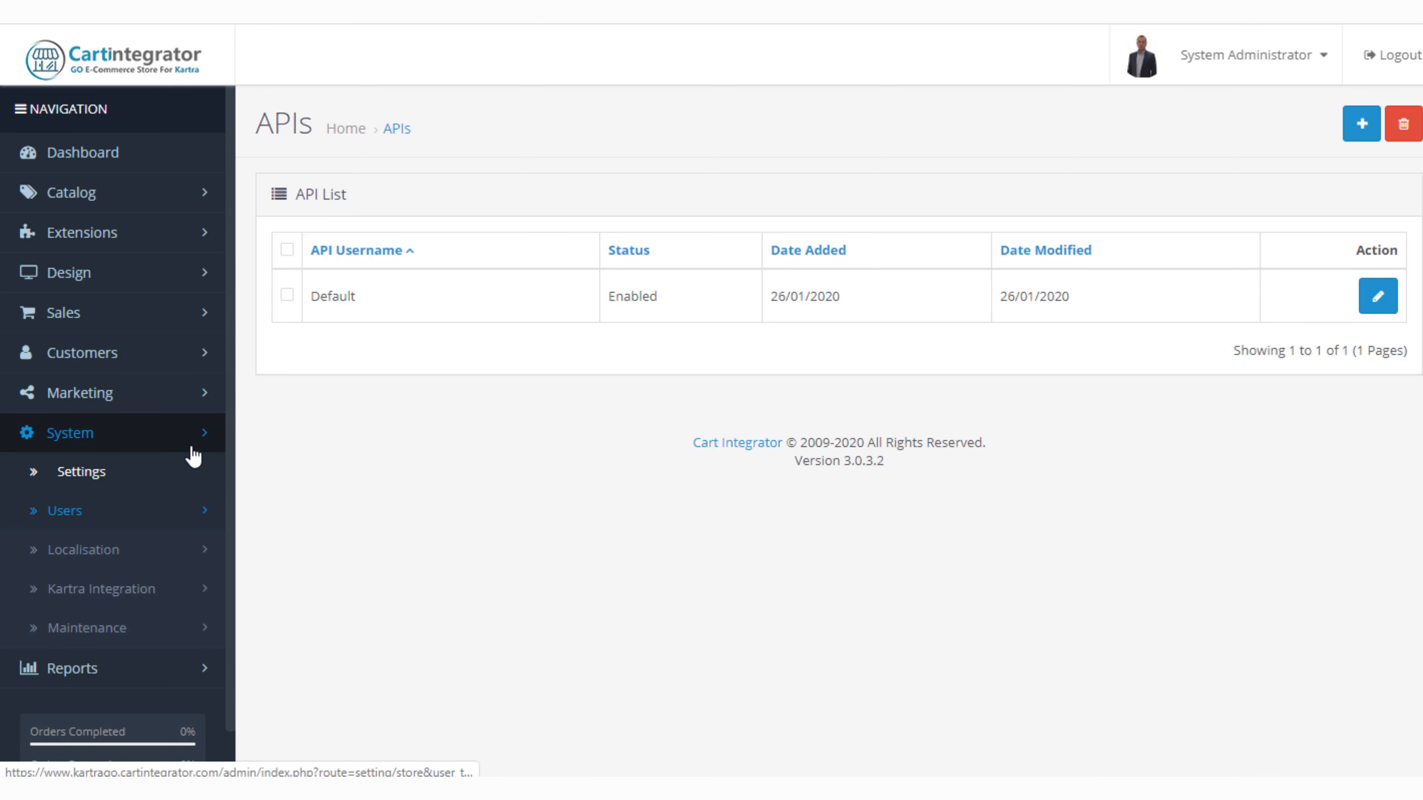
{"action": "mouse_move", "coordinate": [63, 510]}
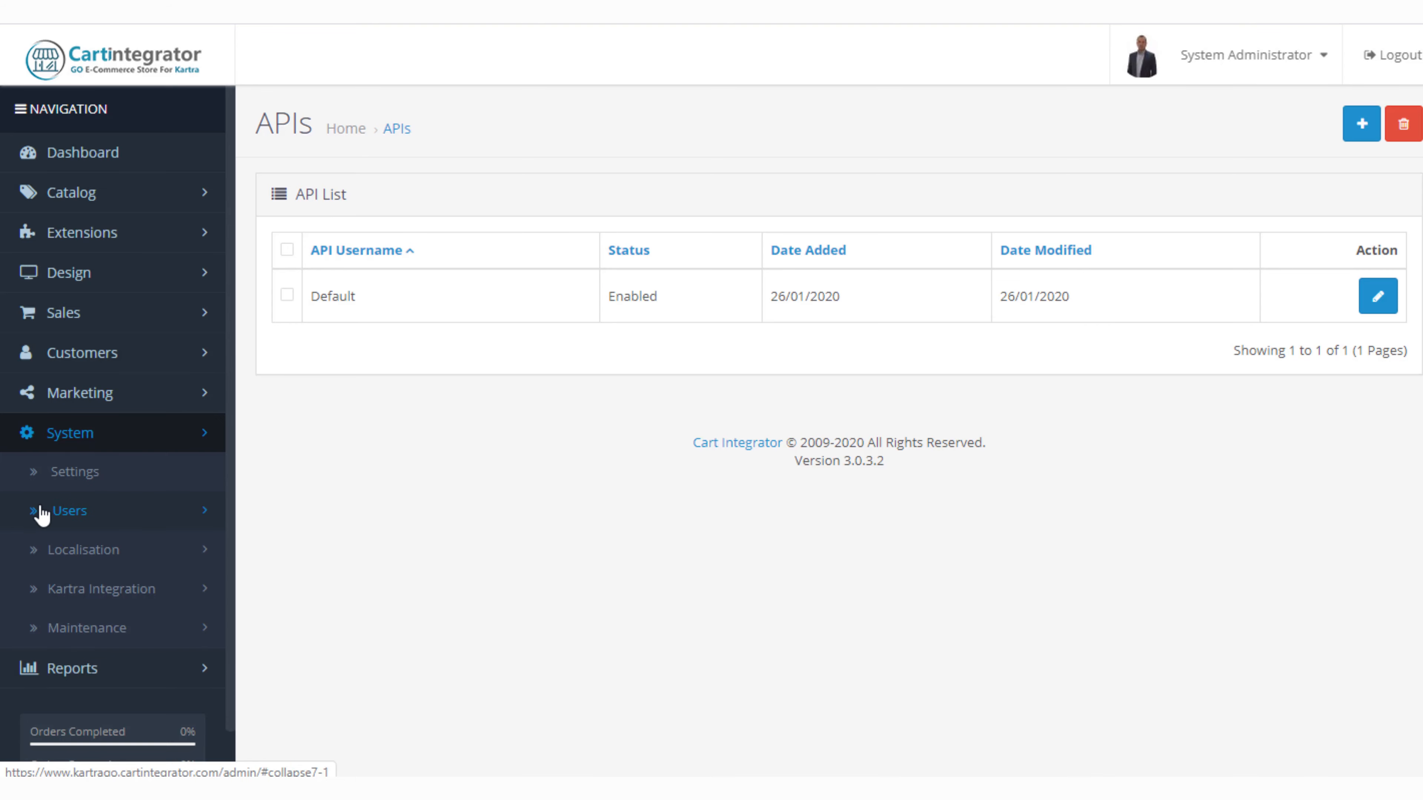
Expand the Users submenu under System to reveal Users, User Groups and API.
{"action": "left_click", "coordinate": [68, 509]}
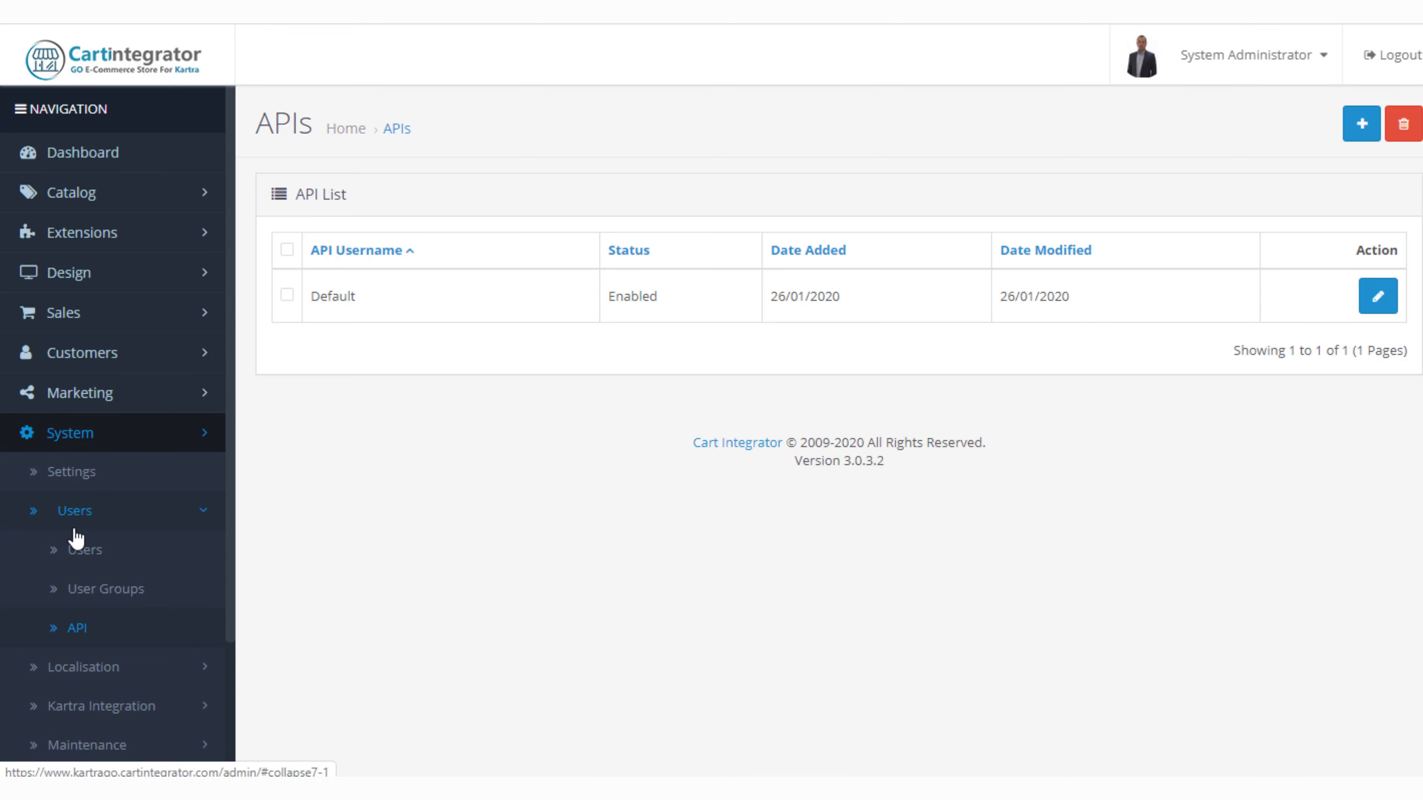
{"action": "mouse_move", "coordinate": [86, 549]}
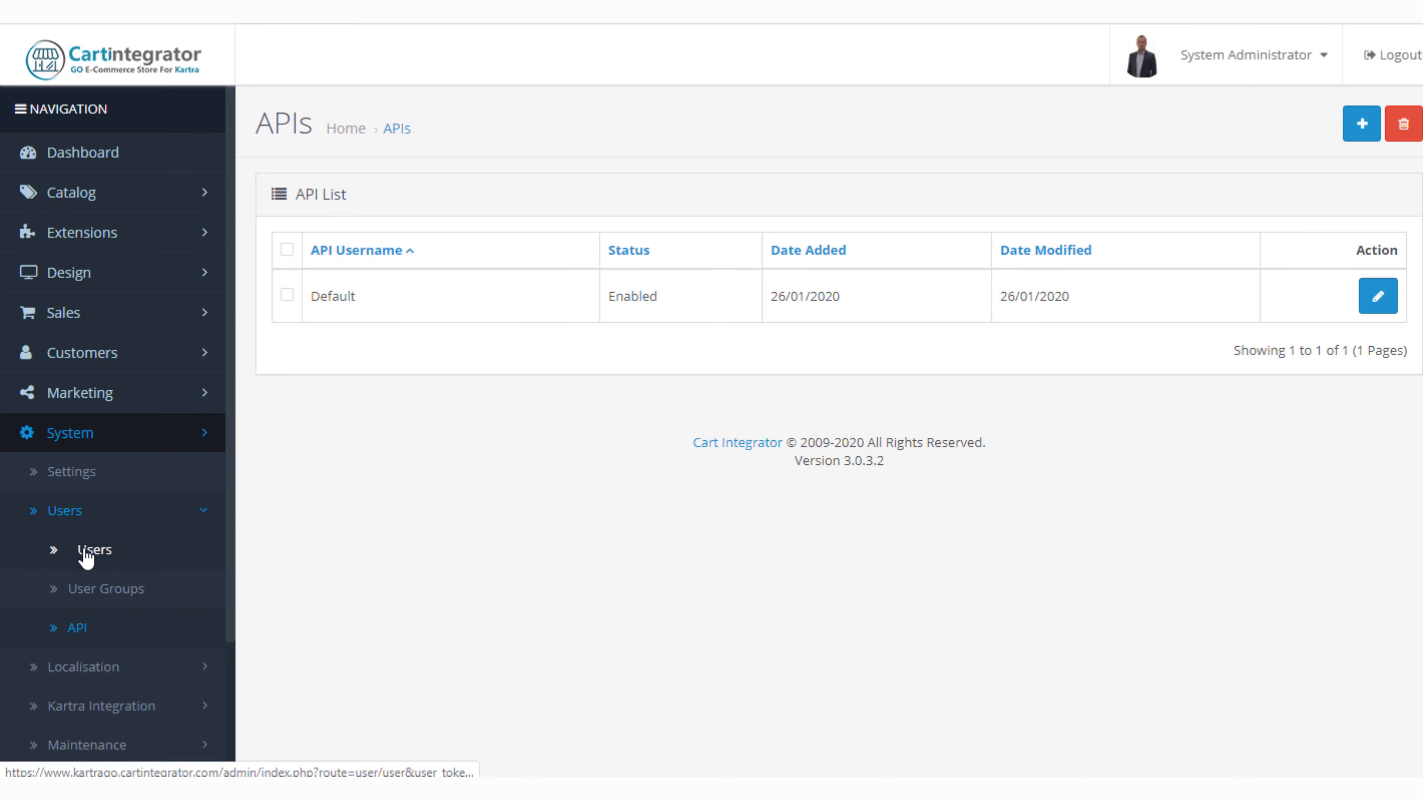
{"action": "mouse_move", "coordinate": [73, 576]}
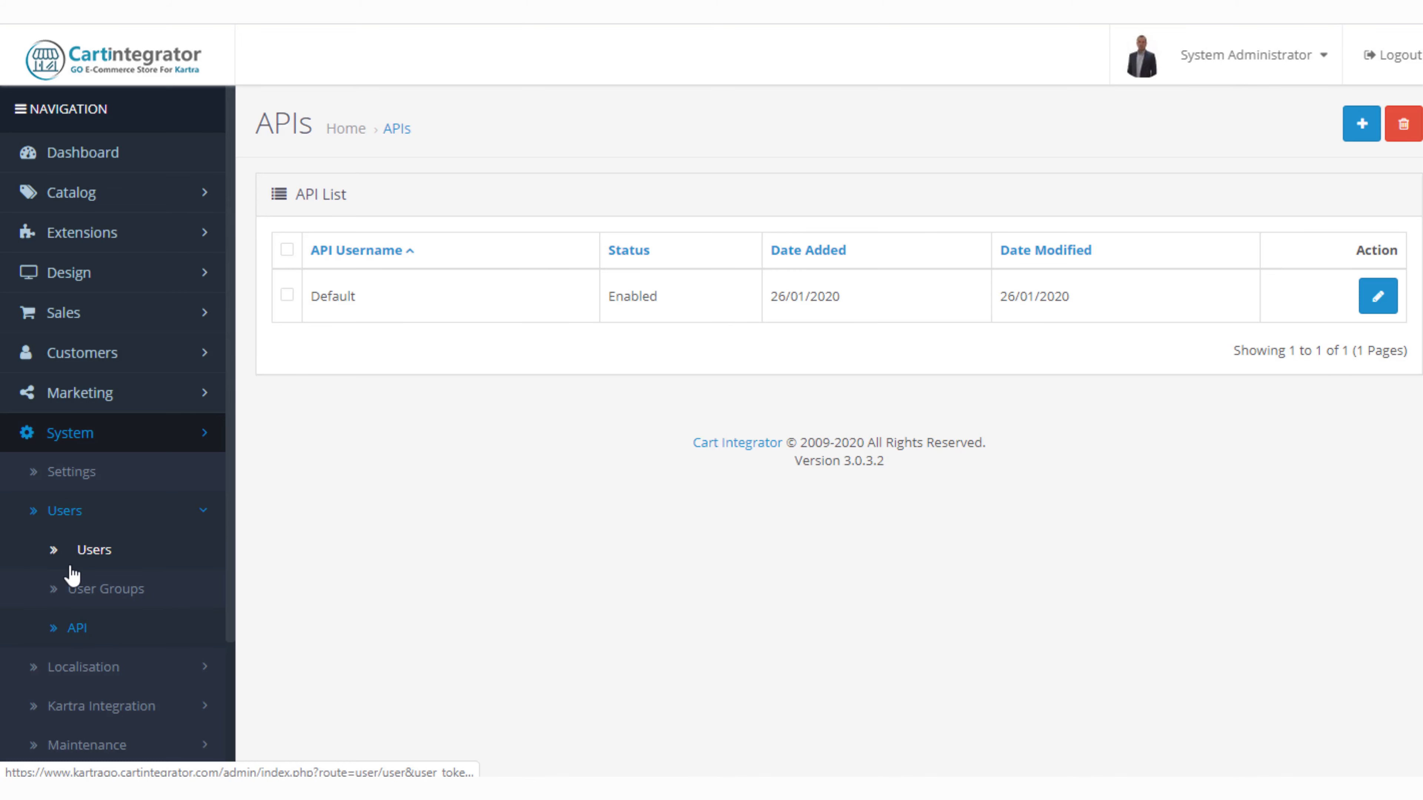
Show the User List page with the single enabled admin user.
{"action": "left_click", "coordinate": [94, 549]}
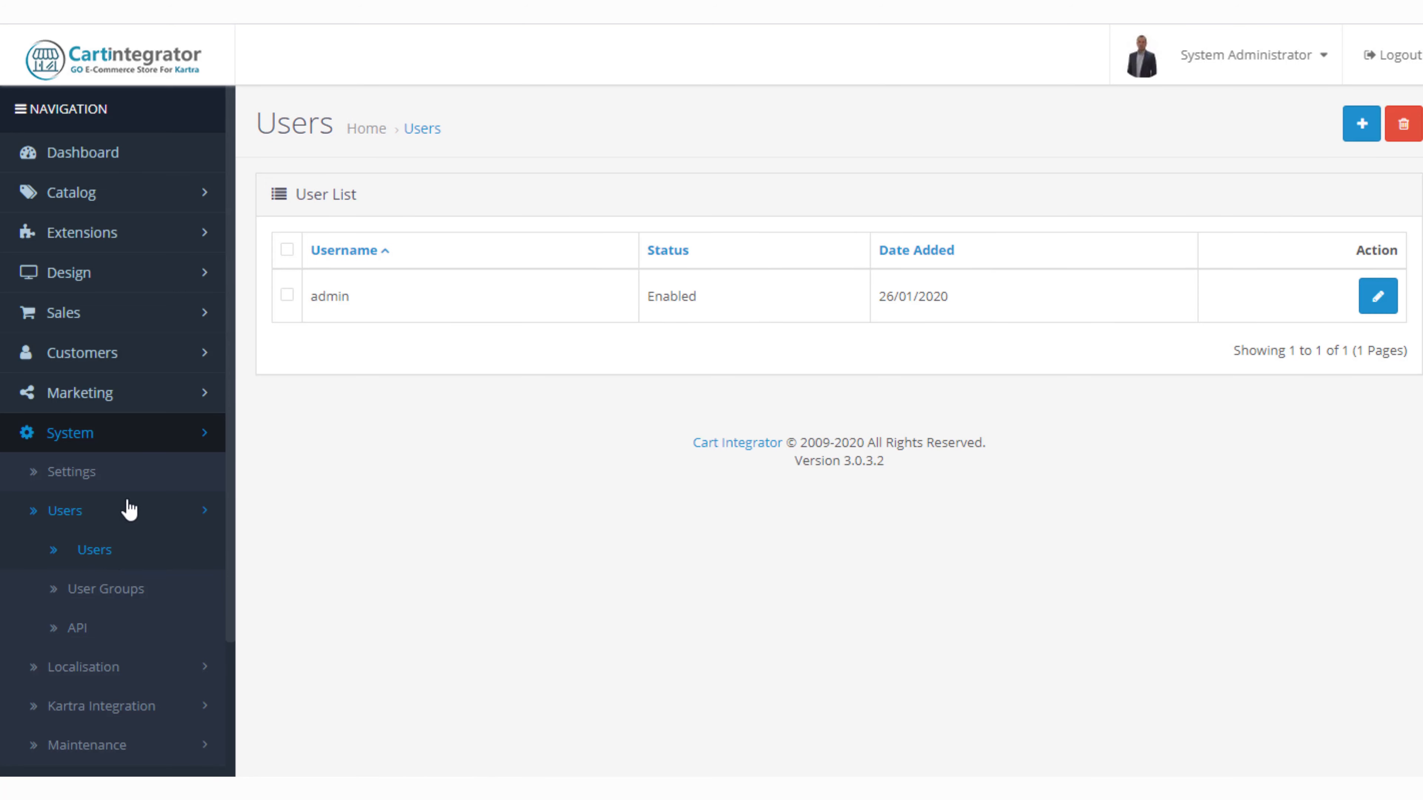
{"action": "mouse_move", "coordinate": [562, 336]}
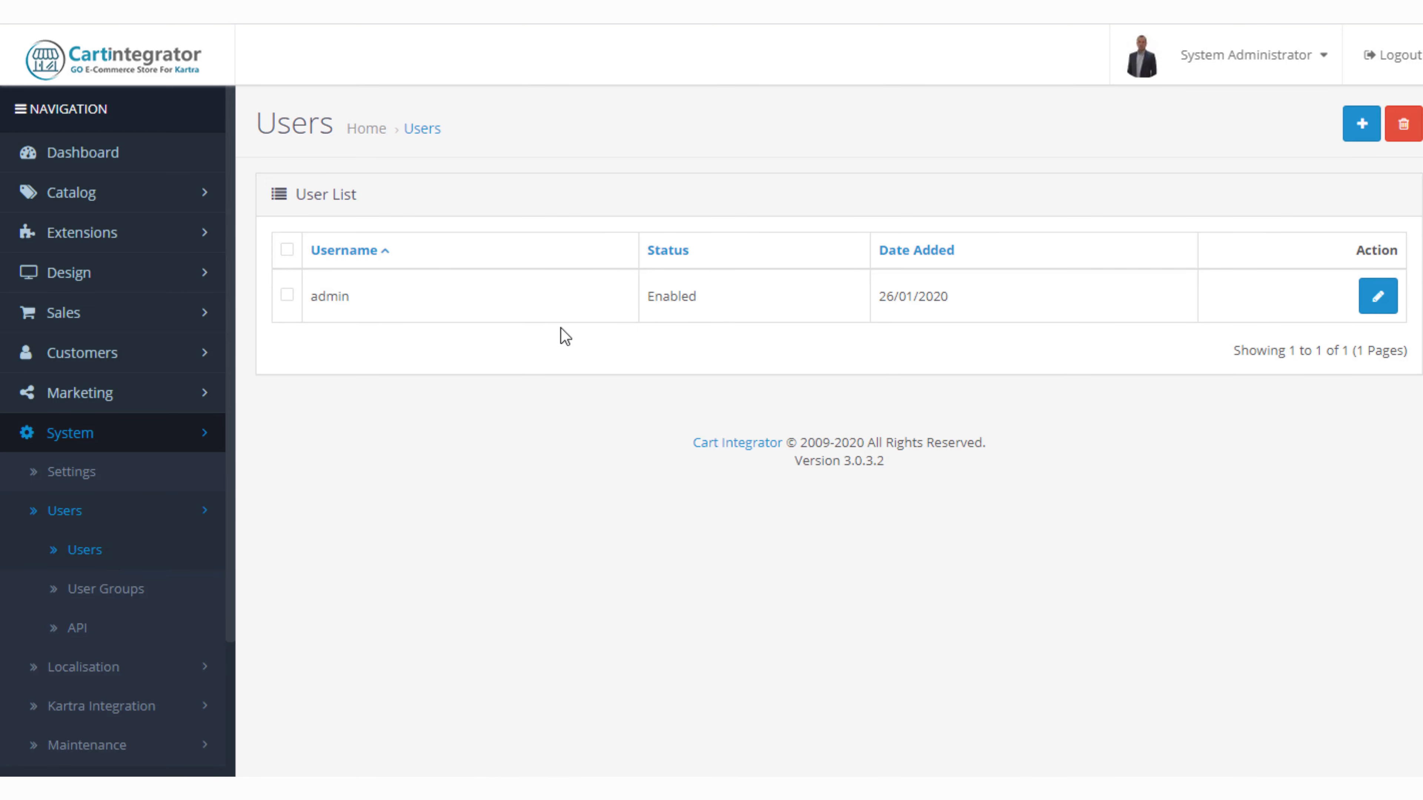
{"action": "mouse_move", "coordinate": [932, 356]}
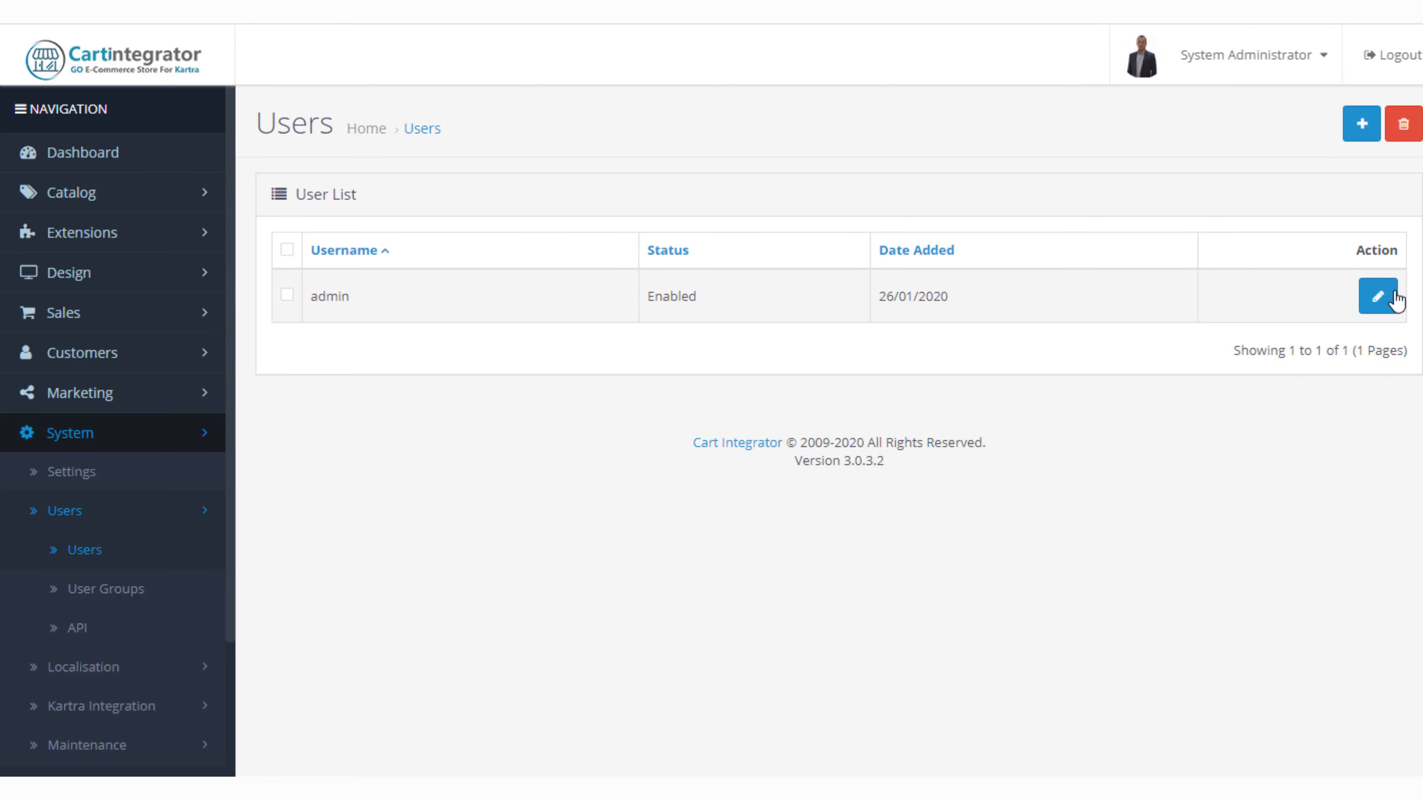
Review the admin user's edit form and its User Group choices, leaving Administrator selected.
{"action": "left_click", "coordinate": [1377, 297]}
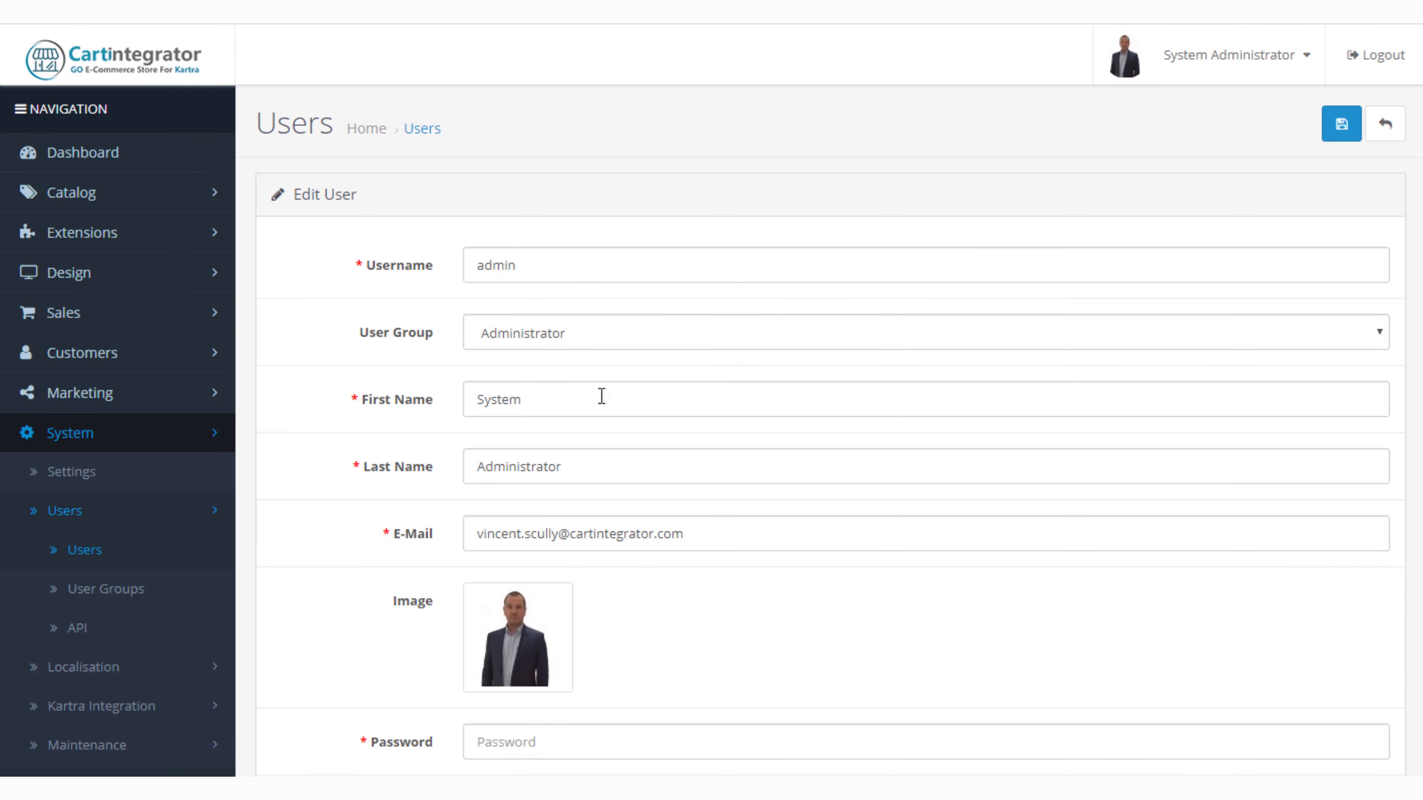
{"action": "mouse_move", "coordinate": [685, 186]}
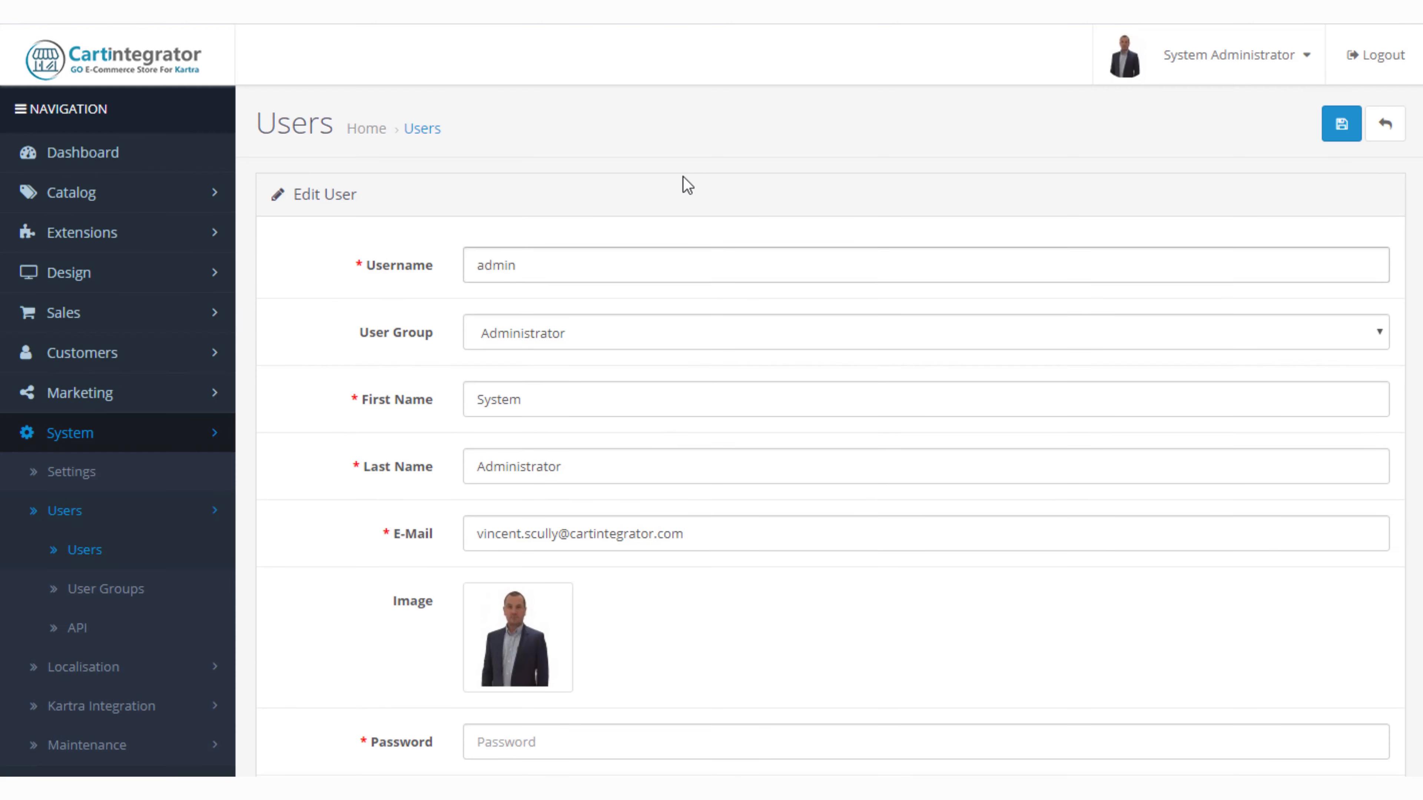
{"action": "scroll", "scroll_direction": "down", "scroll_amount": 3}
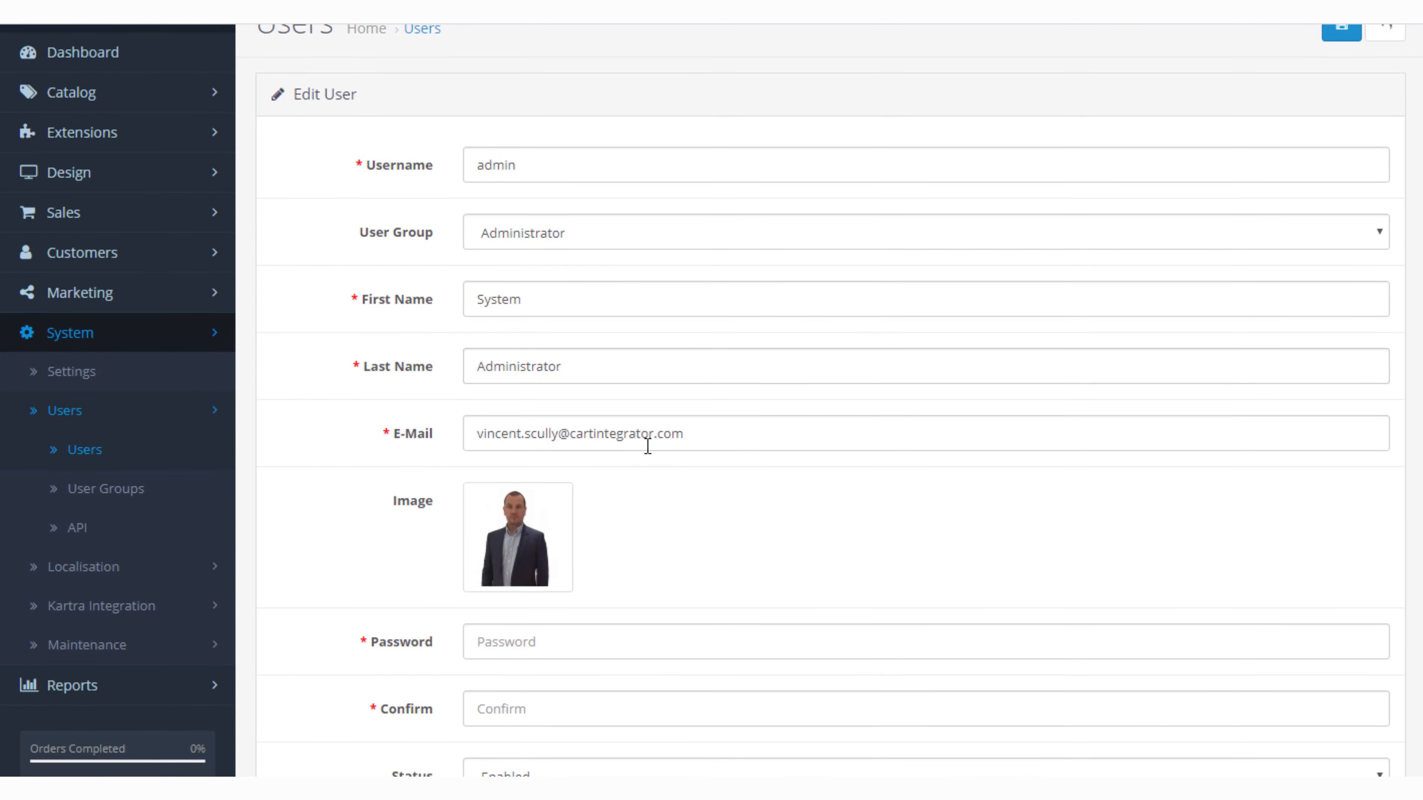
{"action": "scroll", "scroll_direction": "down", "scroll_amount": 3}
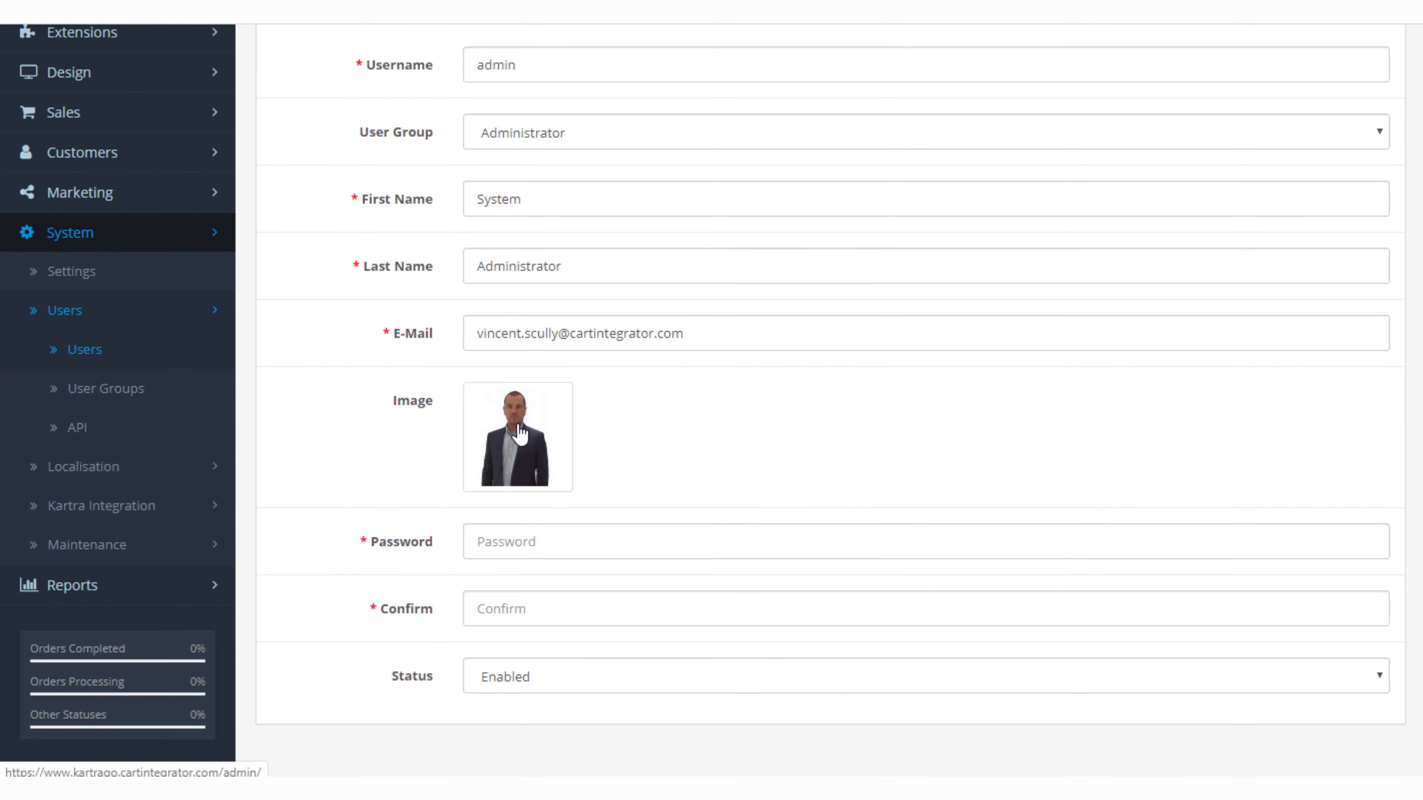
{"action": "scroll", "scroll_direction": "up", "scroll_amount": 3}
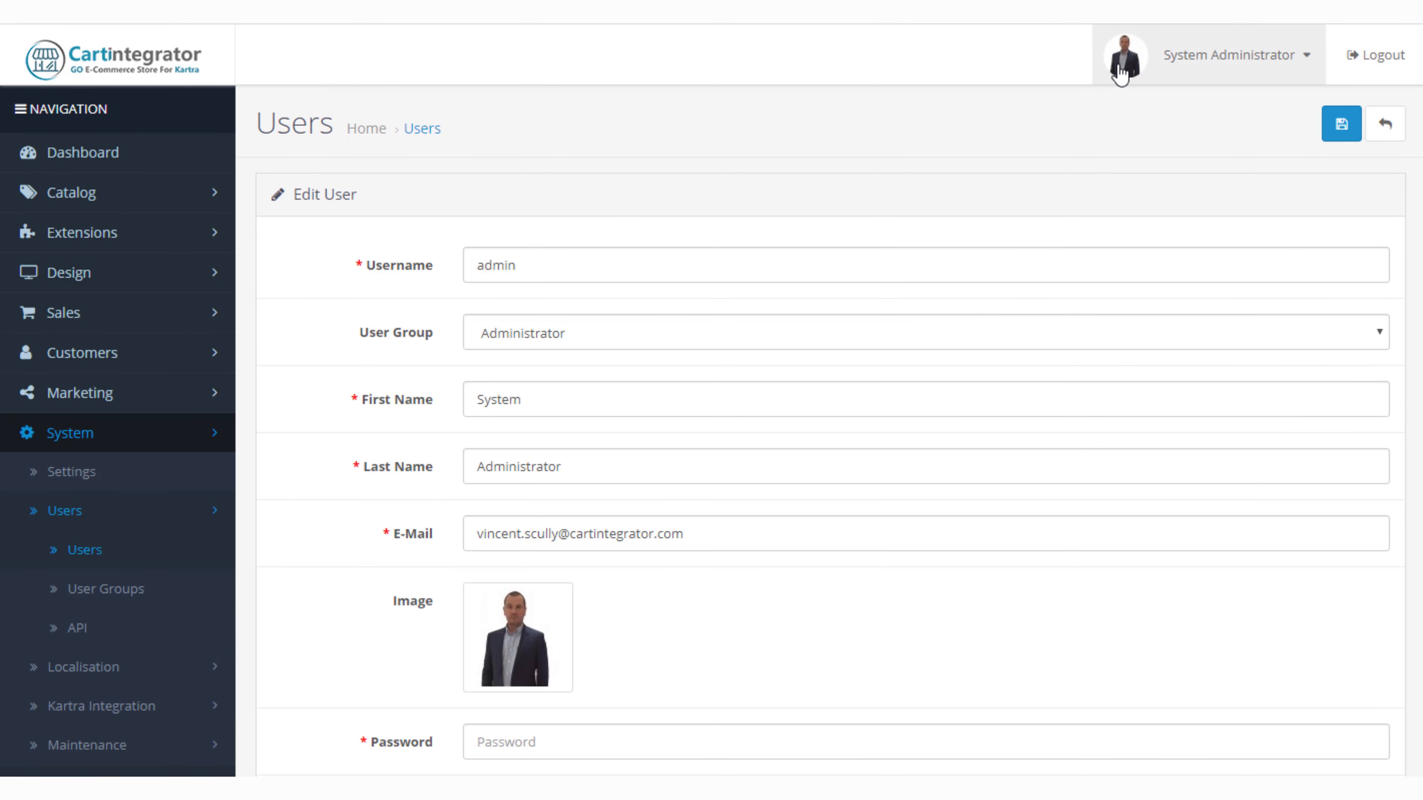
{"action": "scroll", "scroll_direction": "down", "scroll_amount": 3}
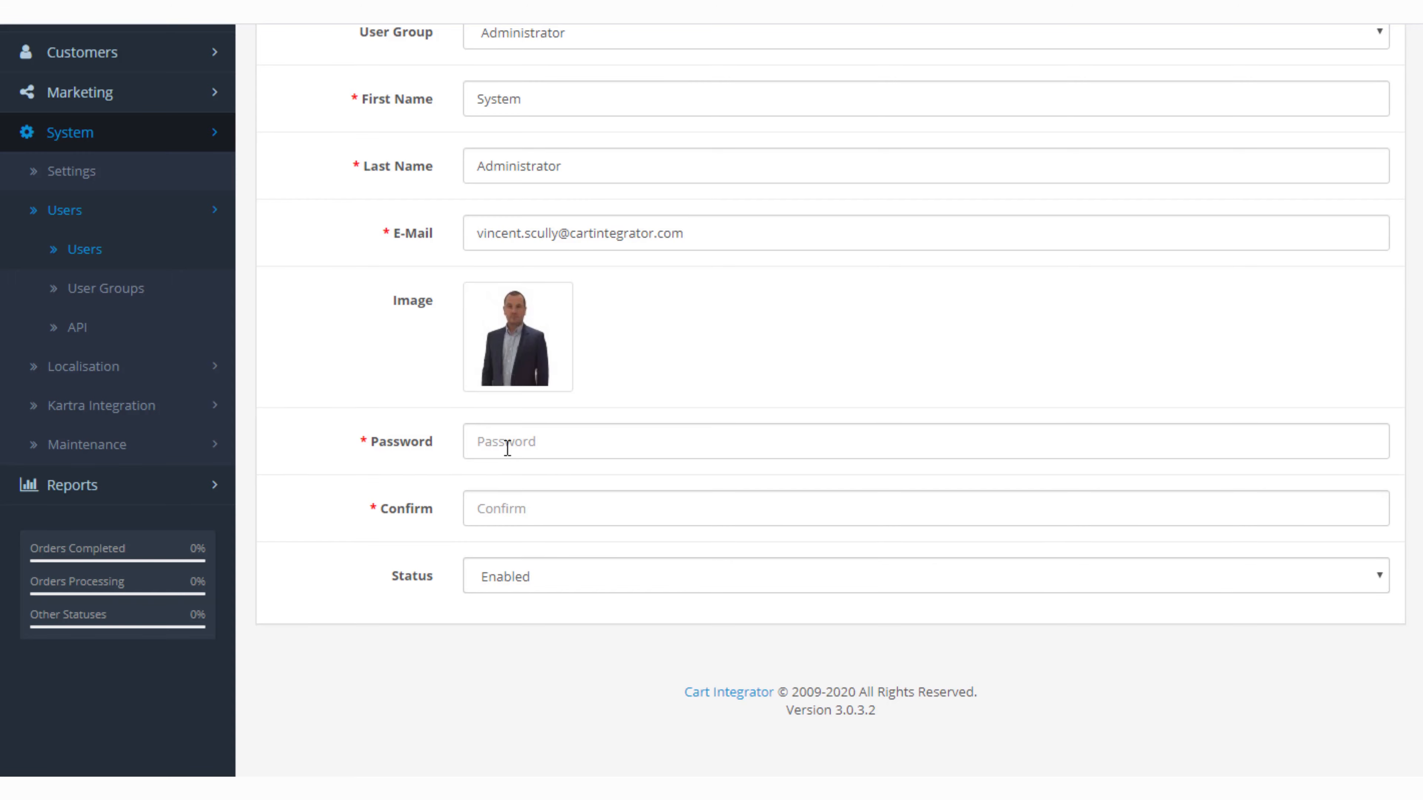
{"action": "scroll", "scroll_direction": "up", "scroll_amount": 3}
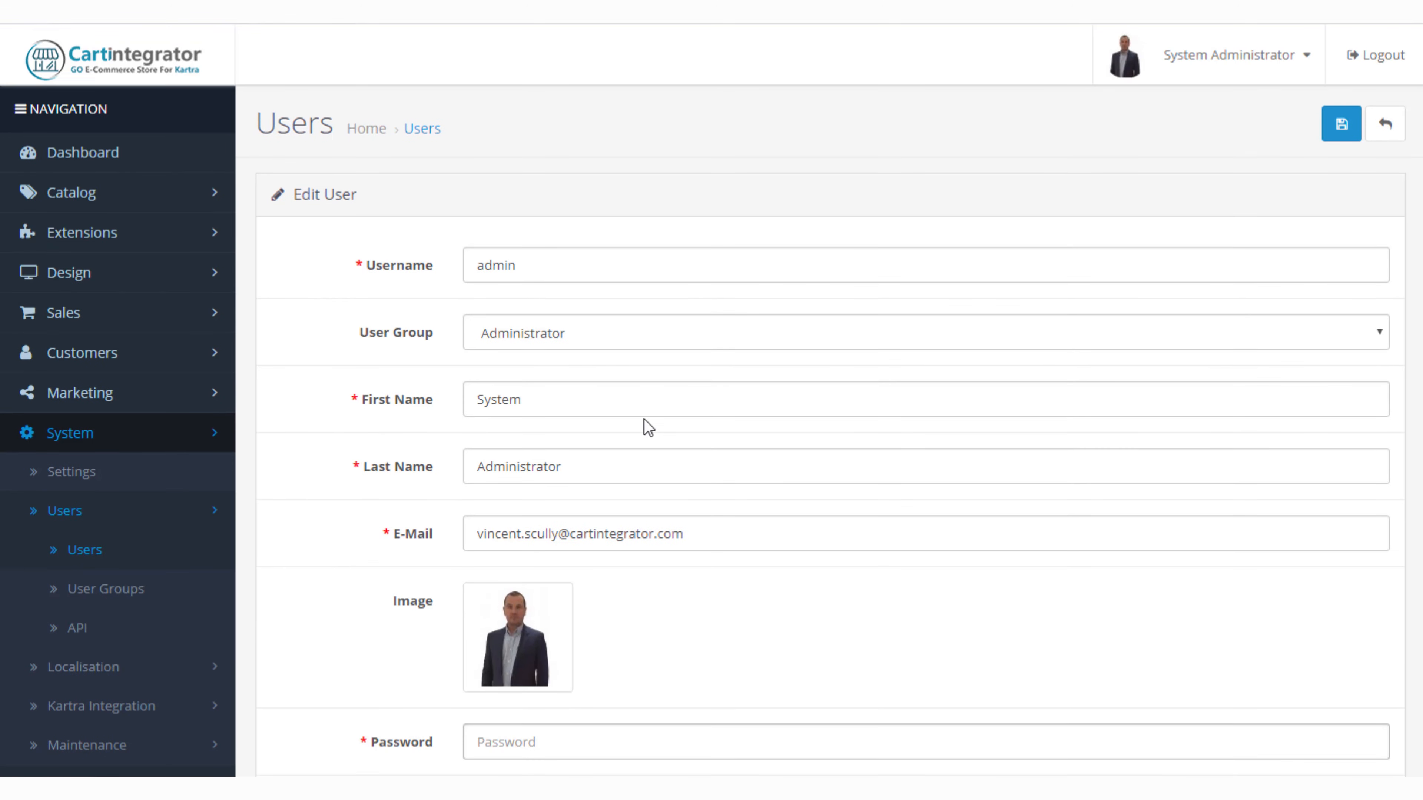
{"action": "mouse_move", "coordinate": [444, 363]}
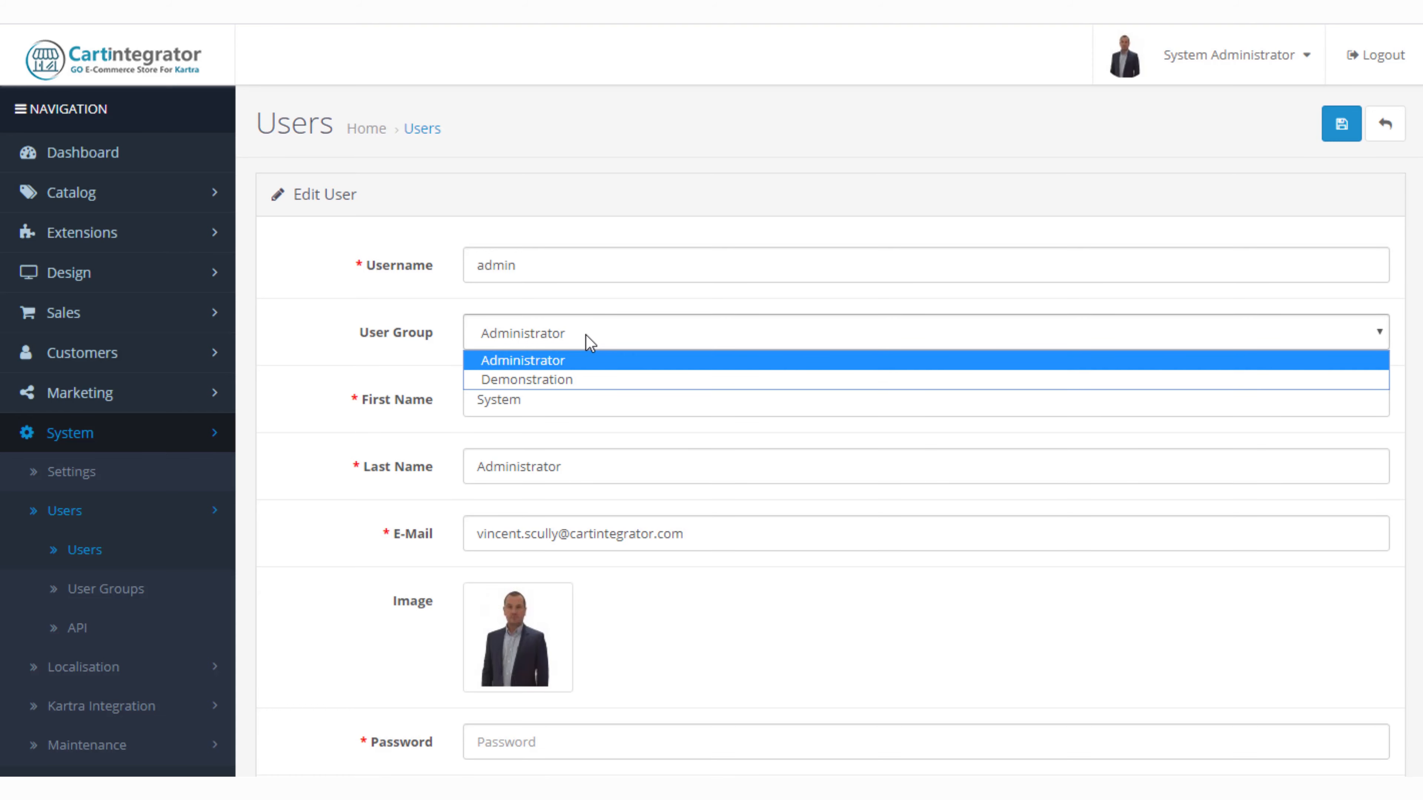
{"action": "left_click", "coordinate": [522, 360]}
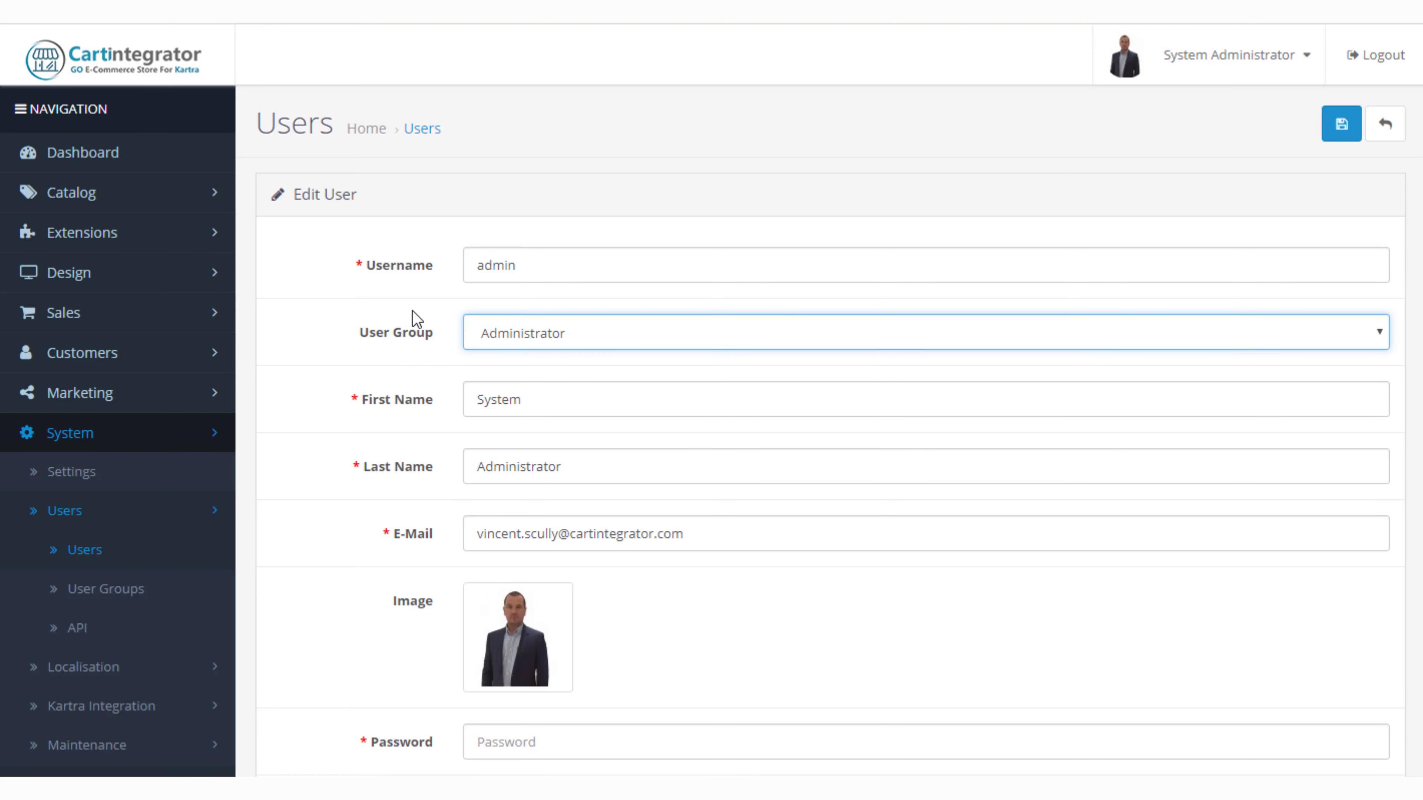
{"action": "mouse_move", "coordinate": [1383, 123]}
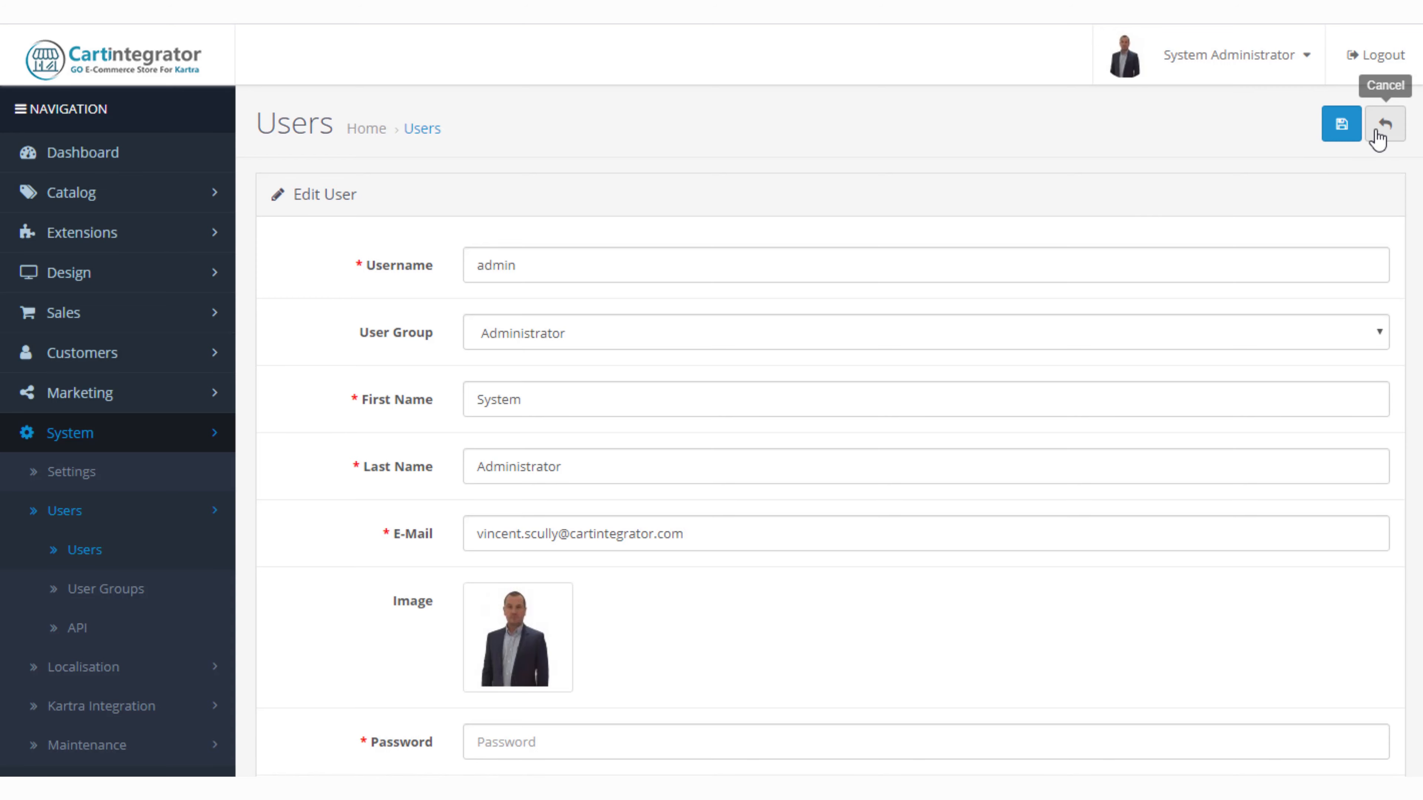
Cancel the admin user's edit form and return to the User List unchanged.
{"action": "left_click", "coordinate": [1383, 125]}
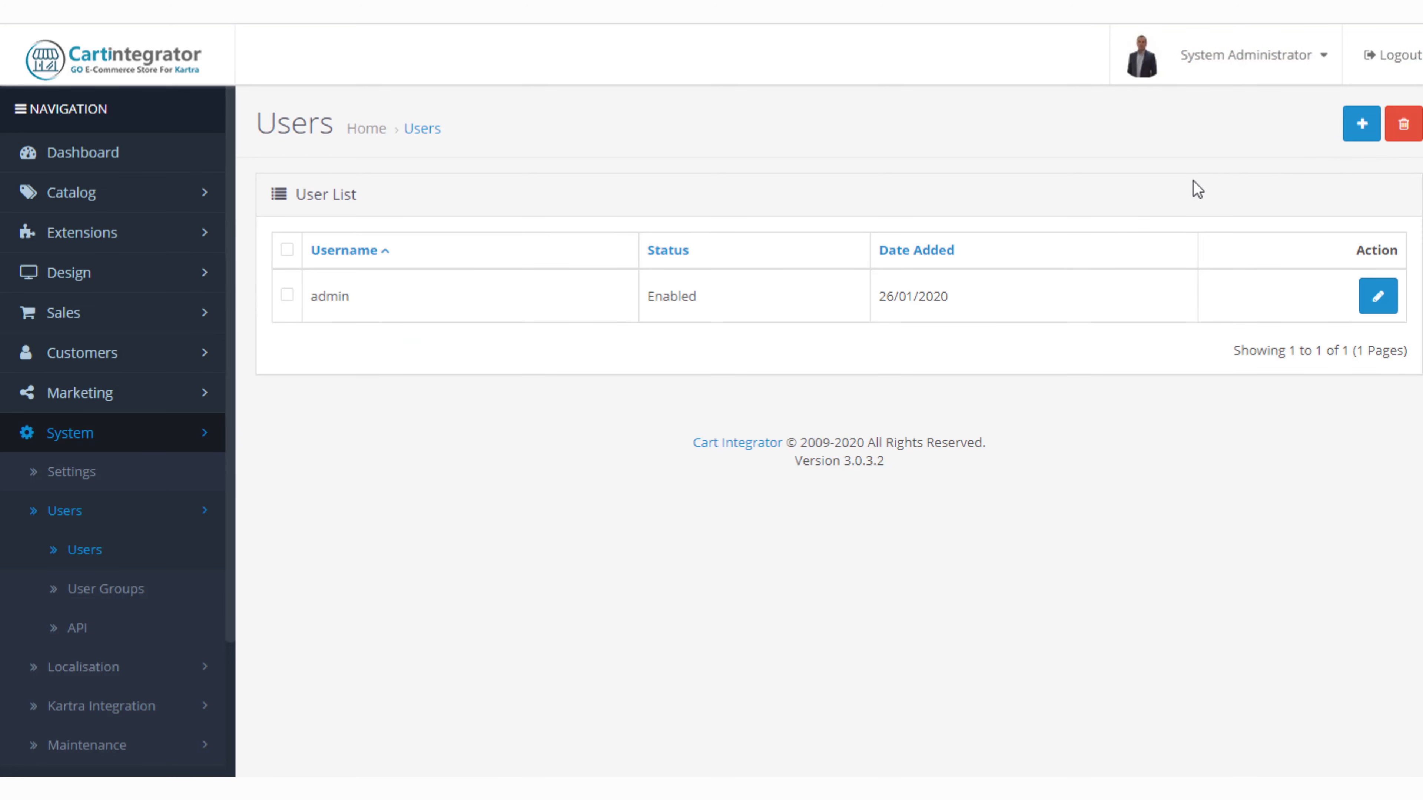
{"action": "mouse_move", "coordinate": [844, 349]}
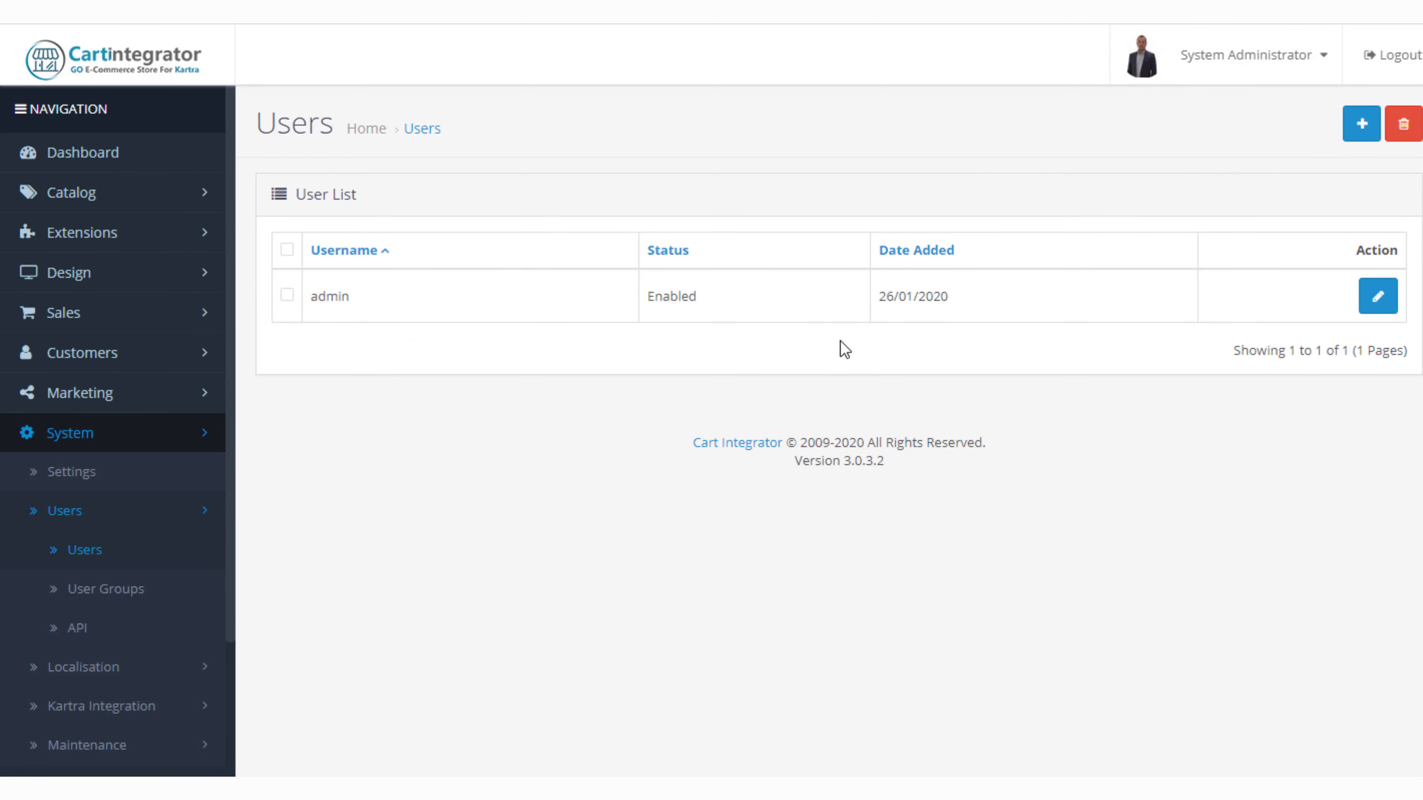
{"action": "mouse_move", "coordinate": [845, 320]}
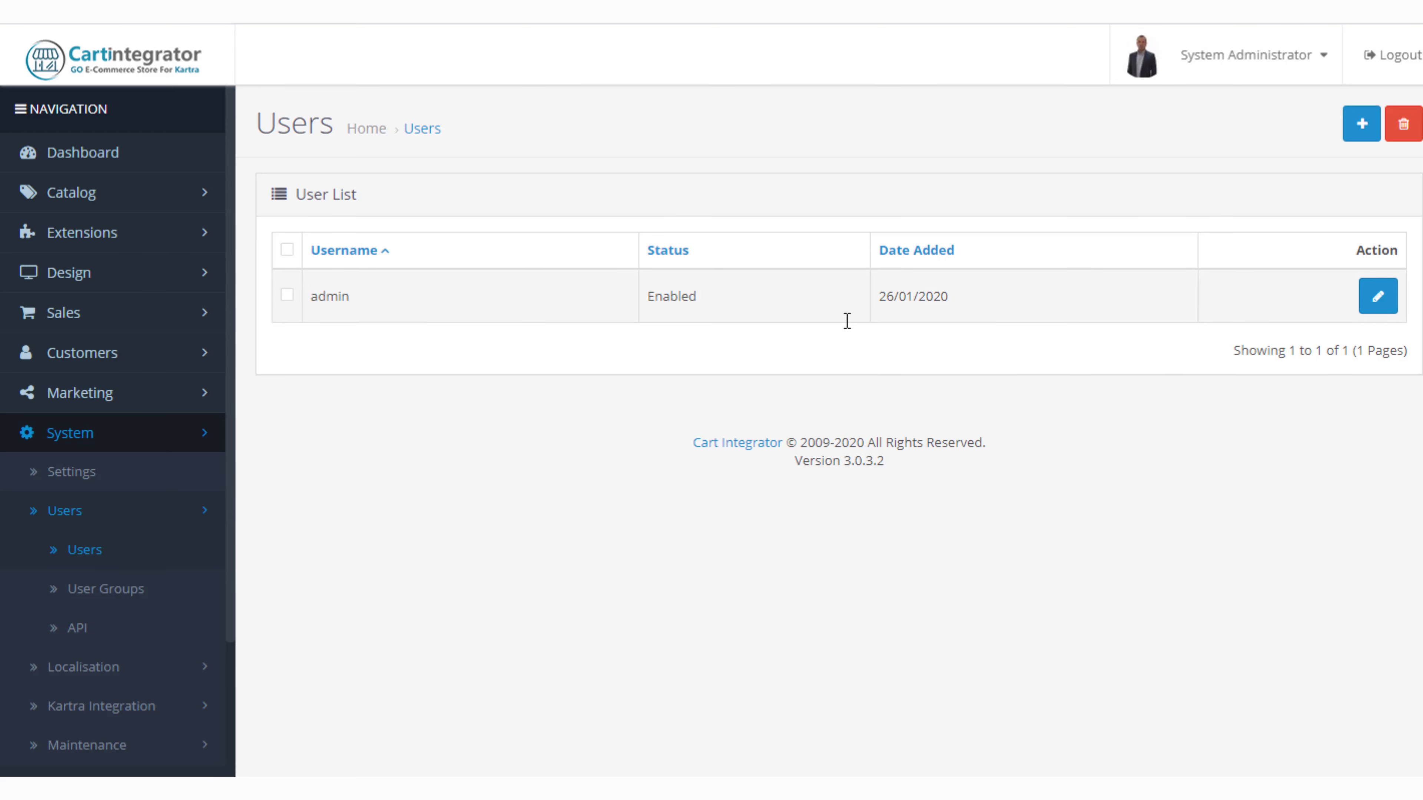
{"action": "mouse_move", "coordinate": [454, 390]}
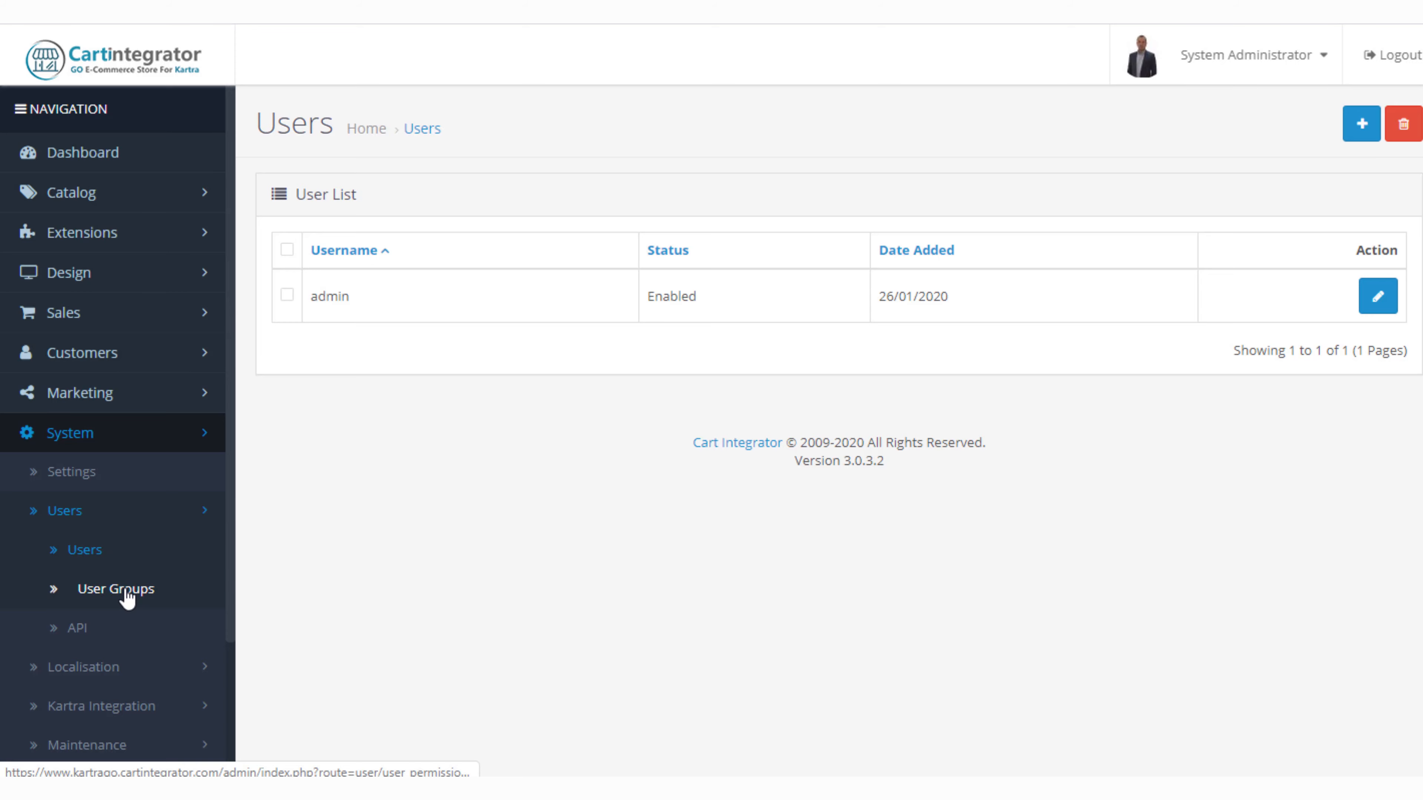
{"action": "left_click", "coordinate": [115, 587]}
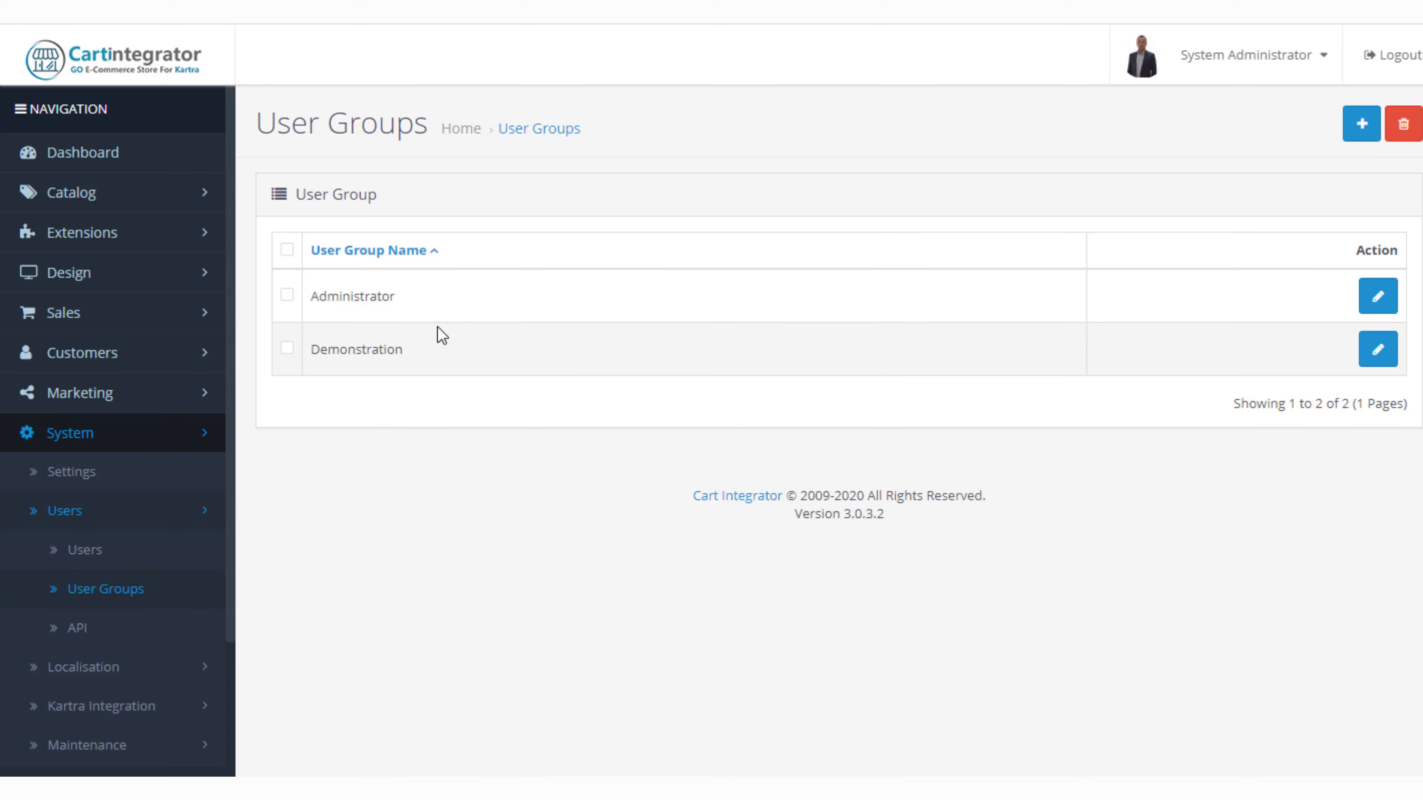
{"action": "mouse_move", "coordinate": [429, 354]}
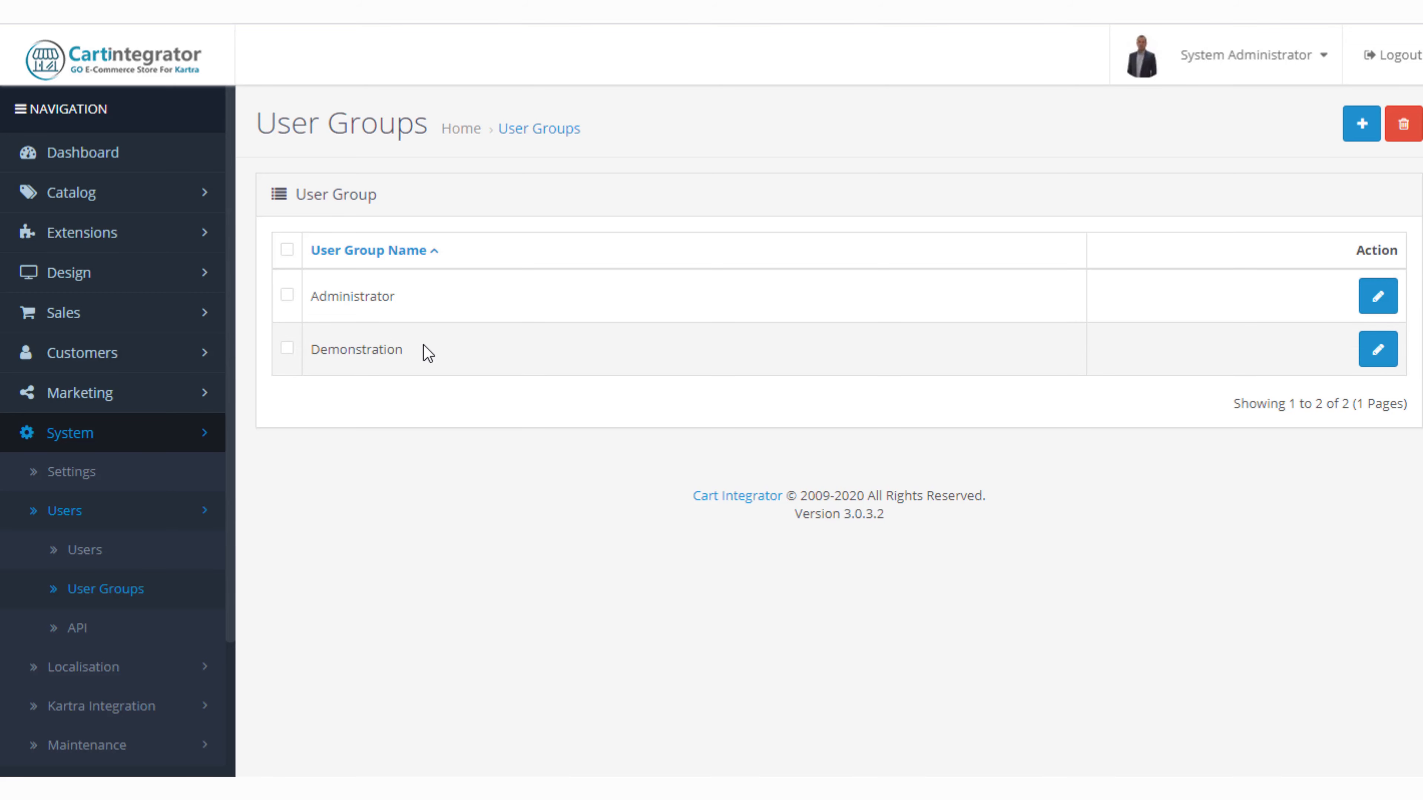
{"action": "mouse_move", "coordinate": [1377, 296]}
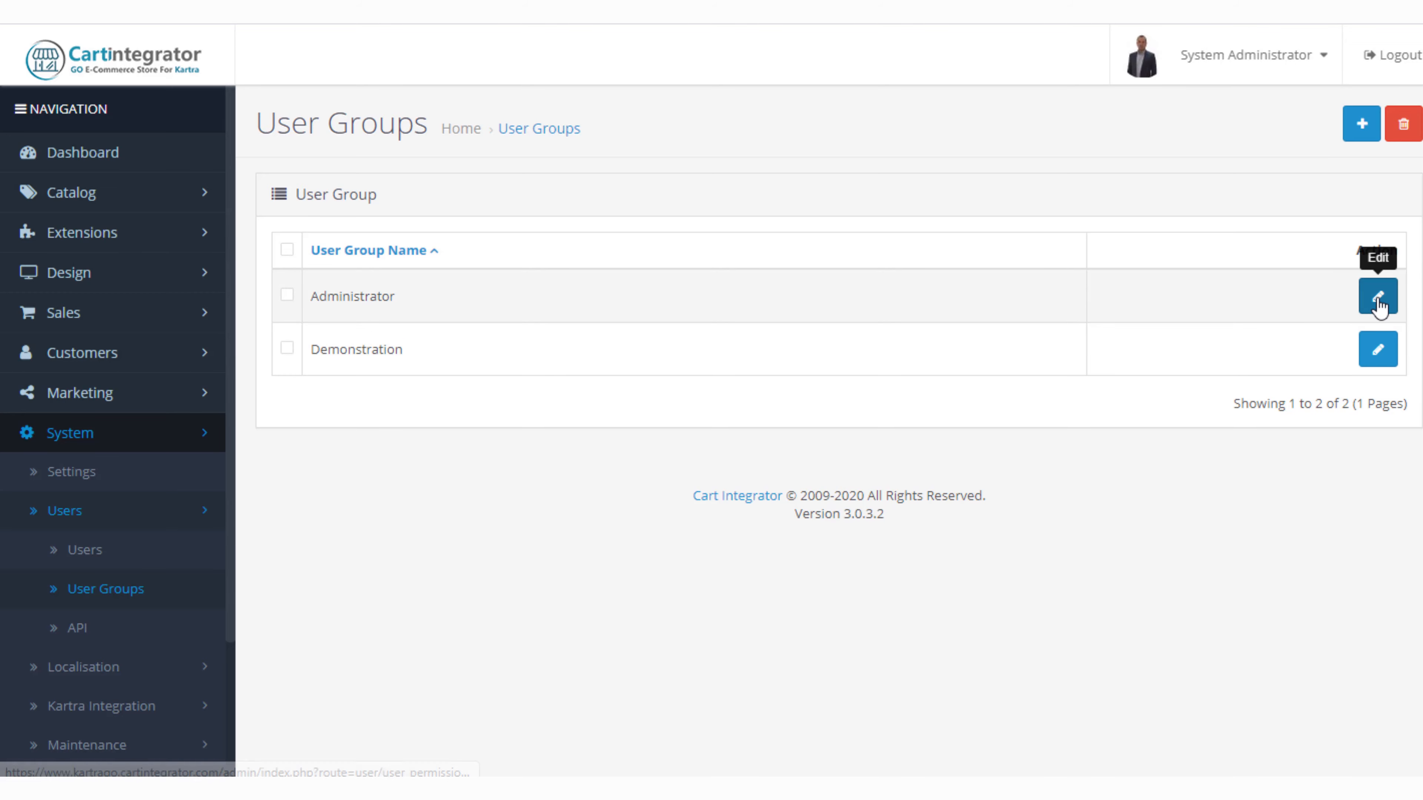
Review and save the Administrator group's permissions, getting a success message on the User Groups list.
{"action": "left_click", "coordinate": [1377, 295]}
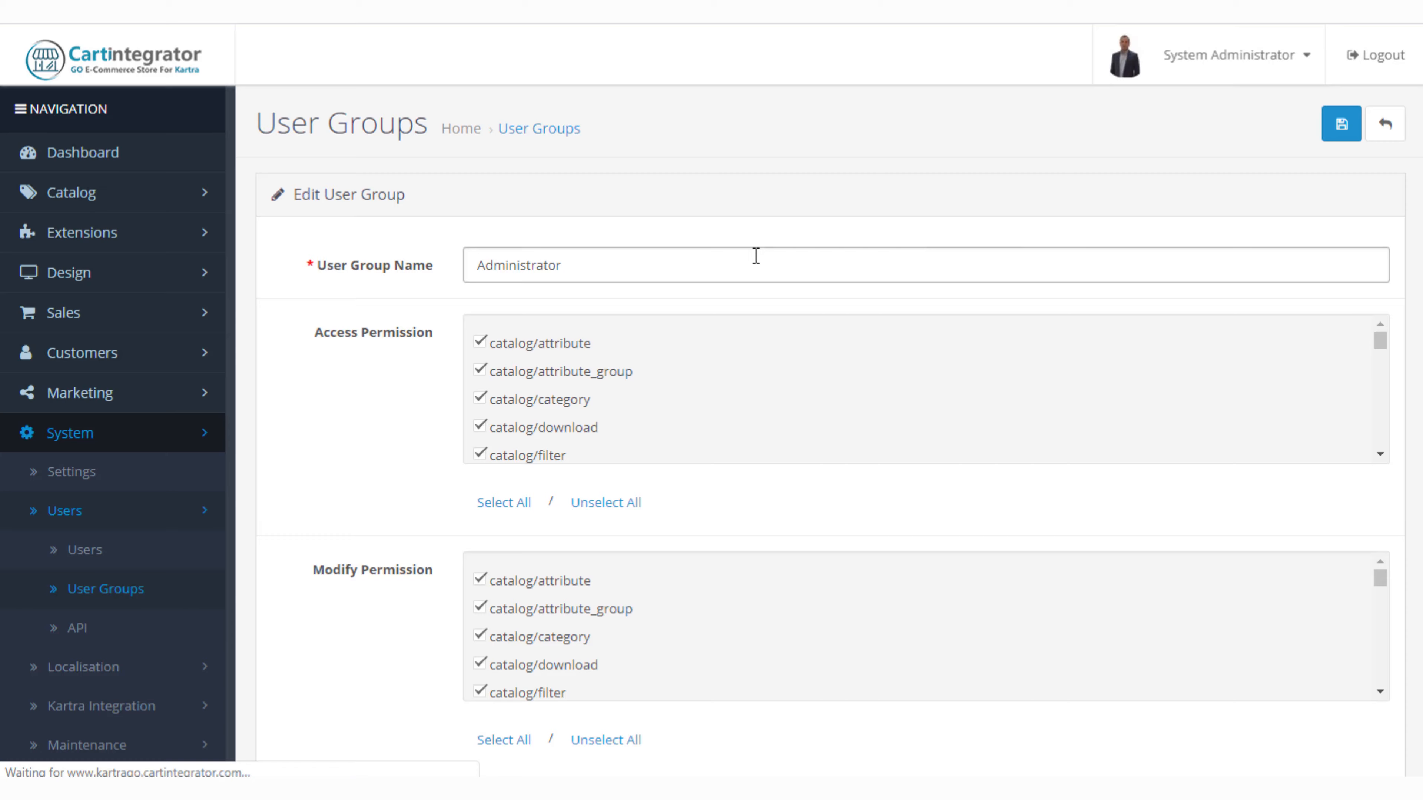
{"action": "mouse_move", "coordinate": [276, 392]}
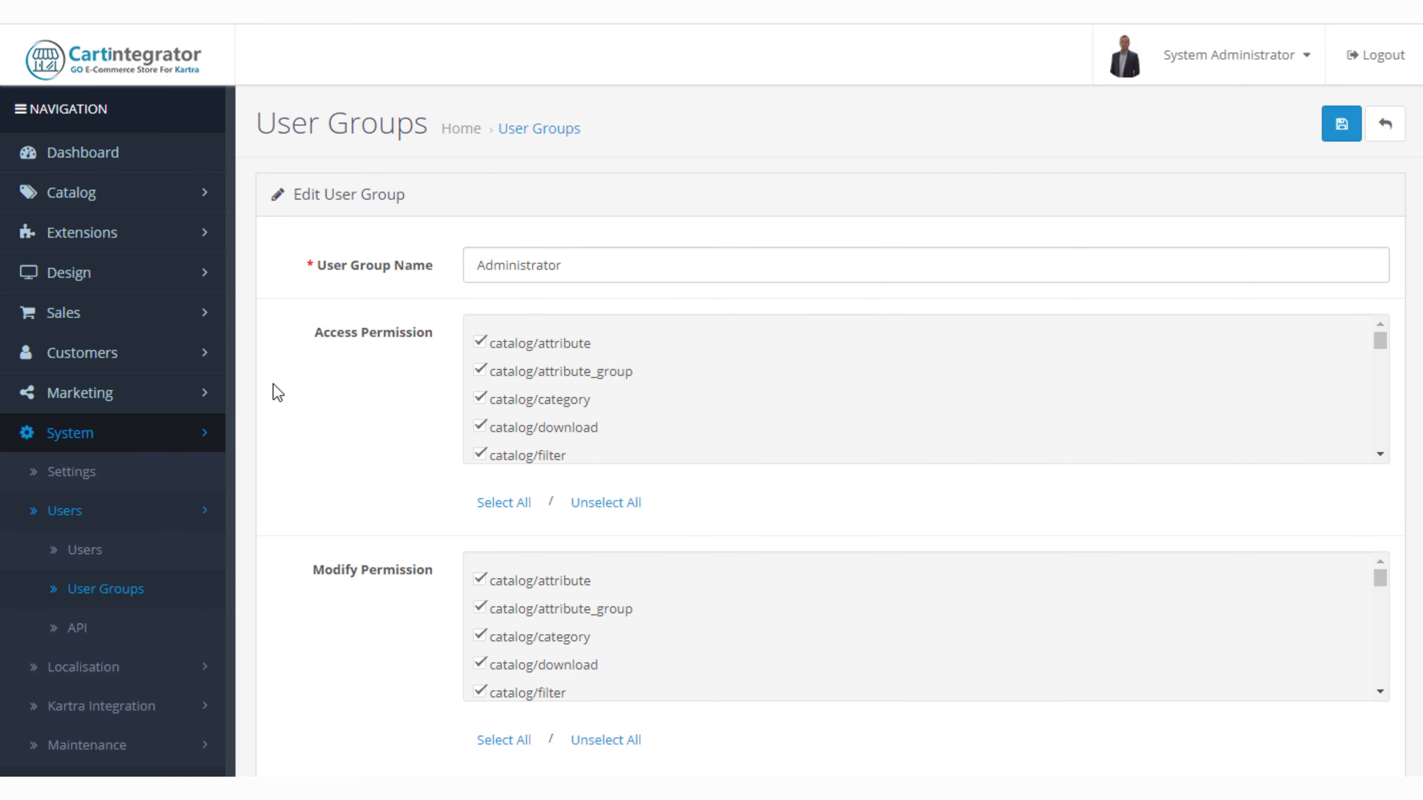
{"action": "scroll", "scroll_direction": "down", "scroll_amount": 3}
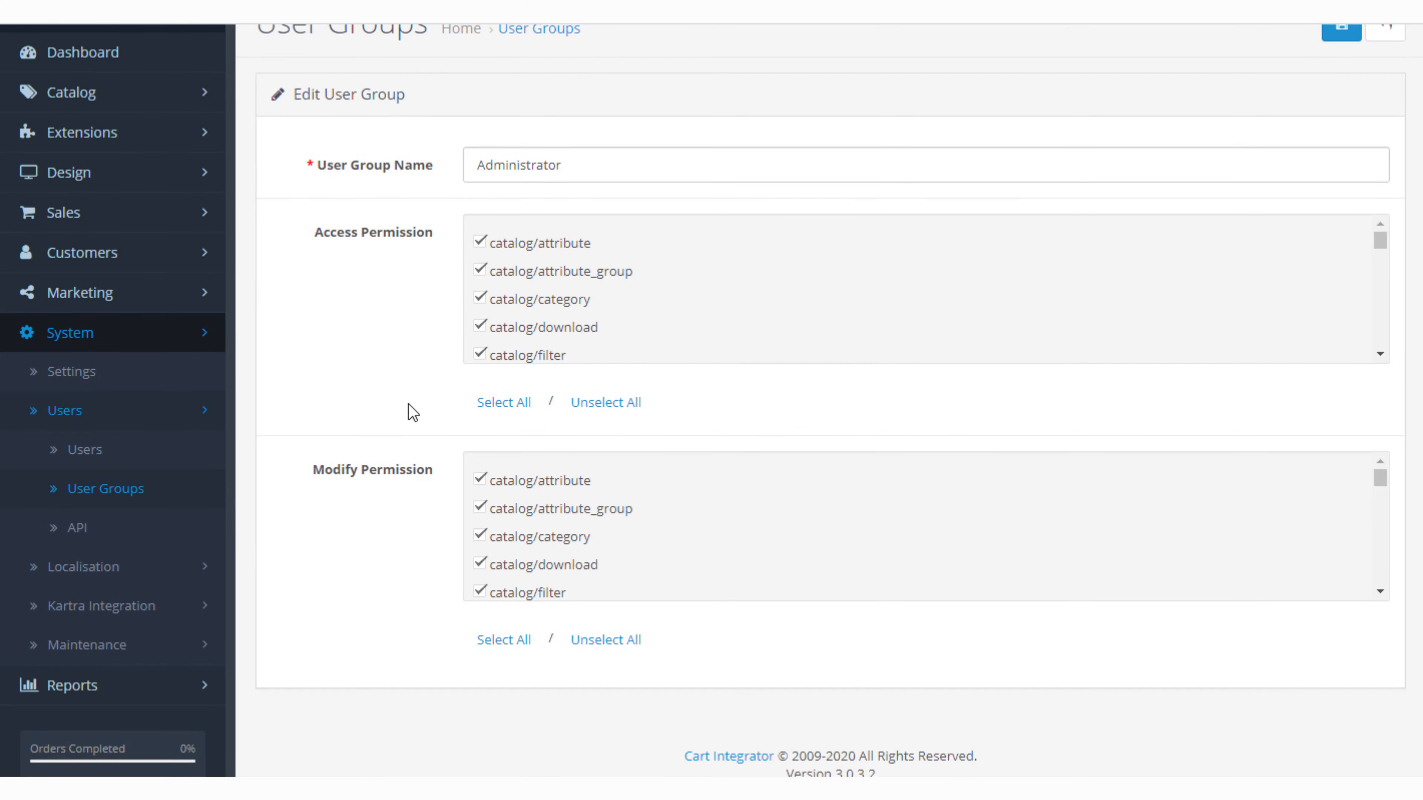
{"action": "scroll", "scroll_direction": "up", "scroll_amount": 3}
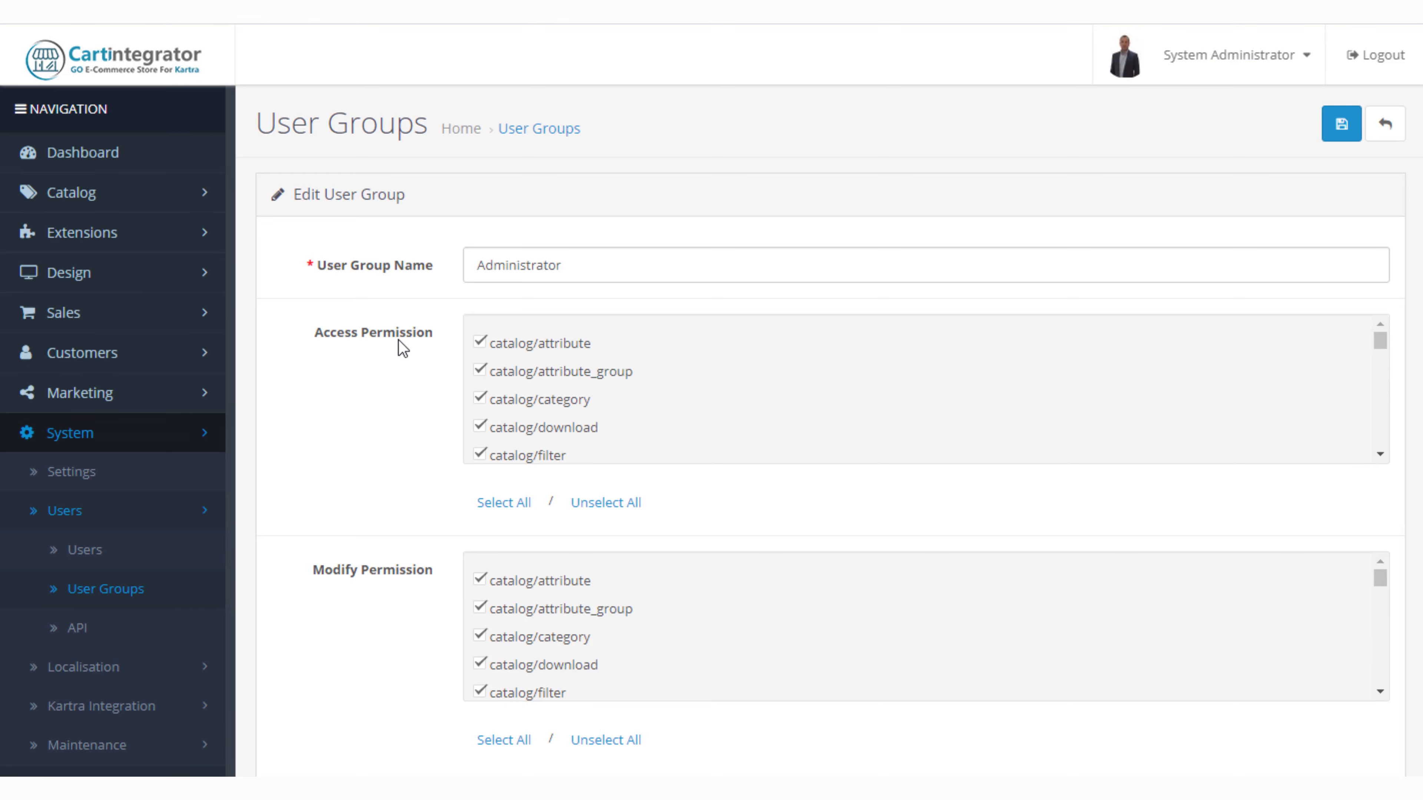
{"action": "scroll", "scroll_direction": "down", "scroll_amount": 3}
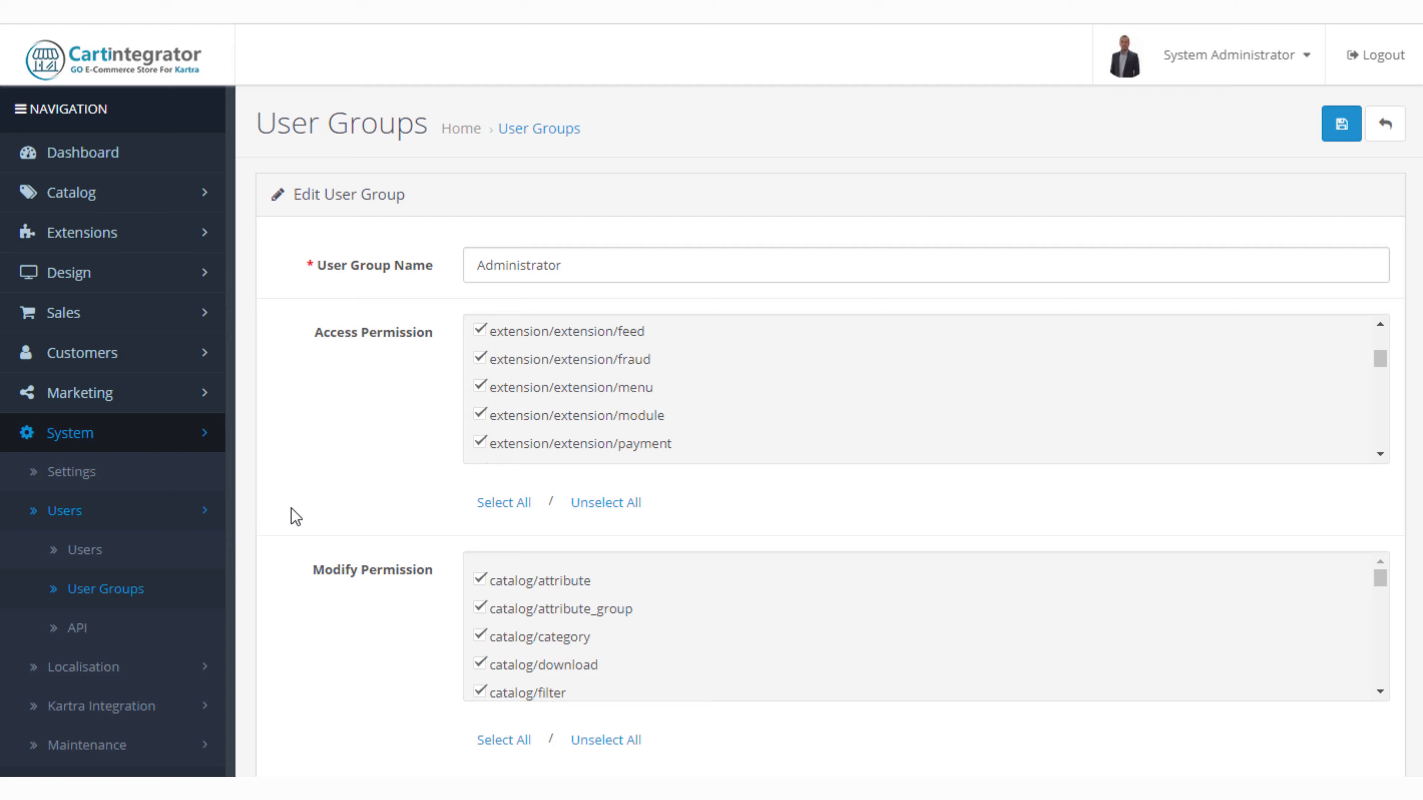
{"action": "scroll", "scroll_direction": "down", "scroll_amount": 3}
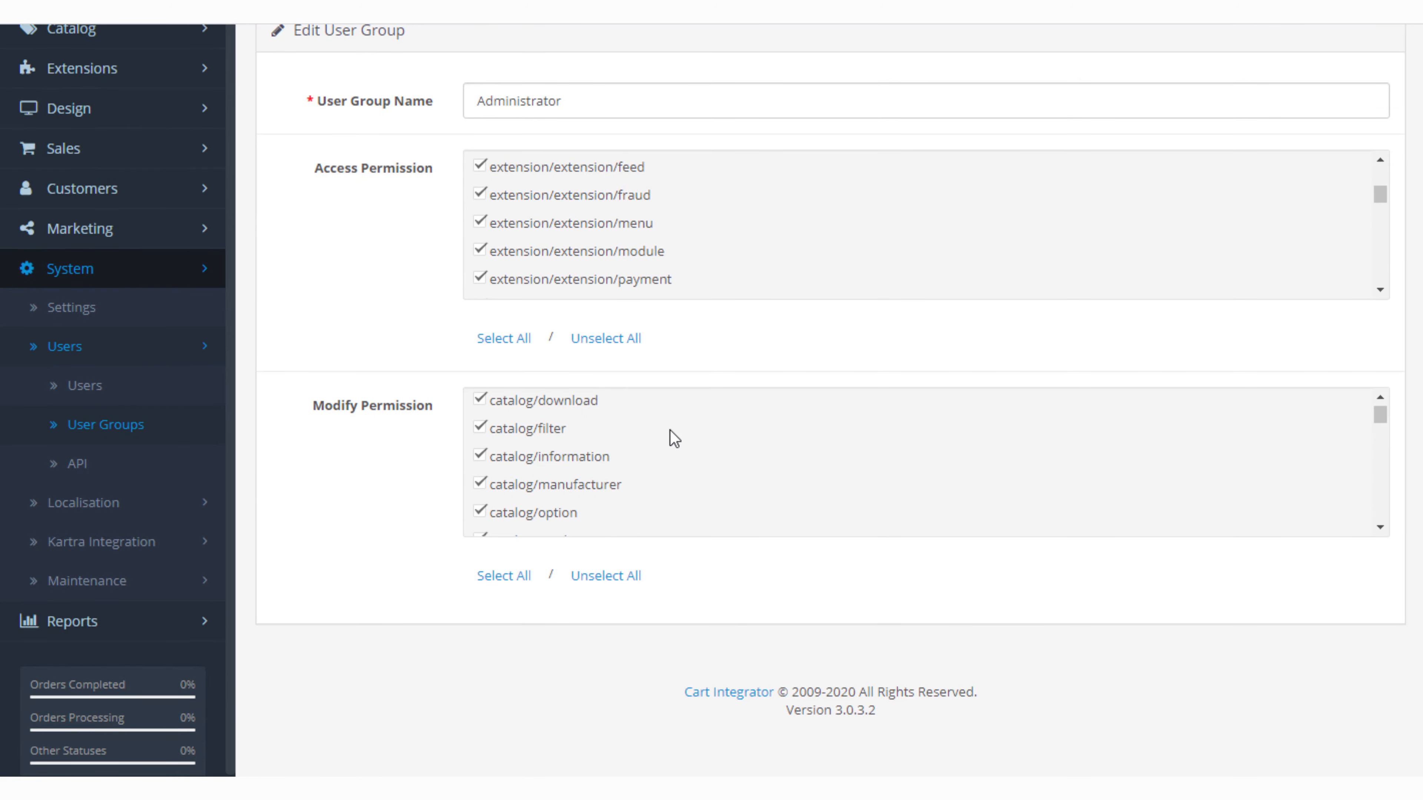
{"action": "scroll", "scroll_direction": "down", "scroll_amount": 3}
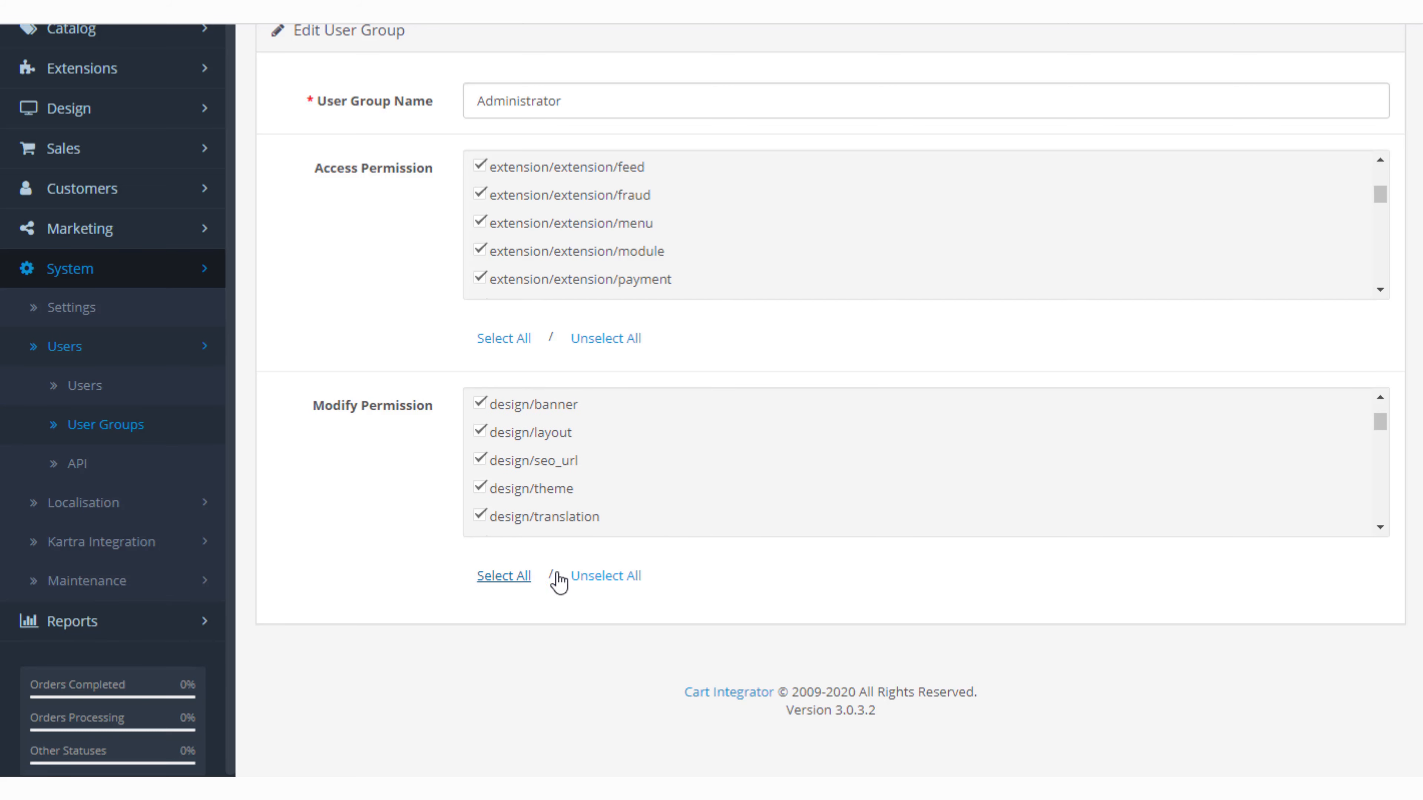
{"action": "mouse_move", "coordinate": [508, 578]}
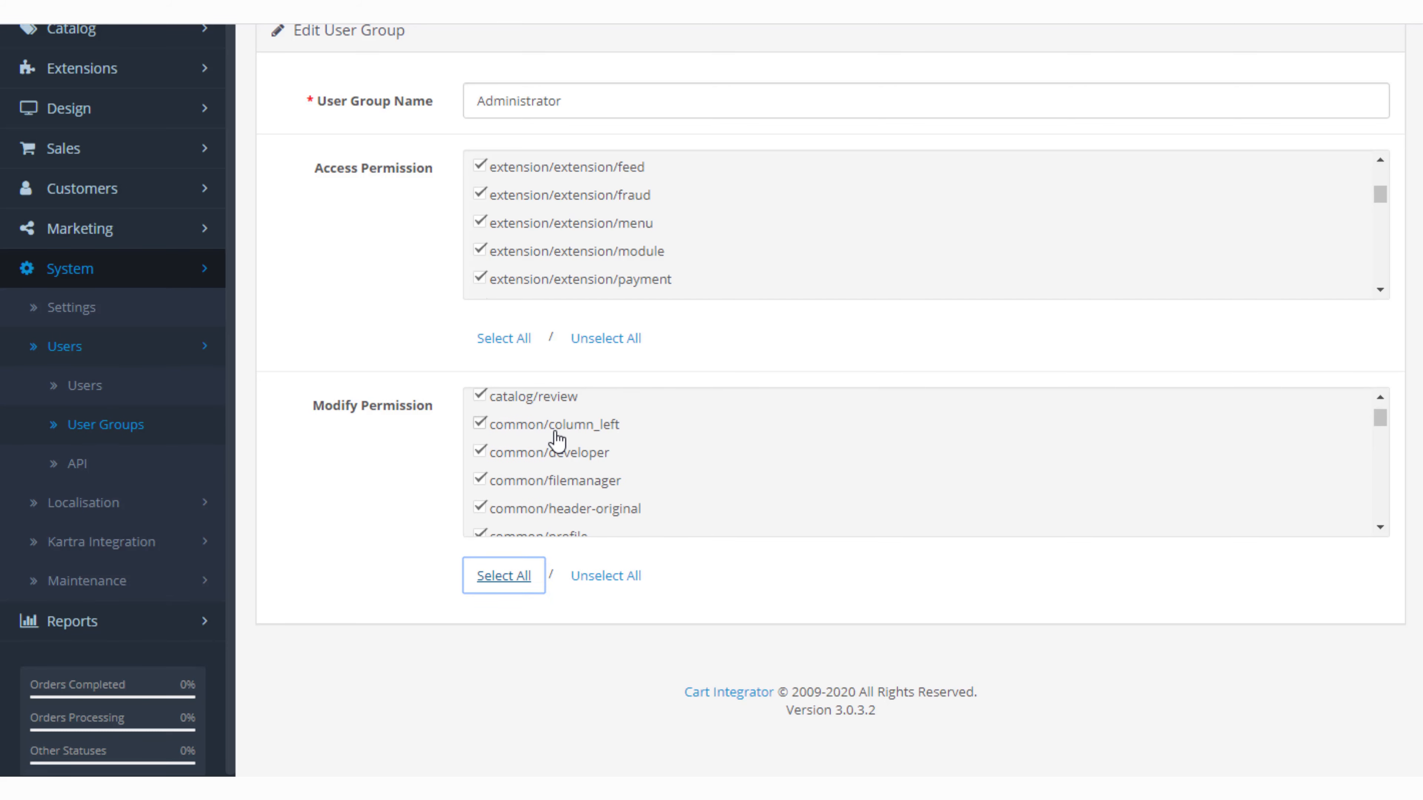
{"action": "scroll", "scroll_direction": "up", "scroll_amount": 3}
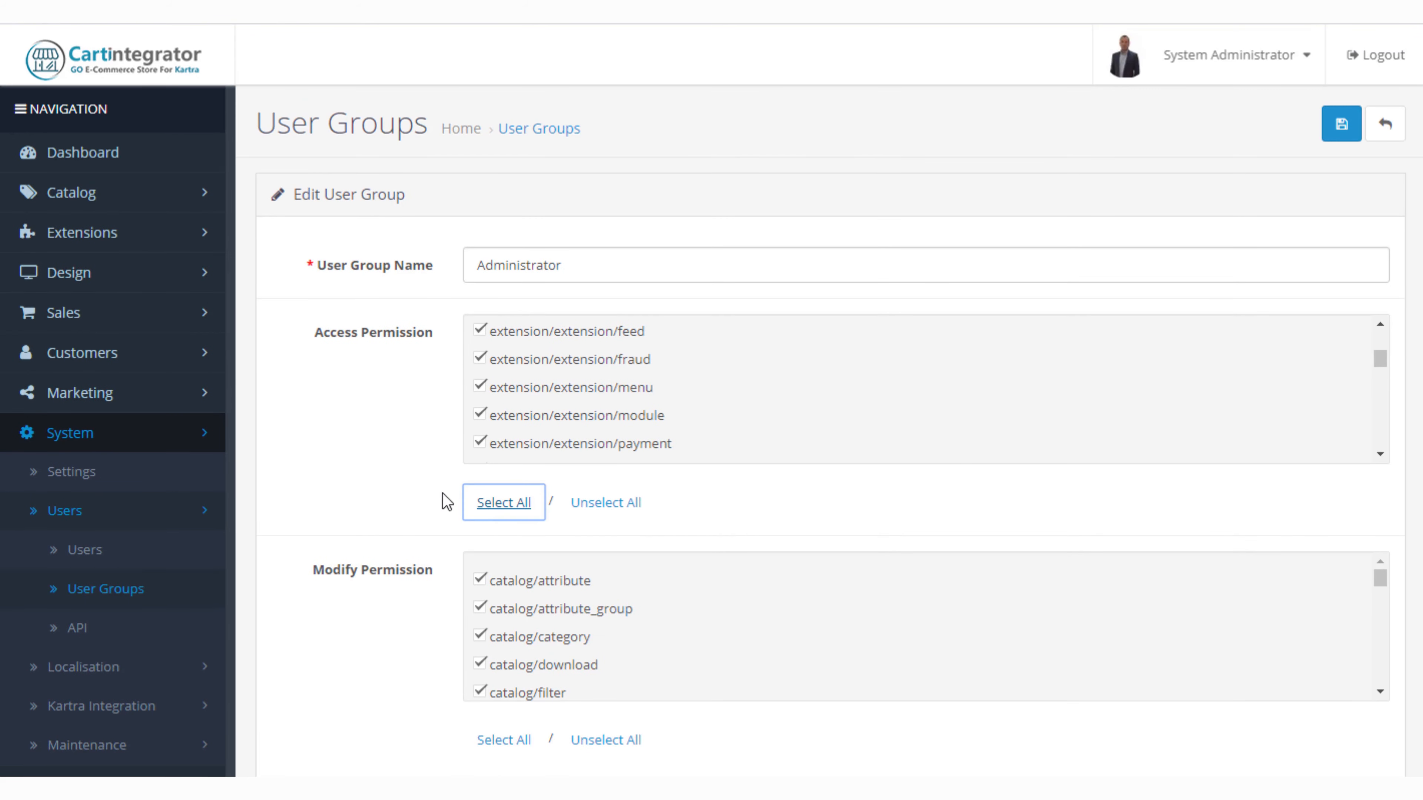
{"action": "mouse_move", "coordinate": [1241, 232]}
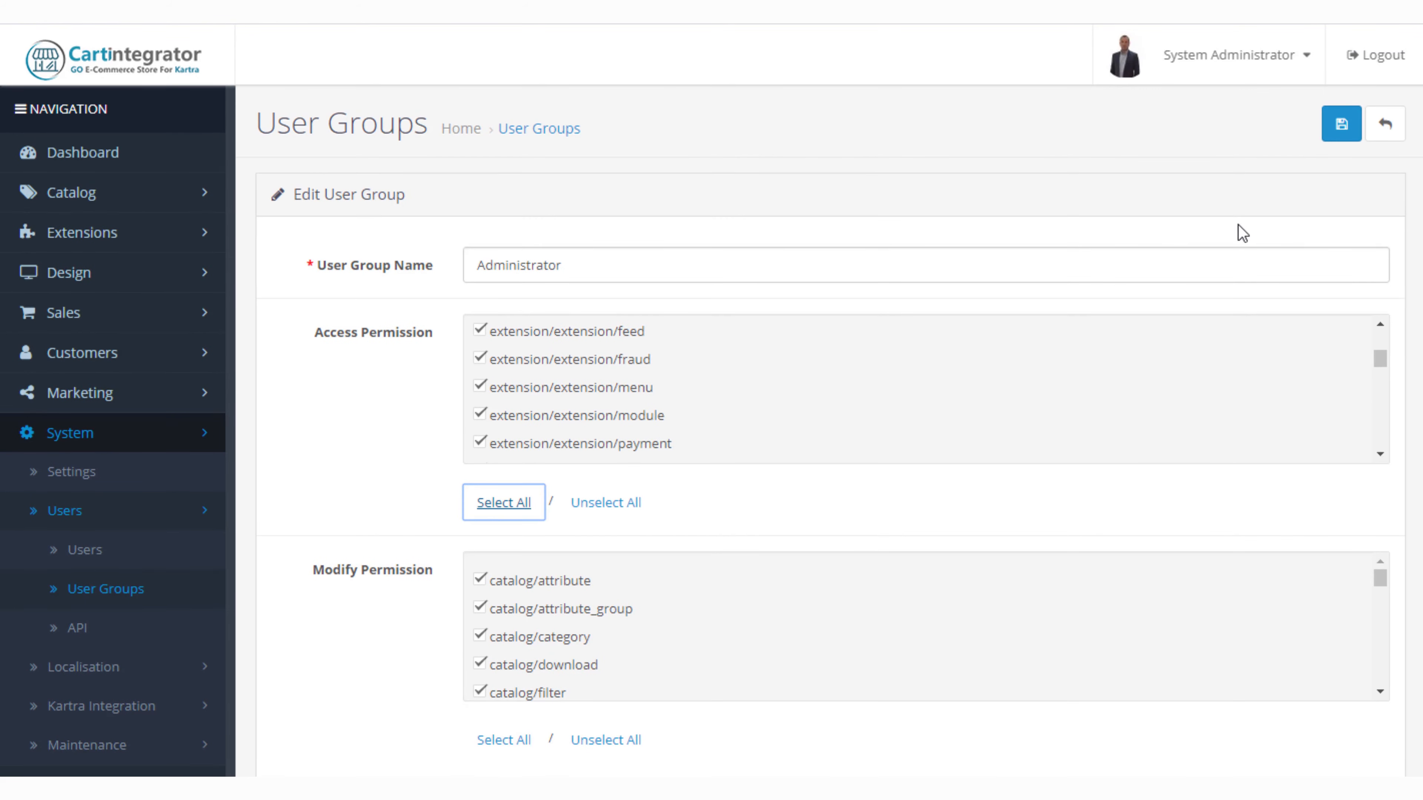
{"action": "left_click", "coordinate": [502, 501]}
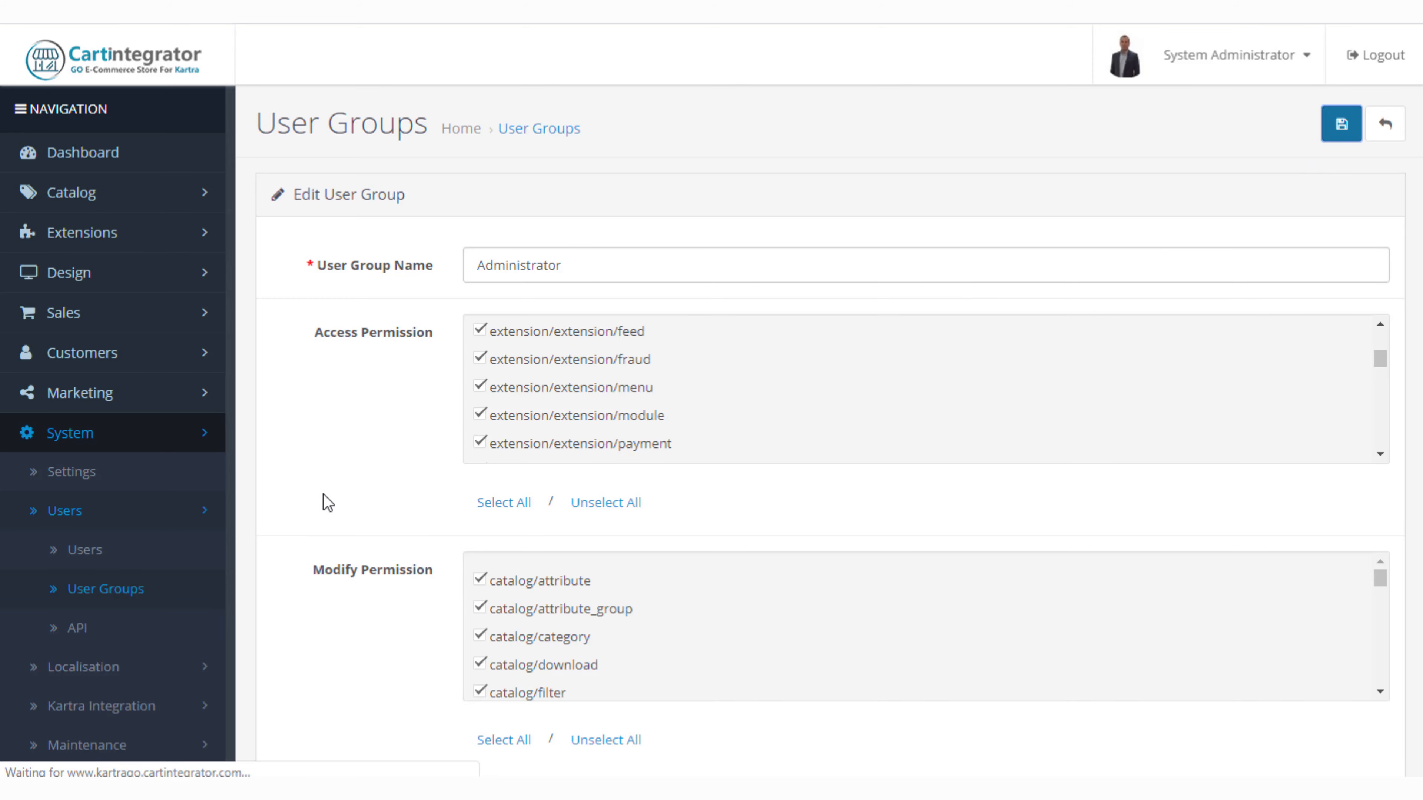
{"action": "left_click", "coordinate": [1341, 124]}
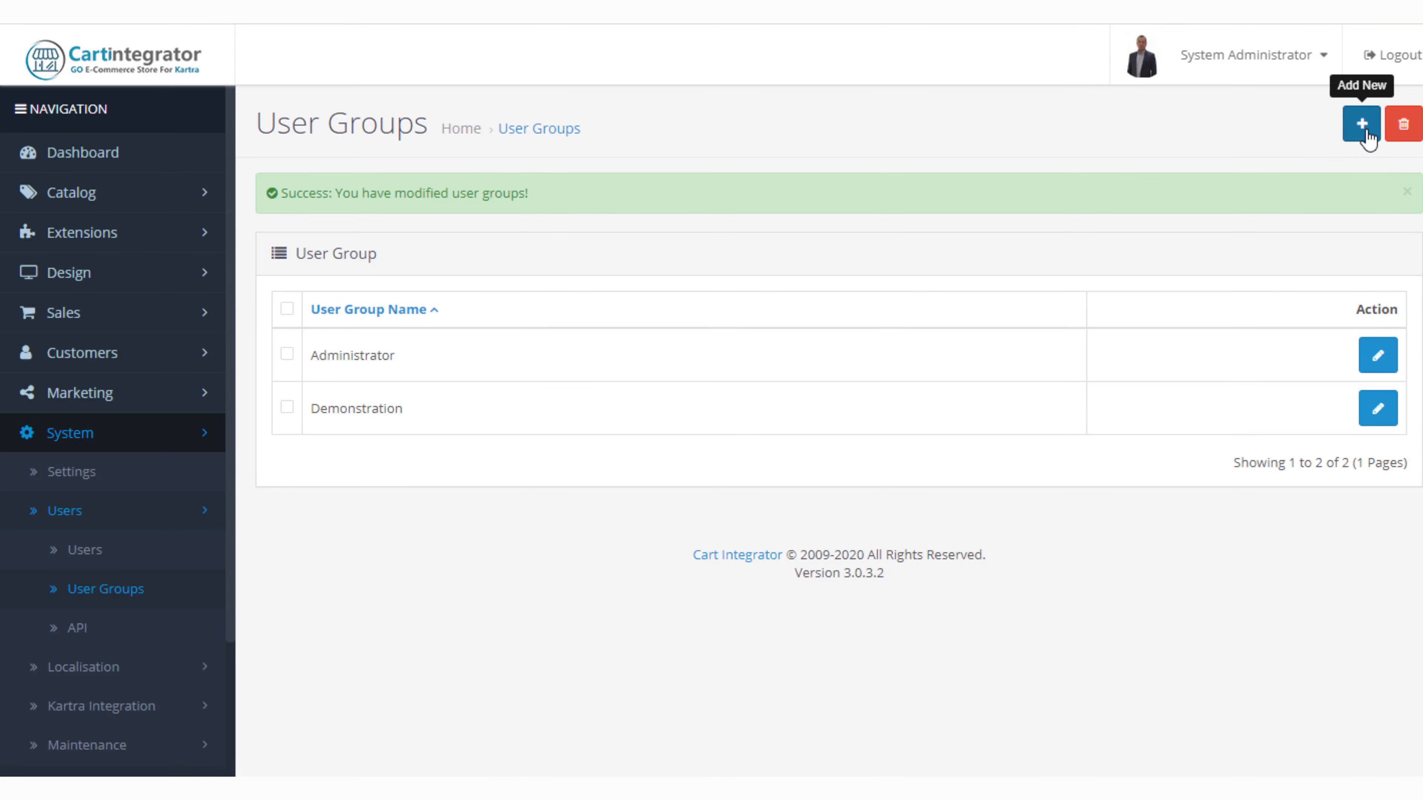
{"action": "left_click", "coordinate": [1360, 124]}
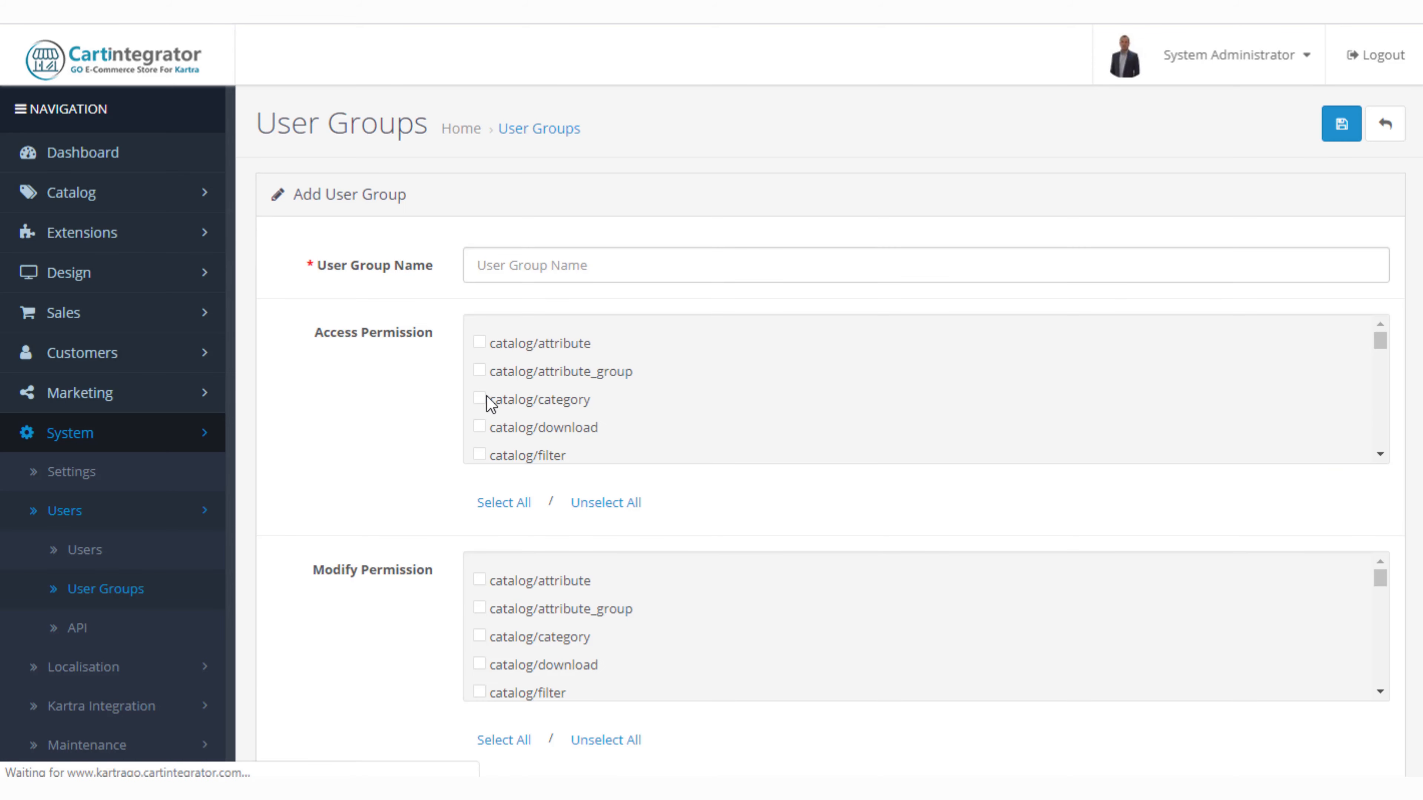
{"action": "type", "text": "test"}
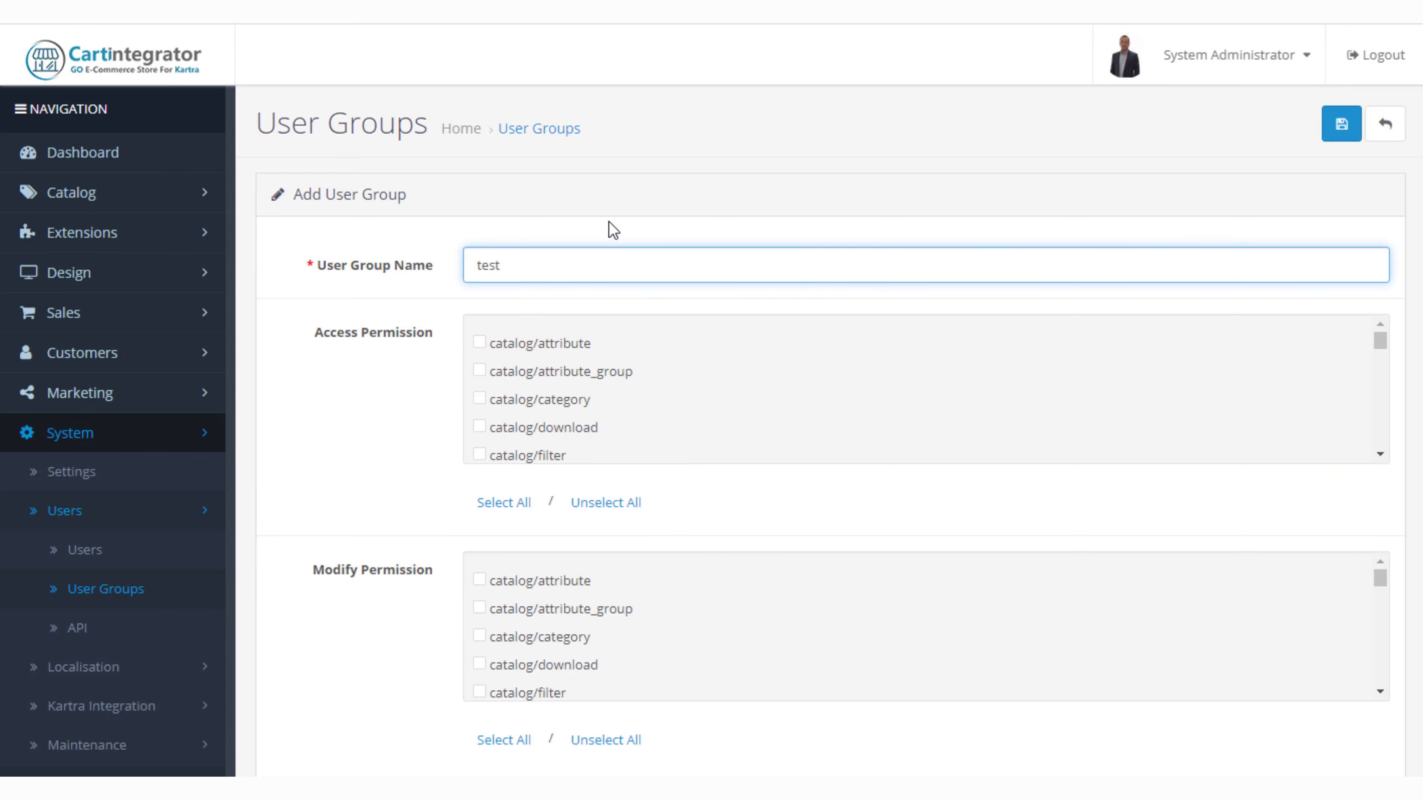
{"action": "mouse_move", "coordinate": [576, 405]}
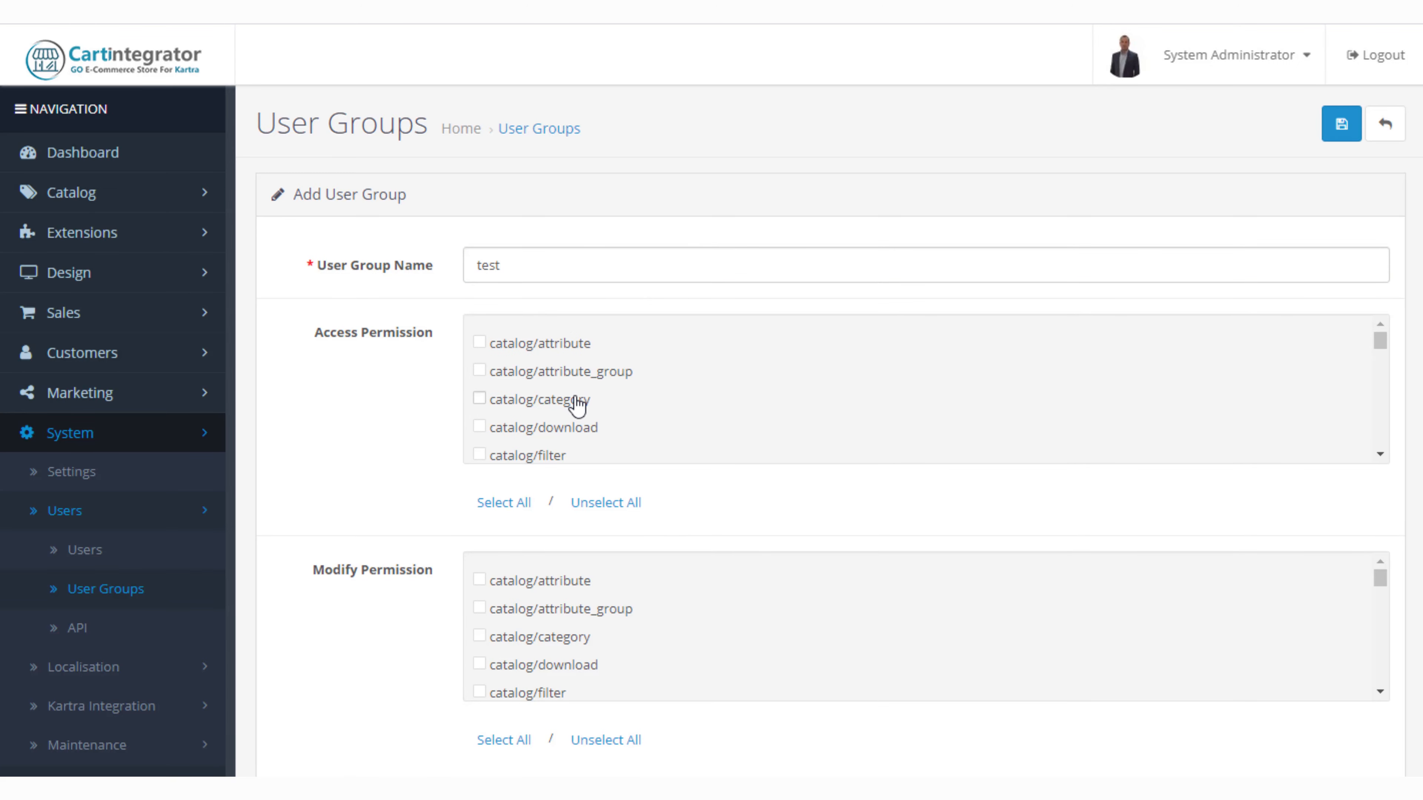
{"action": "mouse_move", "coordinate": [656, 405]}
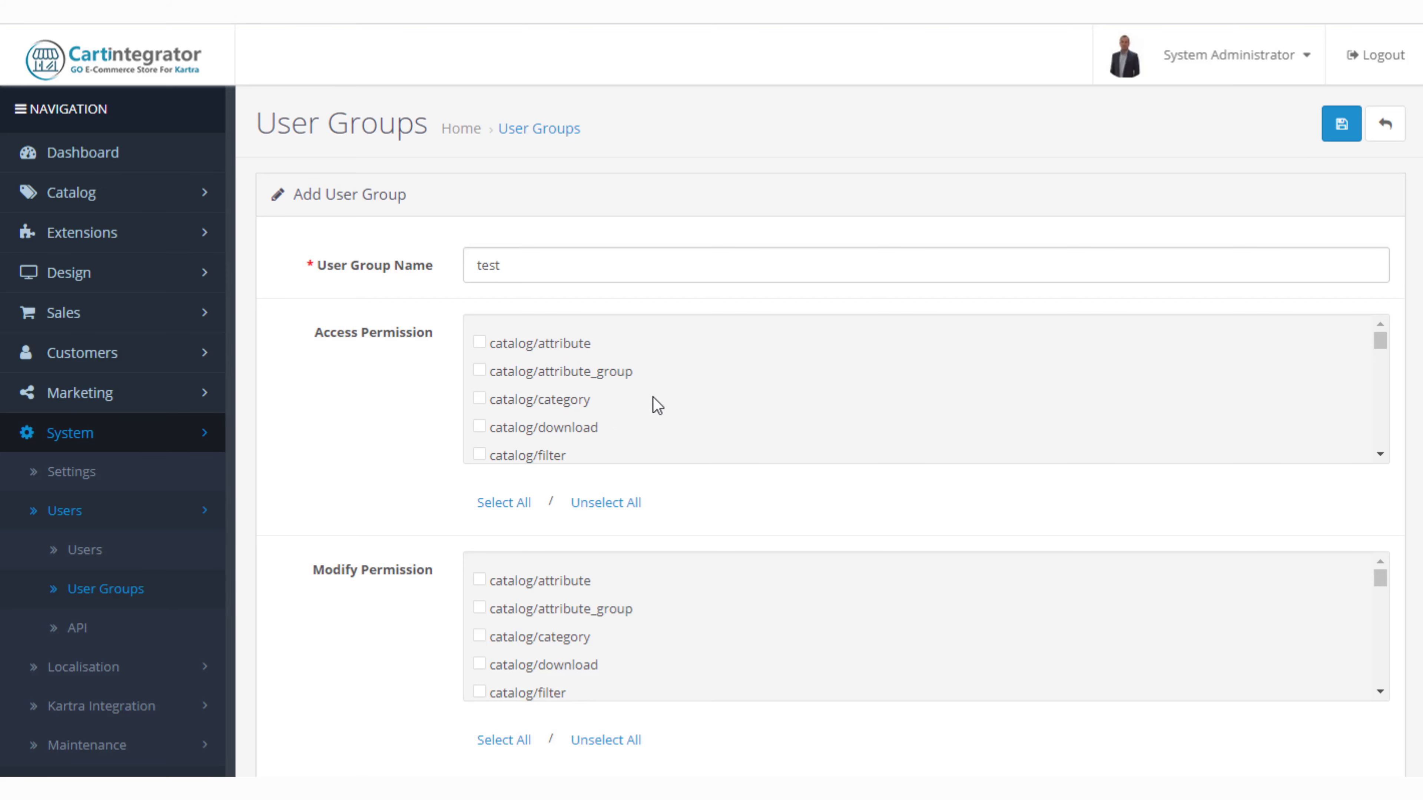
{"action": "mouse_move", "coordinate": [533, 399]}
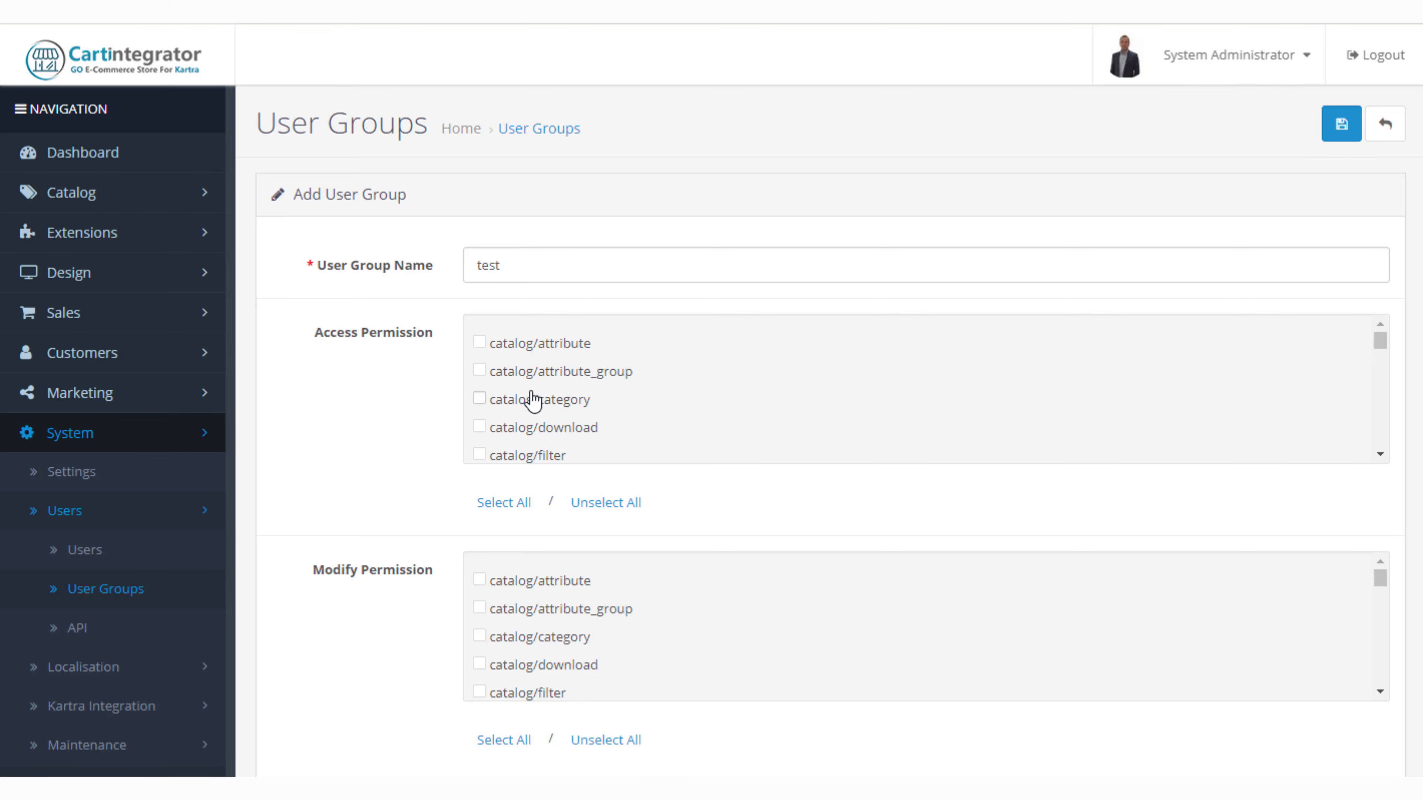
{"action": "scroll", "scroll_direction": "down", "scroll_amount": 3}
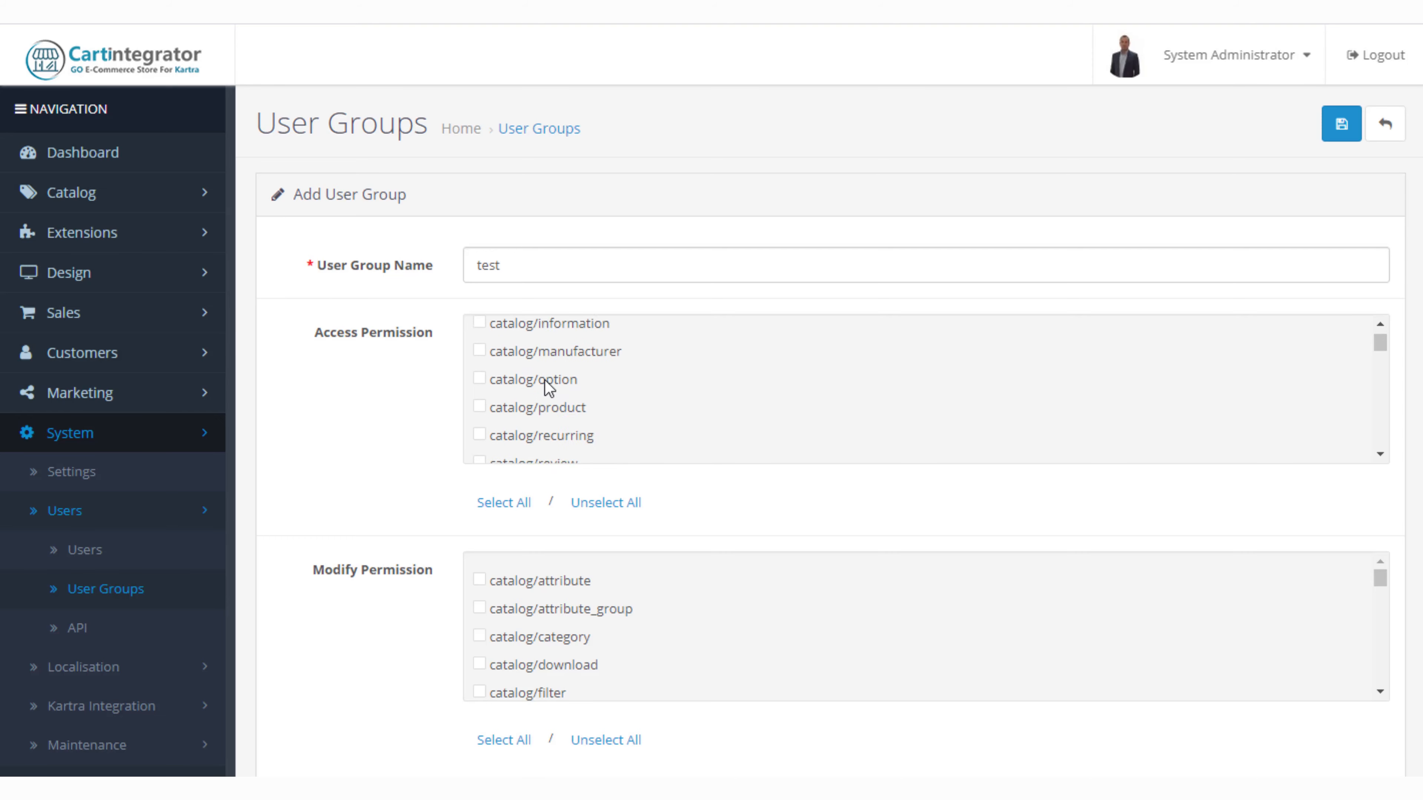
{"action": "scroll", "scroll_direction": "down", "scroll_amount": 3}
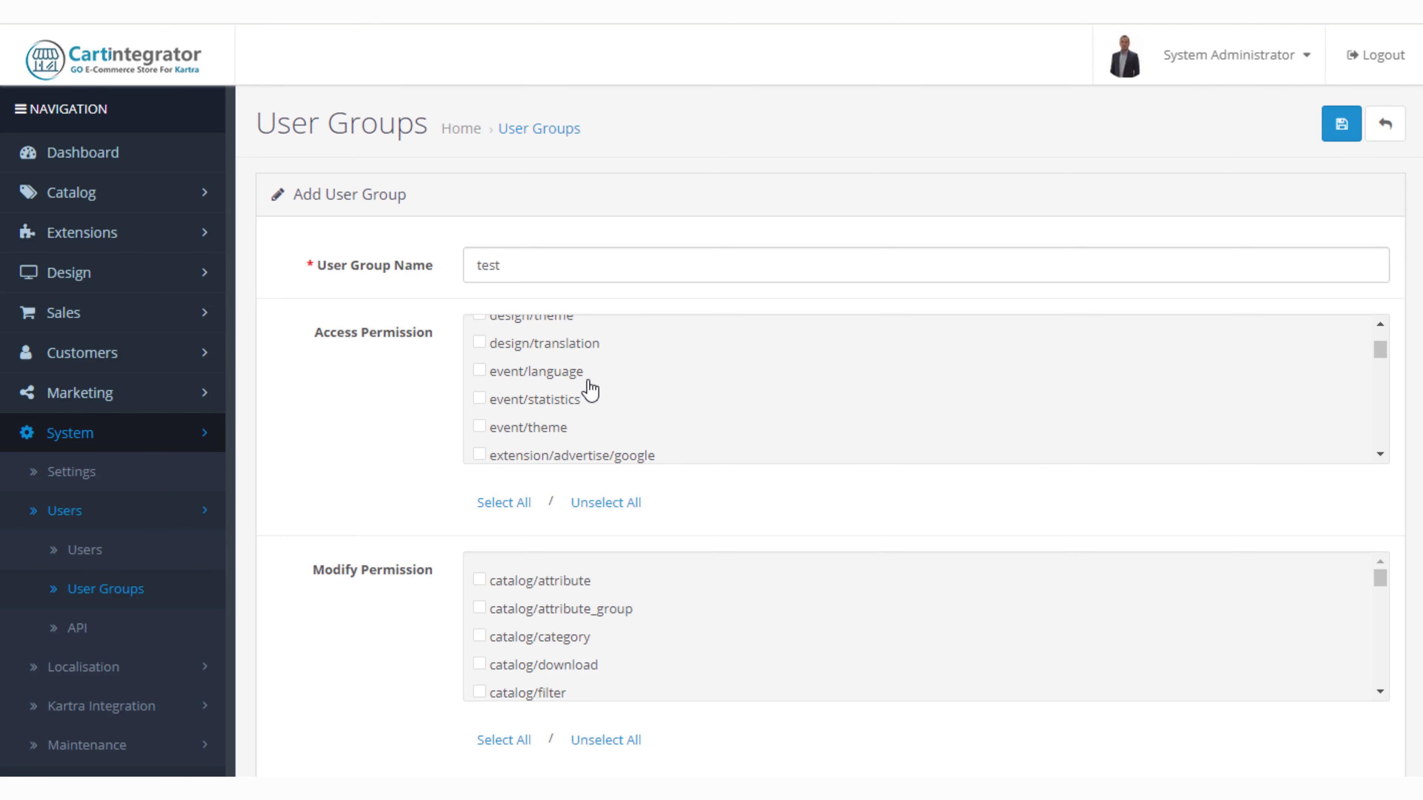
{"action": "scroll", "scroll_direction": "down", "scroll_amount": 3}
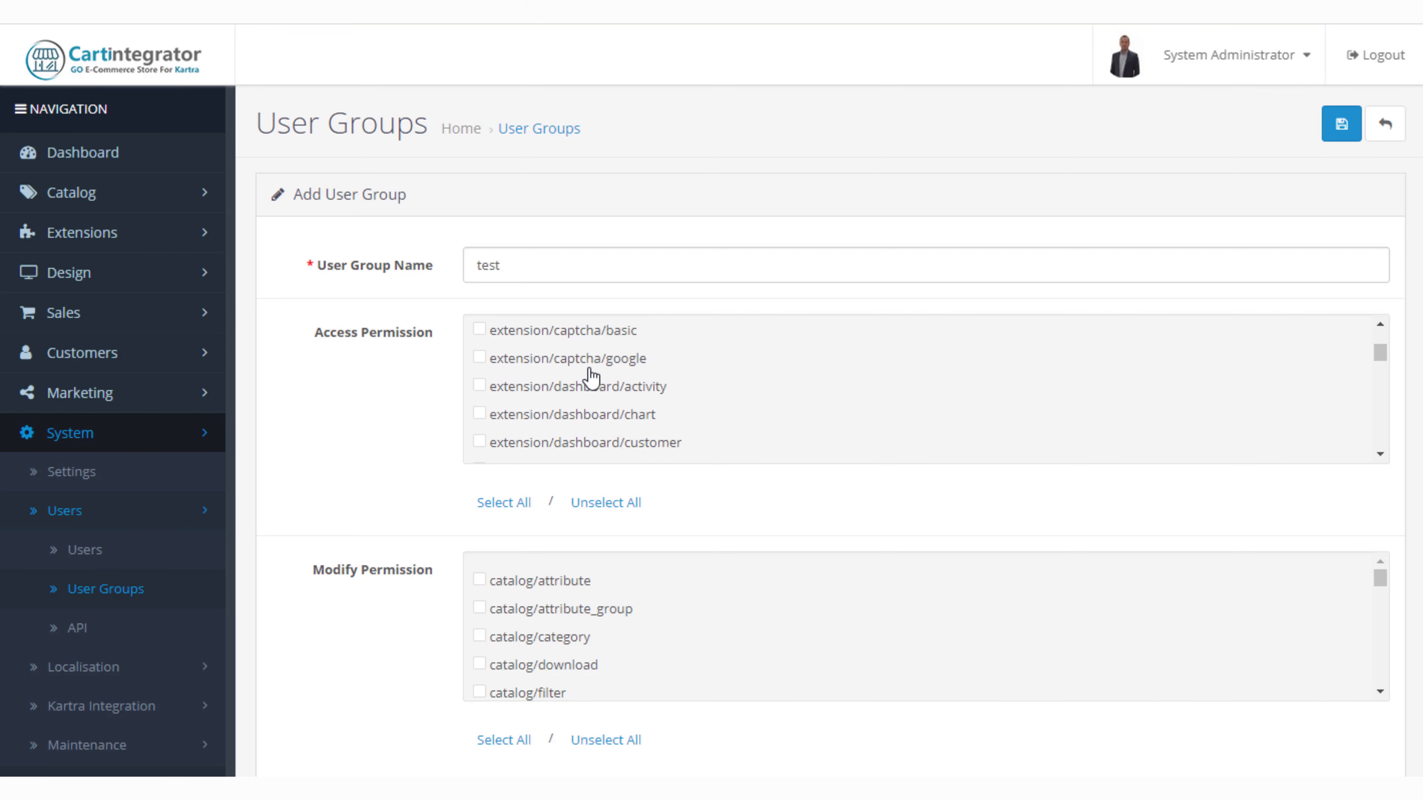
{"action": "scroll", "scroll_direction": "down", "scroll_amount": 3}
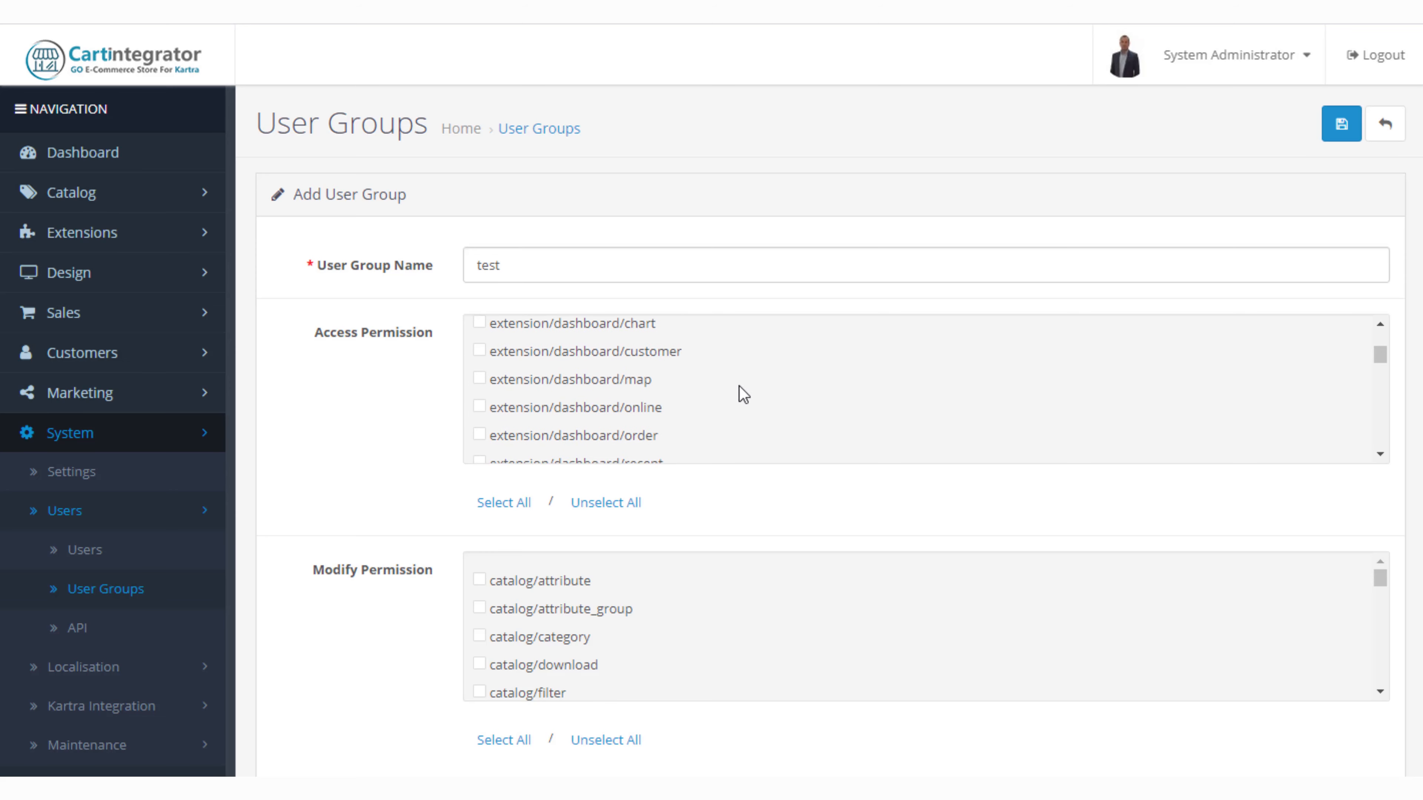
{"action": "scroll", "scroll_direction": "up", "scroll_amount": 3}
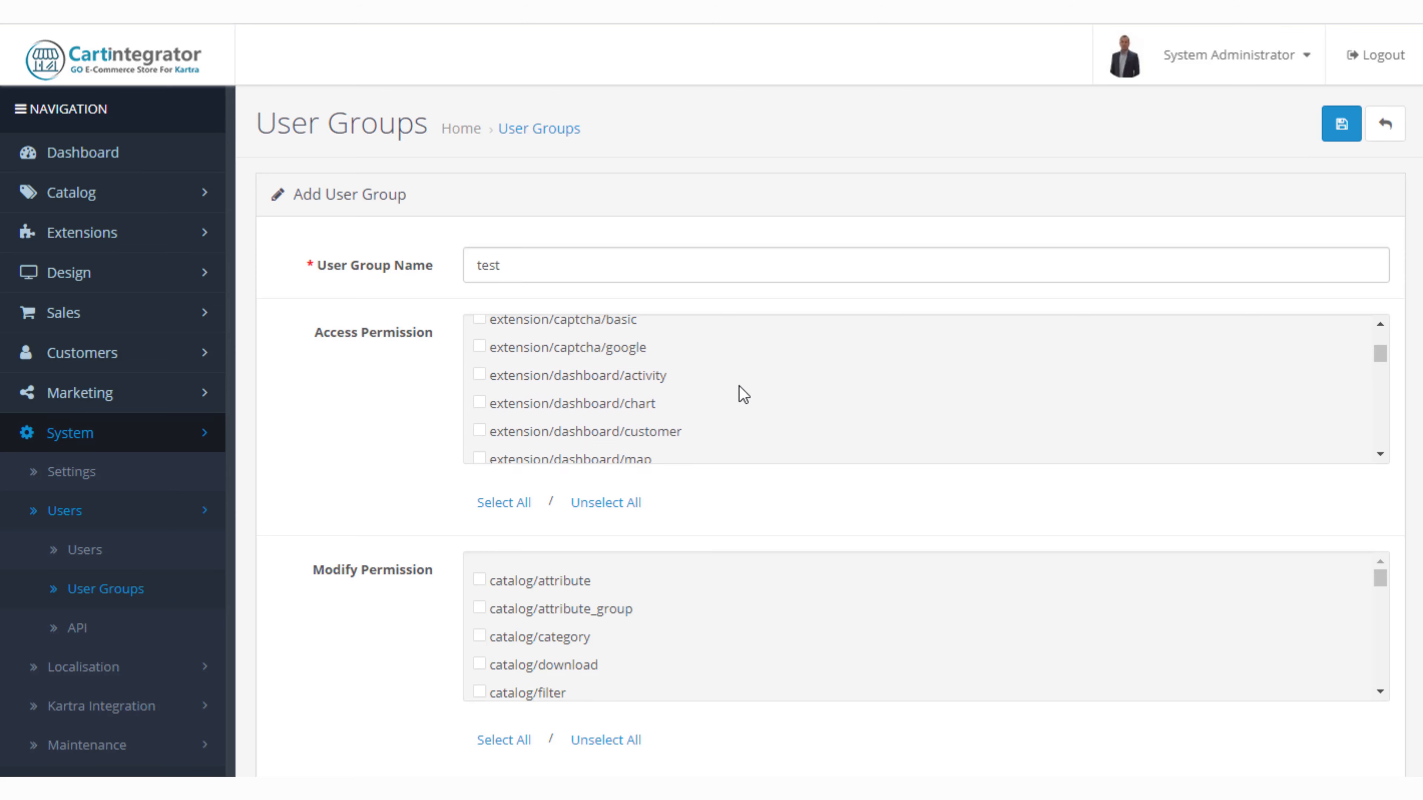
{"action": "scroll", "scroll_direction": "up", "scroll_amount": 3}
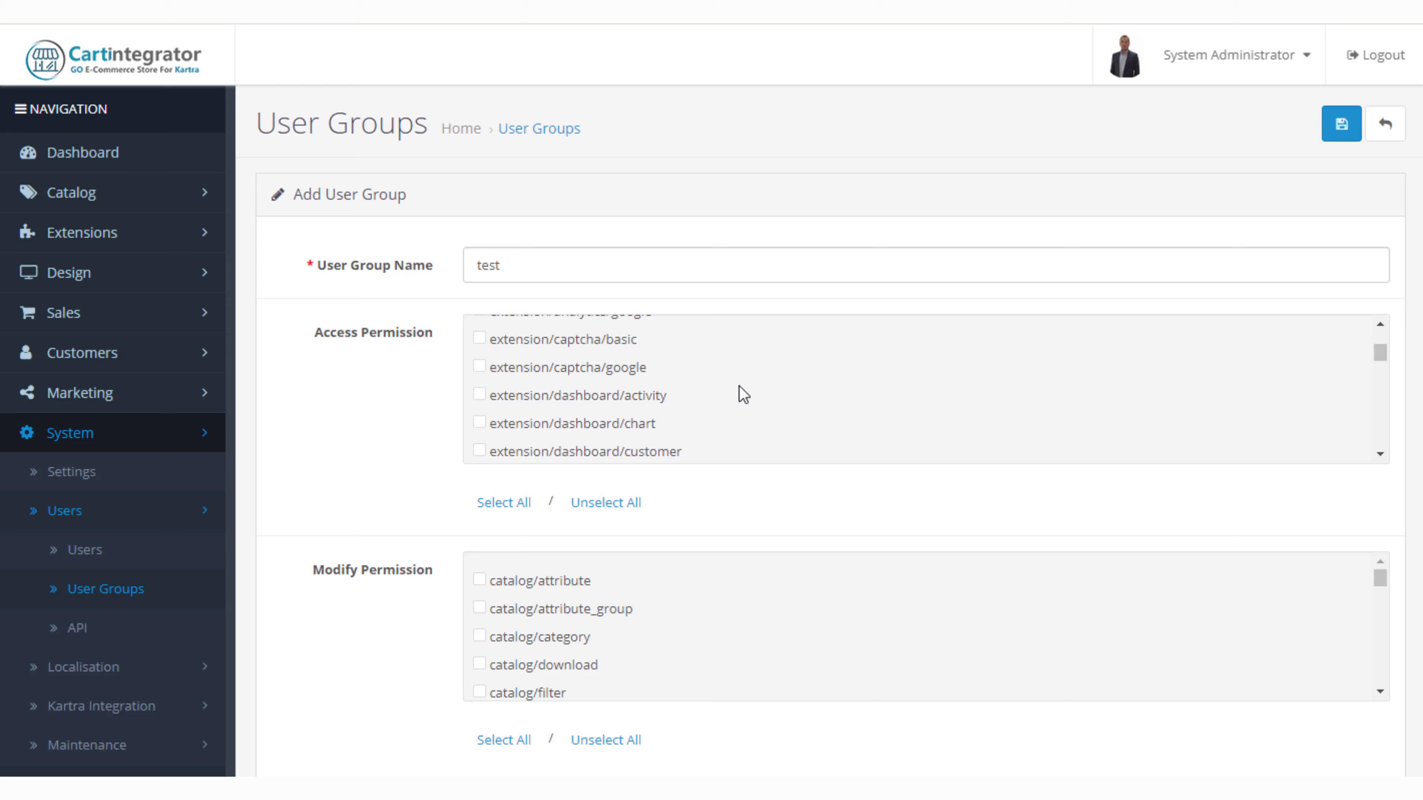
{"action": "scroll", "scroll_direction": "down", "scroll_amount": 3}
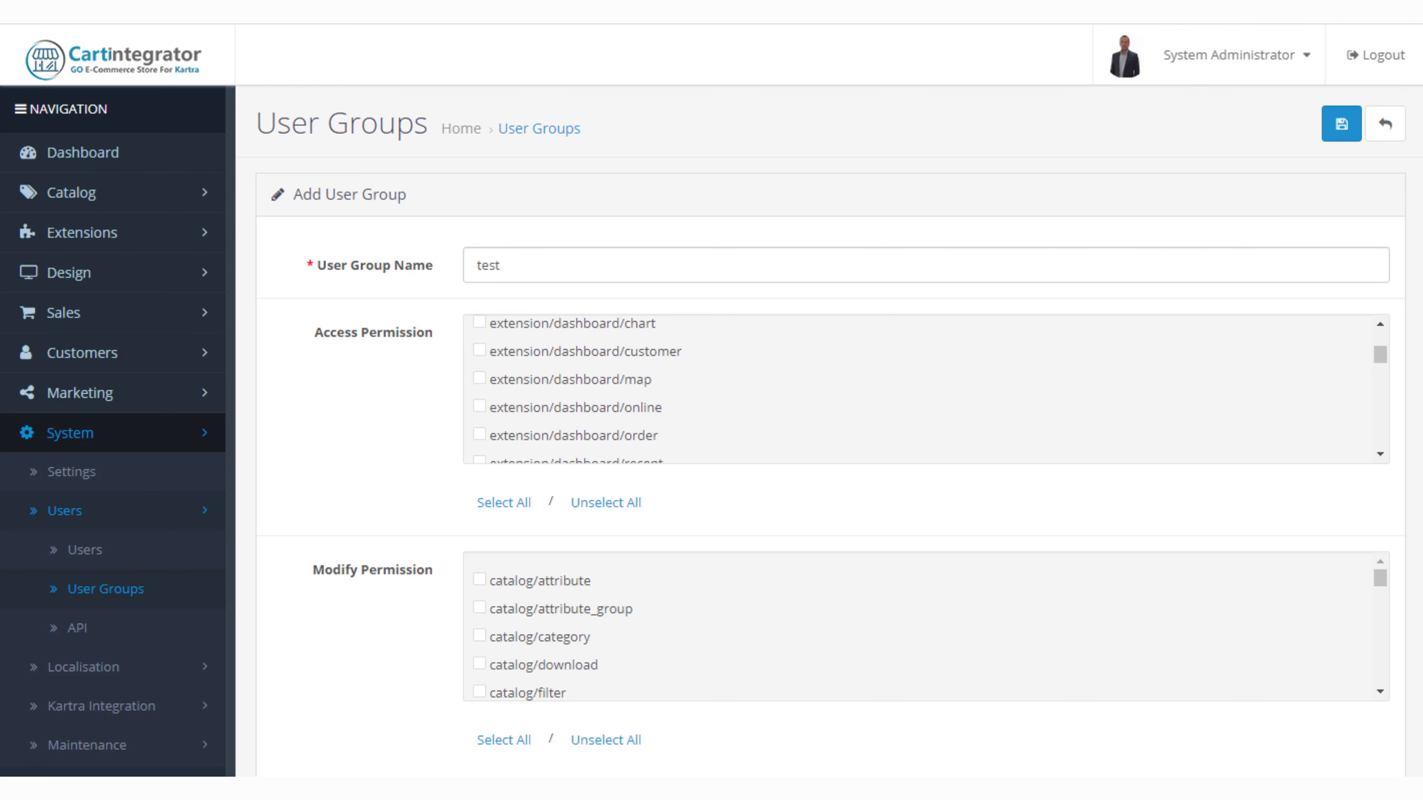
{"action": "mouse_move", "coordinate": [1386, 124]}
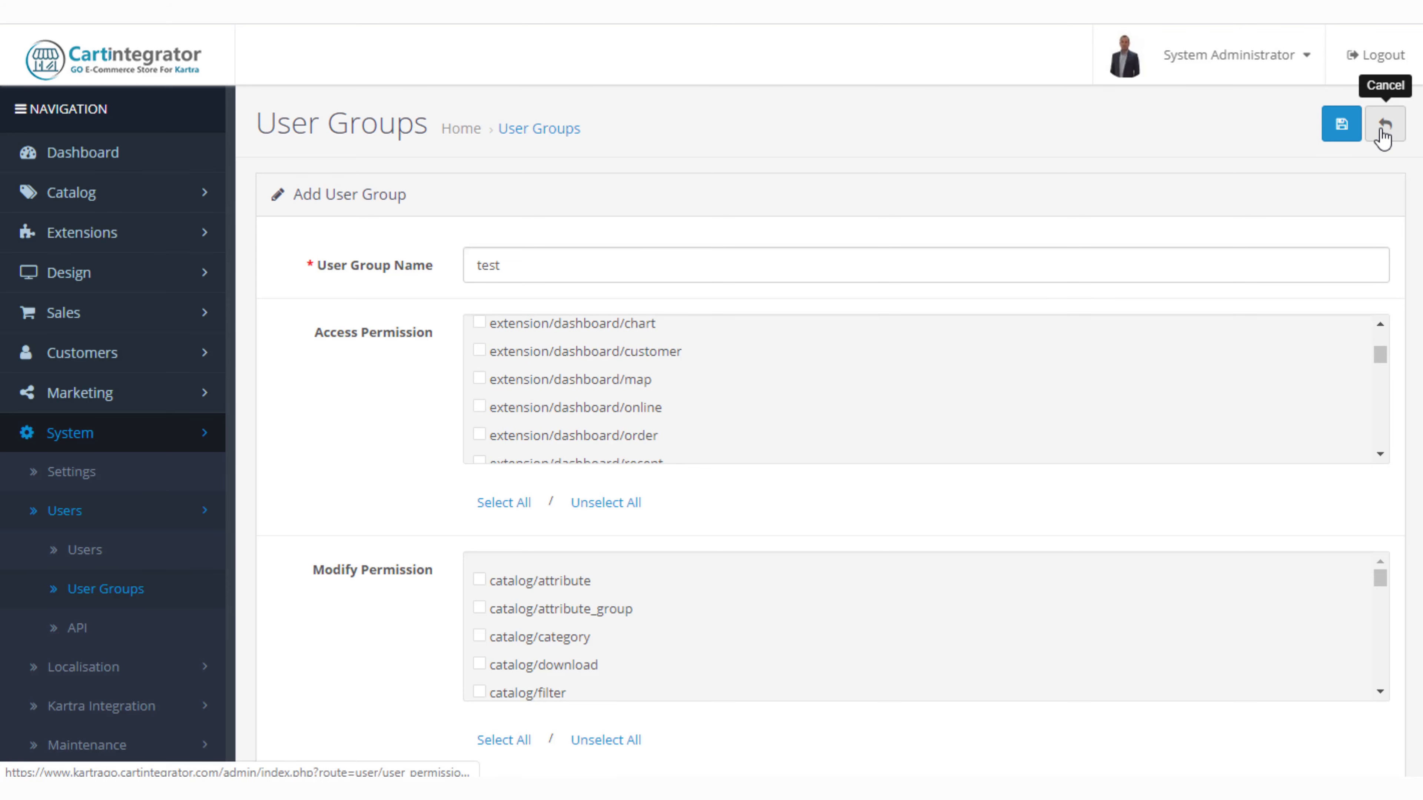
Cancel the Add User Group form, leaving only Administrator and Demonstration groups.
{"action": "left_click", "coordinate": [1382, 124]}
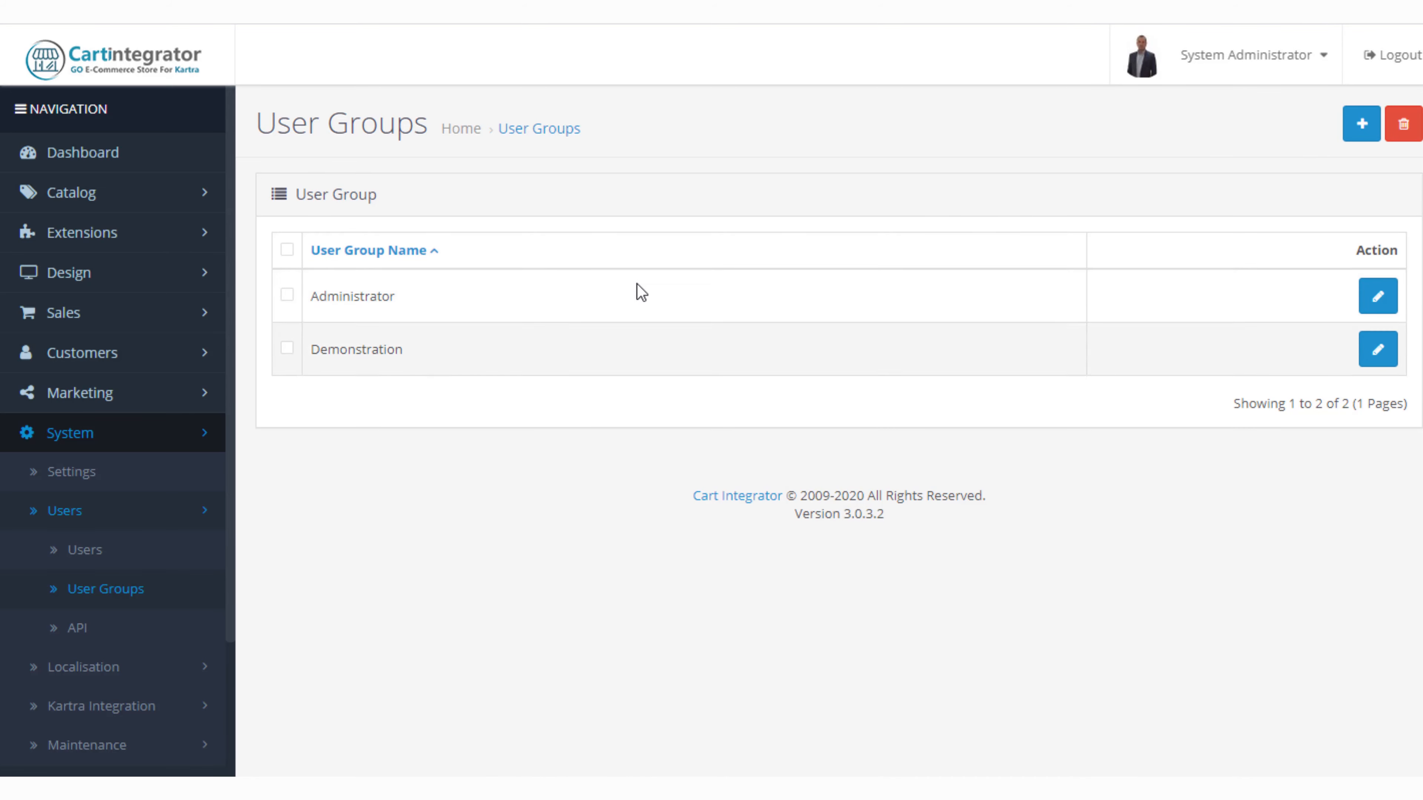
{"action": "mouse_move", "coordinate": [712, 476]}
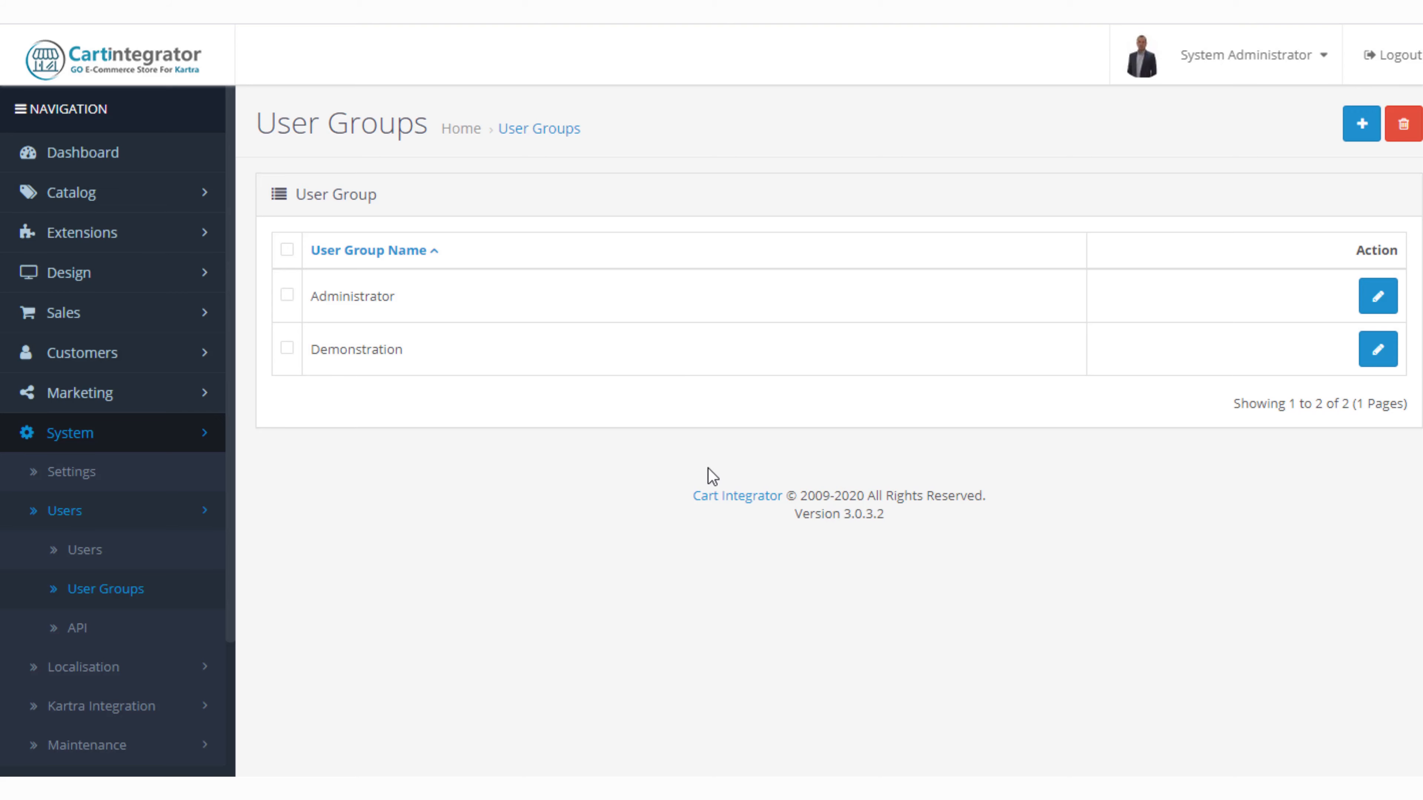
{"action": "mouse_move", "coordinate": [667, 331]}
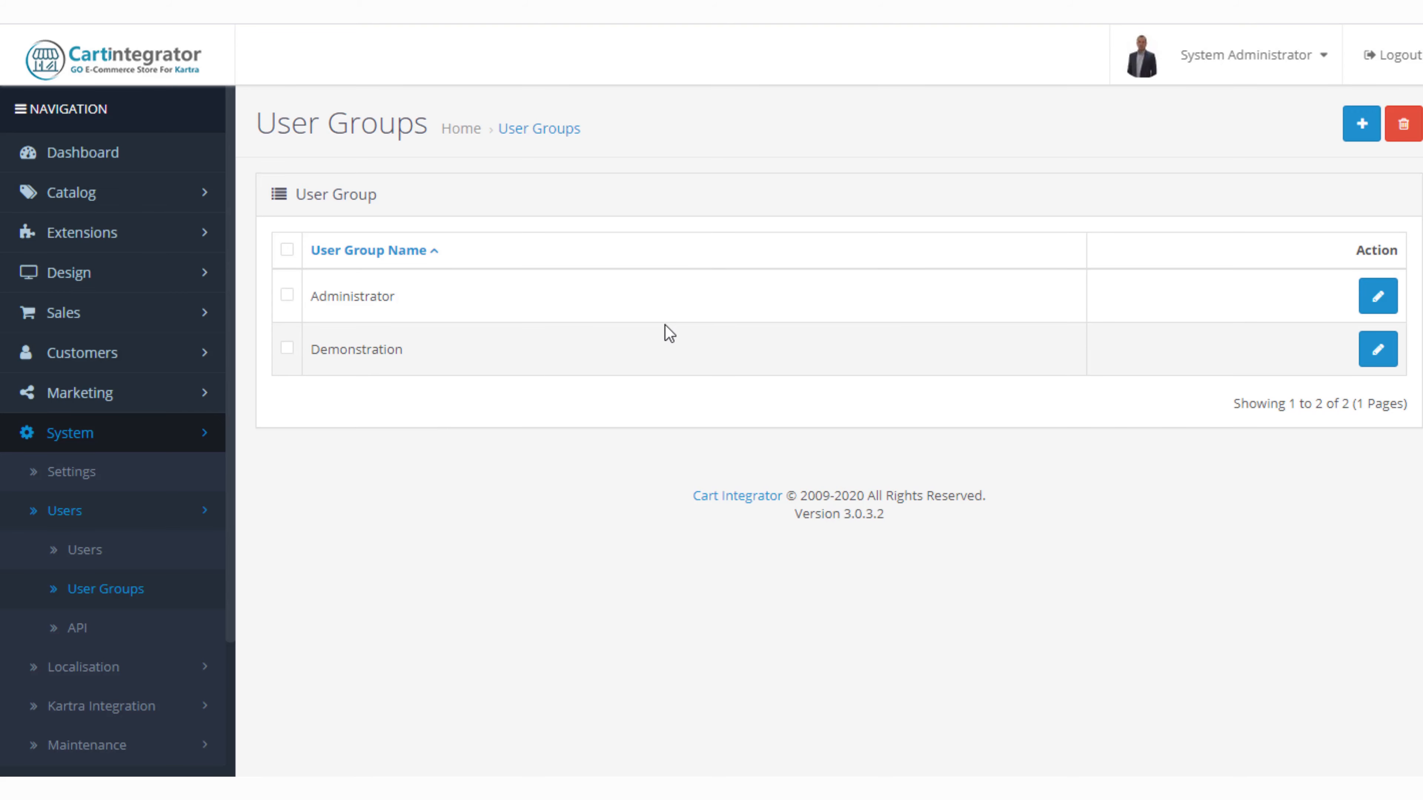
{"action": "mouse_move", "coordinate": [774, 352]}
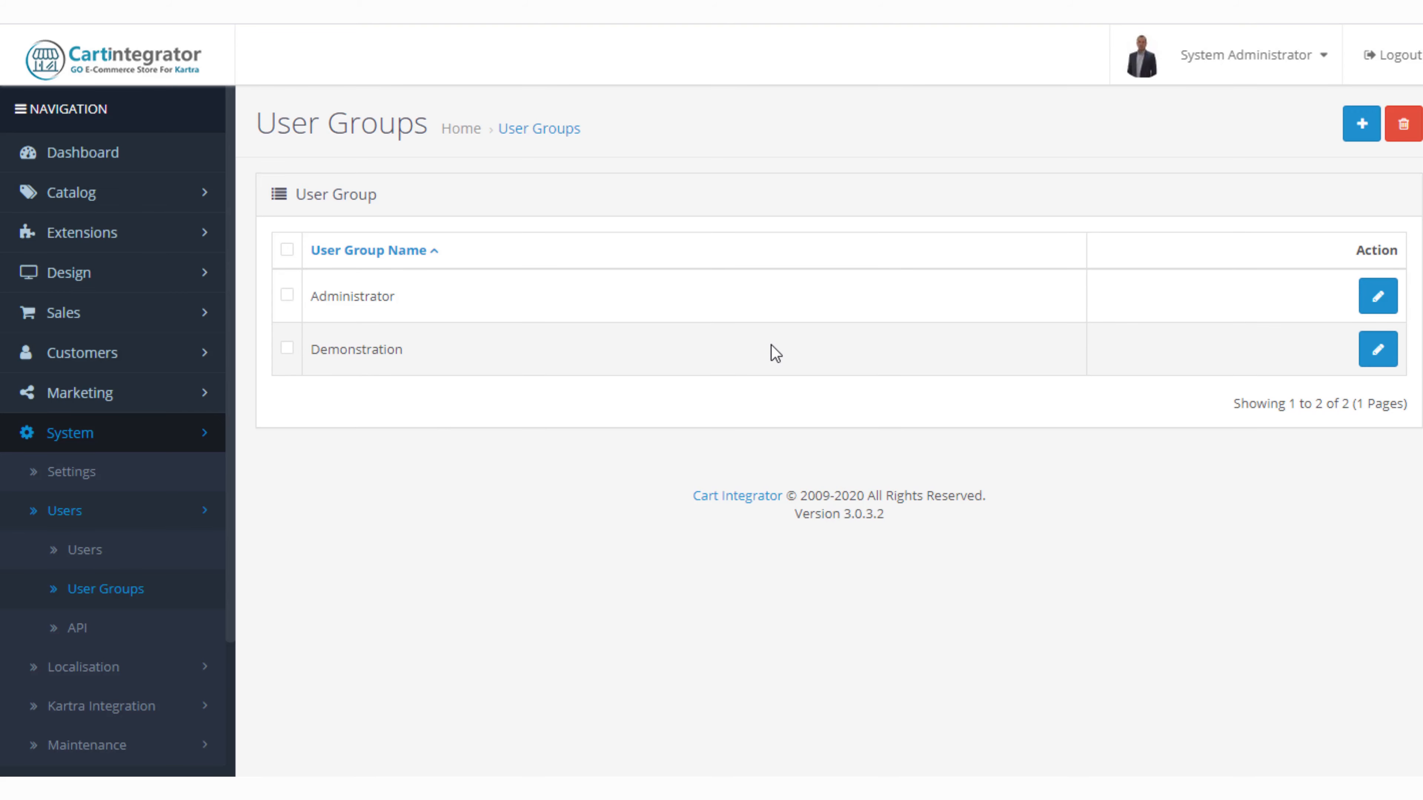
{"action": "mouse_move", "coordinate": [57, 674]}
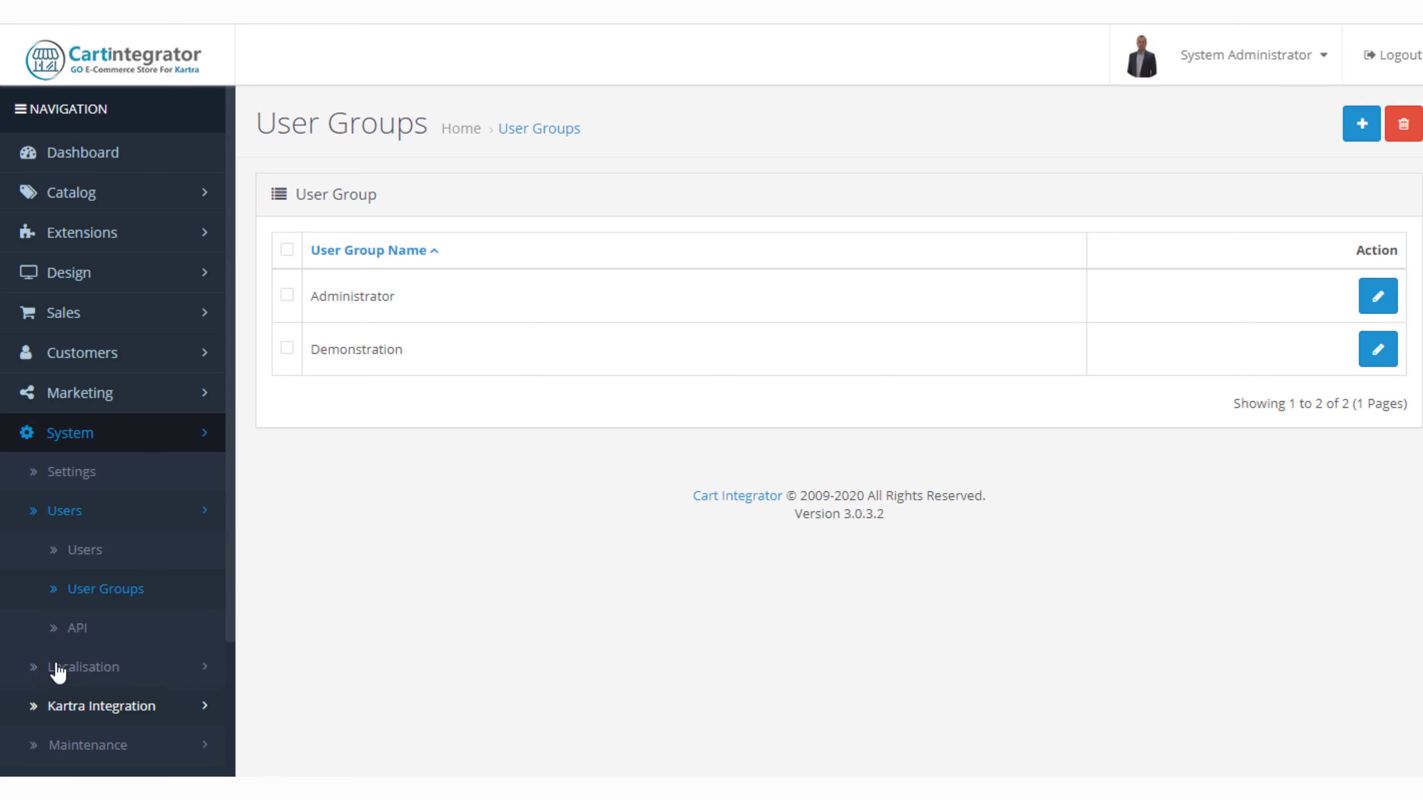
Show the Users list again with its single enabled admin account.
{"action": "left_click", "coordinate": [83, 549]}
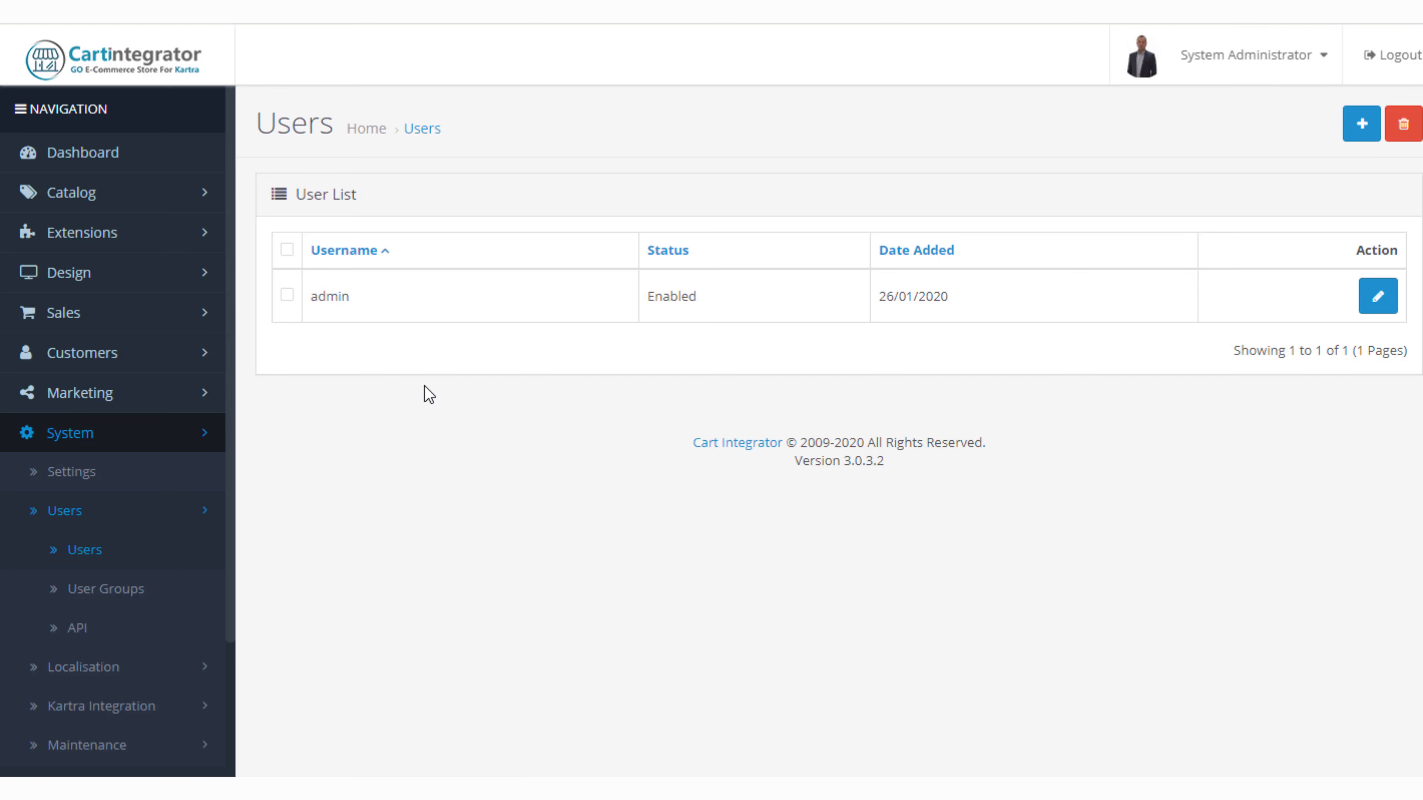
{"action": "mouse_move", "coordinate": [986, 352]}
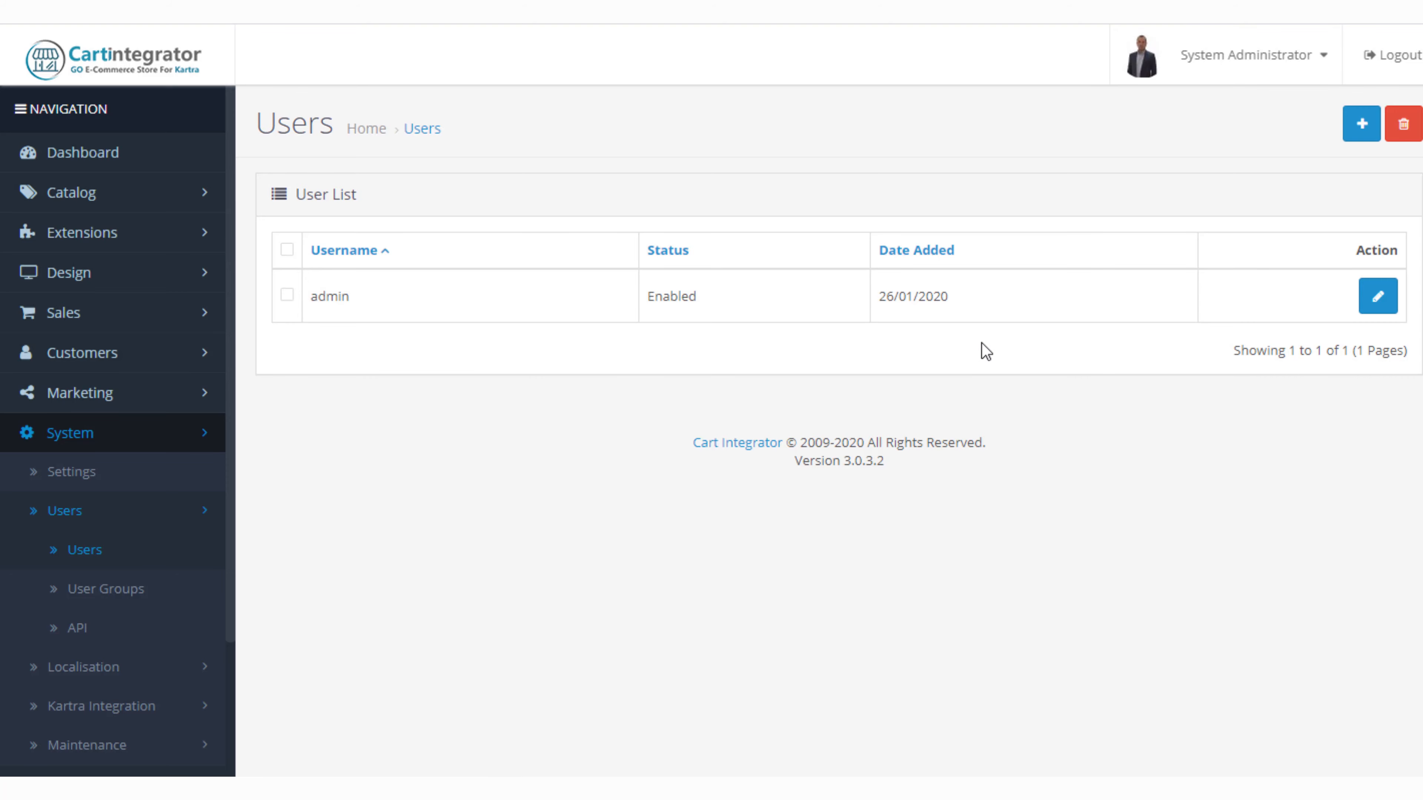
{"action": "mouse_move", "coordinate": [984, 425]}
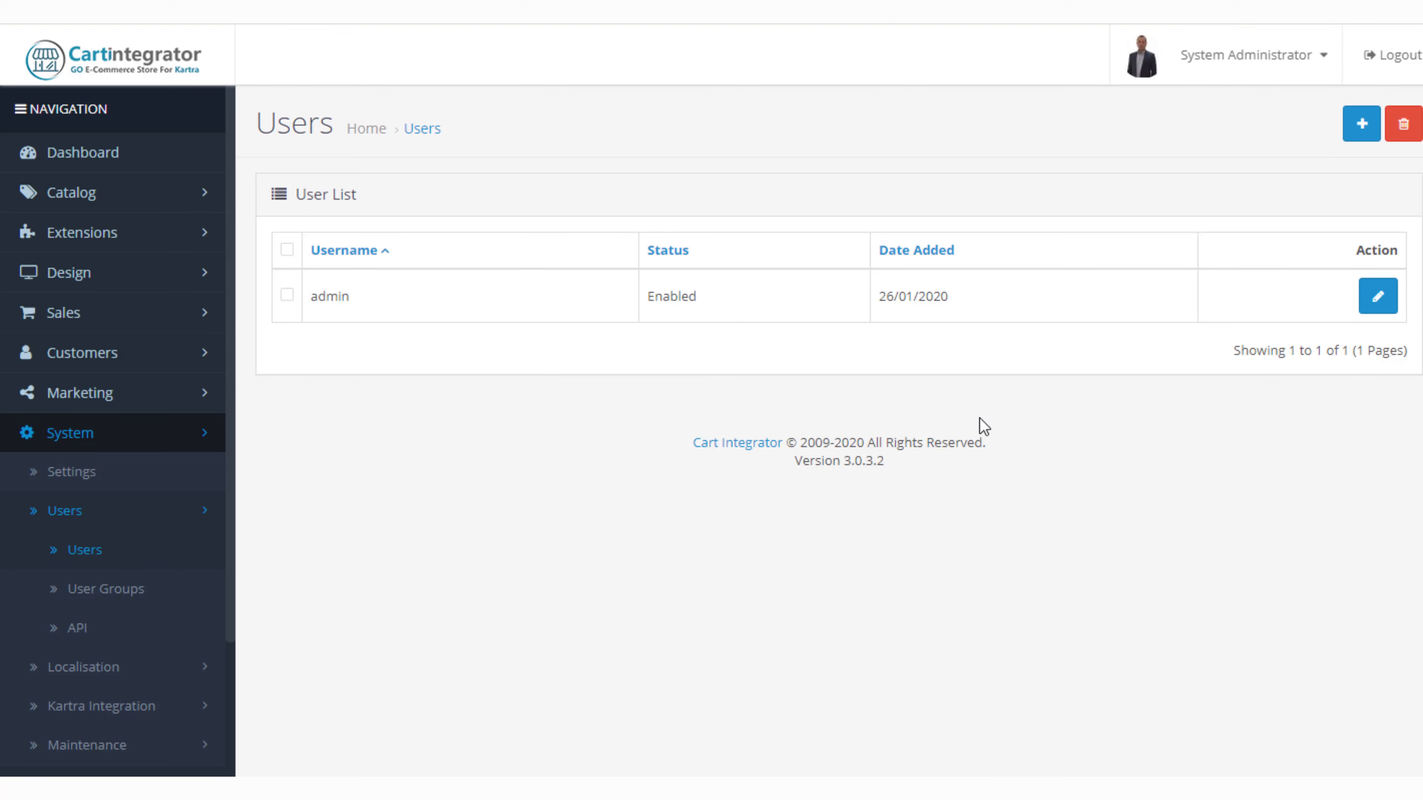
{"action": "mouse_move", "coordinate": [458, 486]}
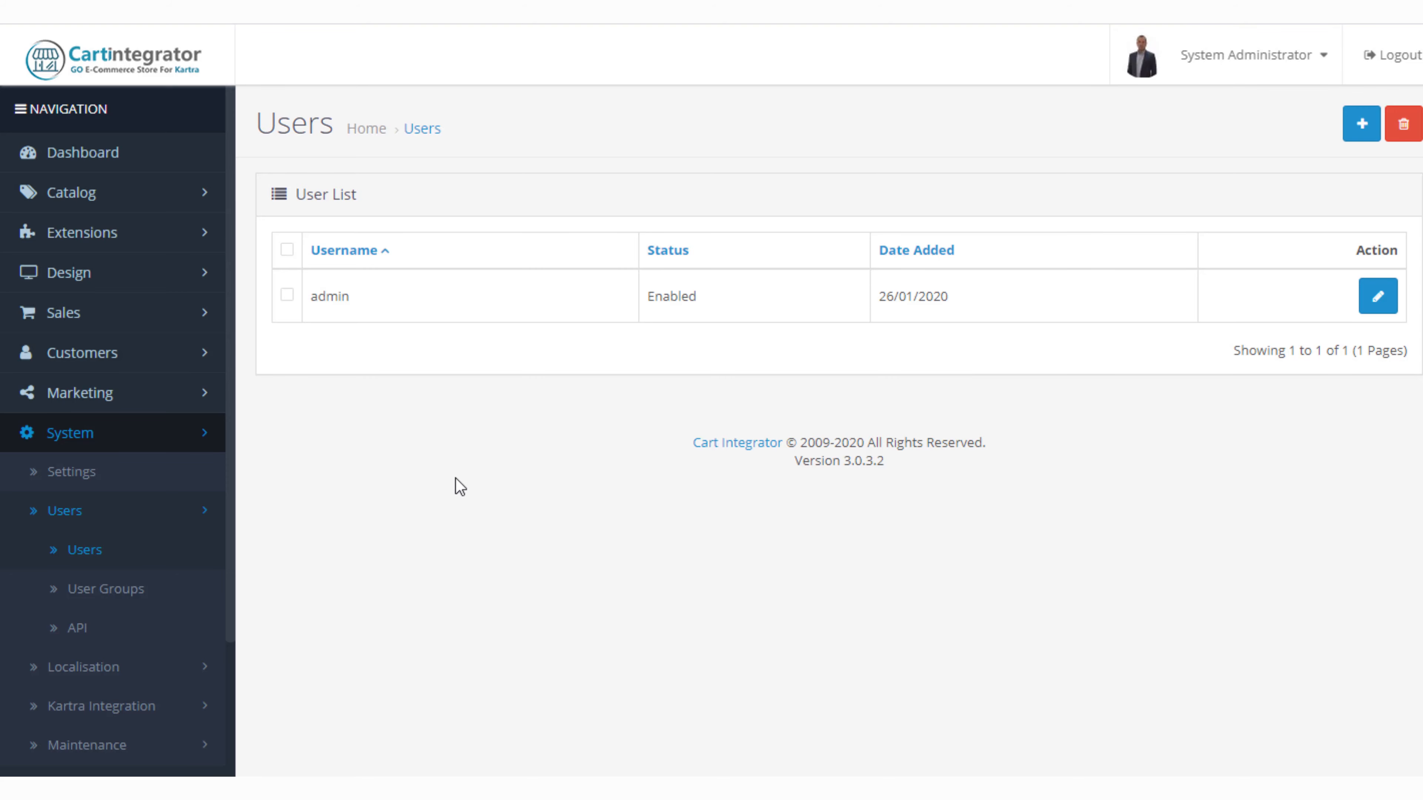
{"action": "mouse_move", "coordinate": [571, 490]}
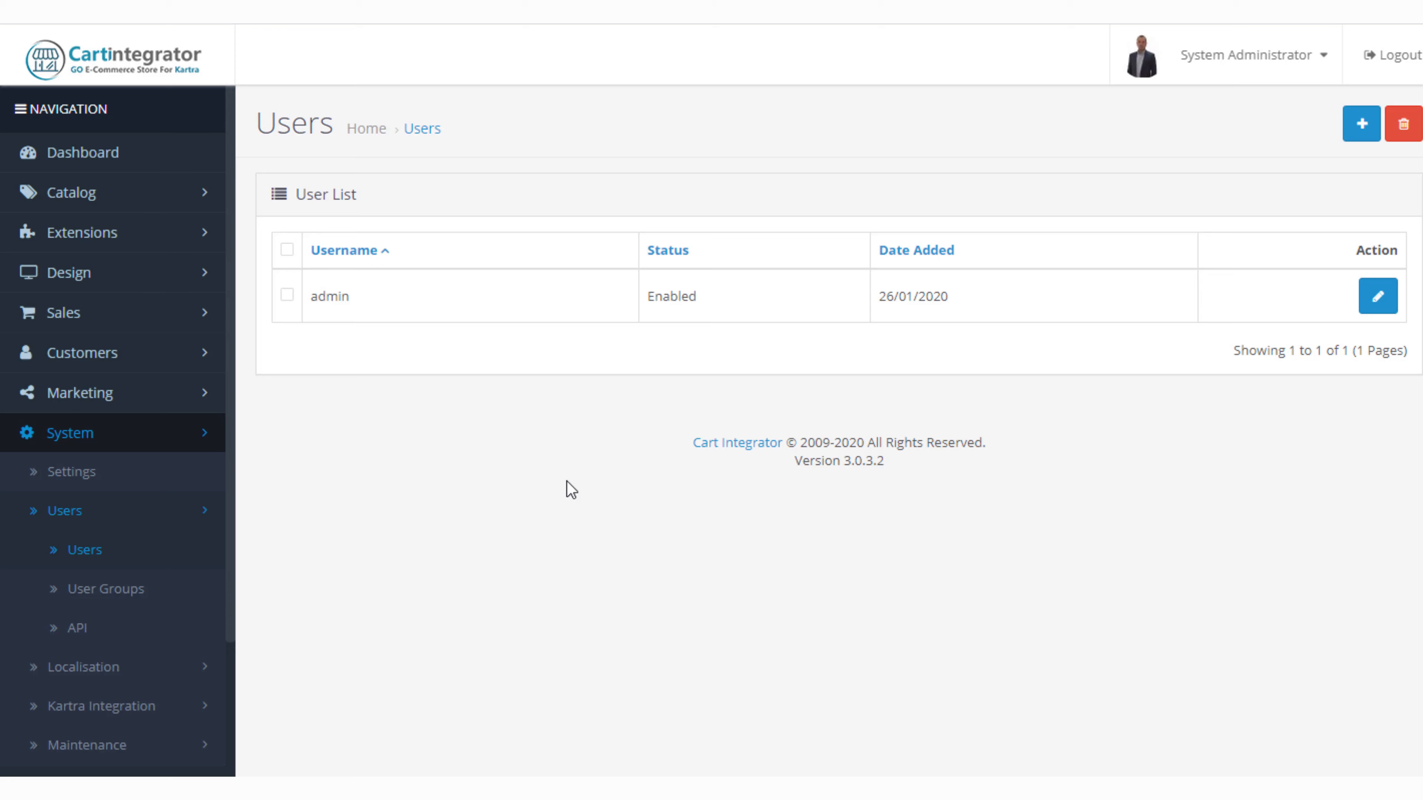
{"action": "mouse_move", "coordinate": [580, 484]}
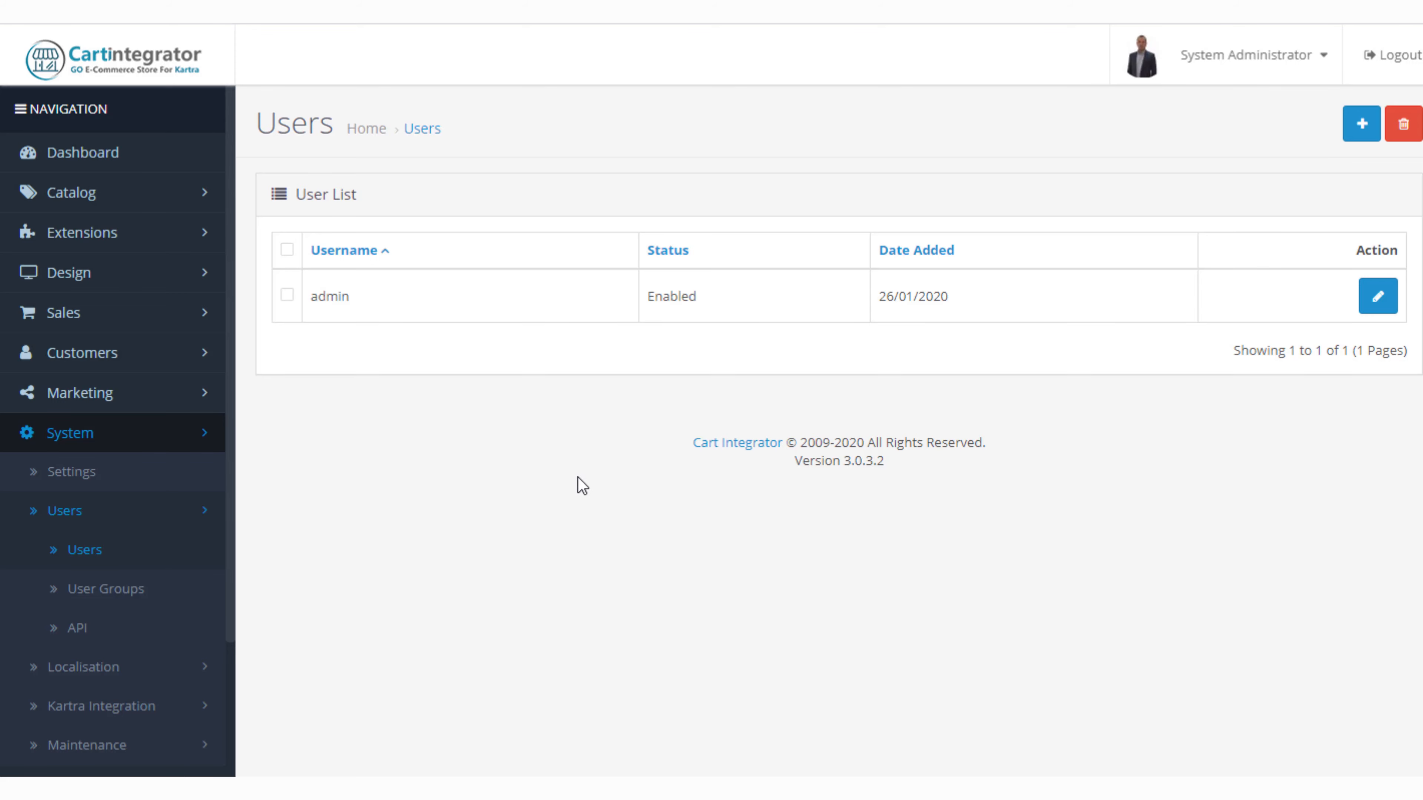
{"action": "mouse_move", "coordinate": [361, 312]}
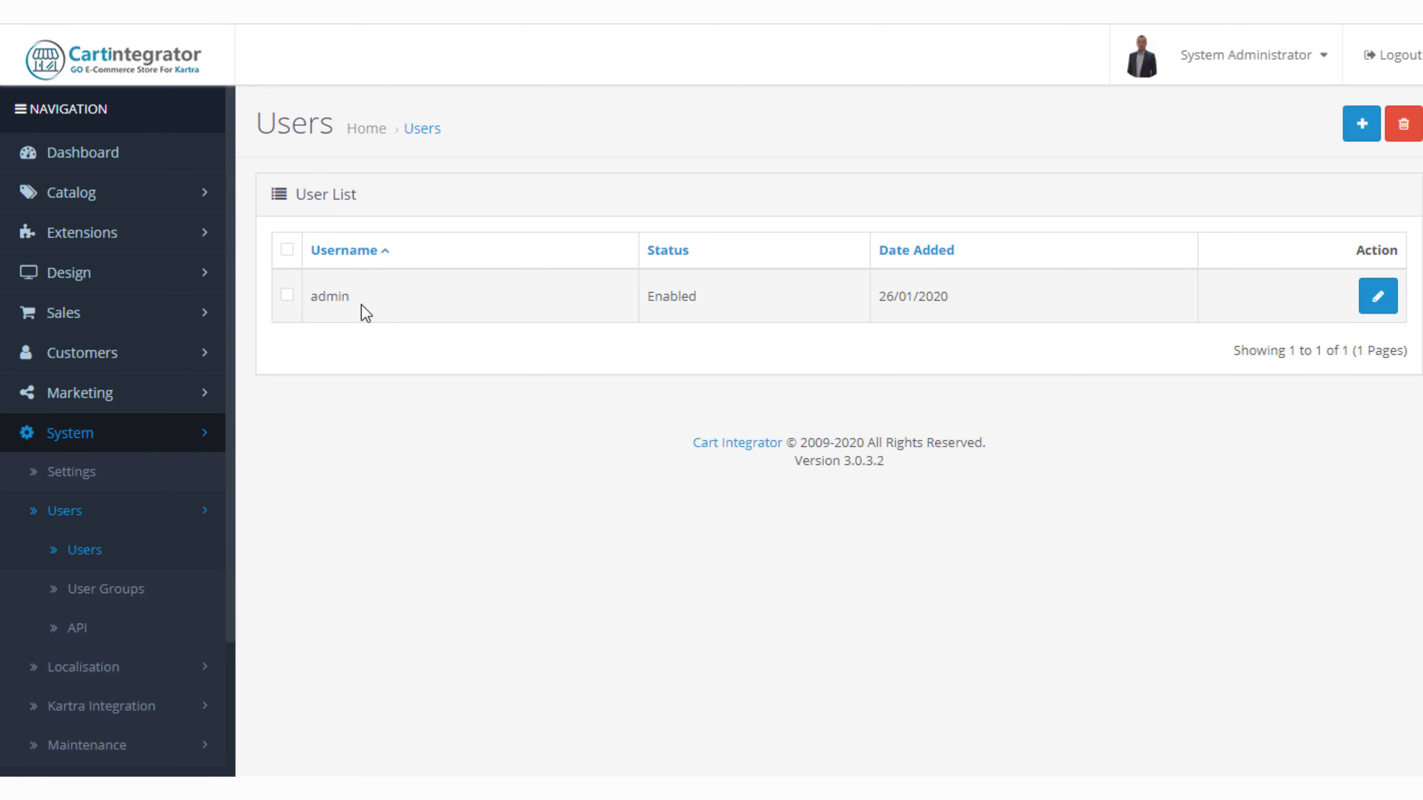
{"action": "mouse_move", "coordinate": [259, 554]}
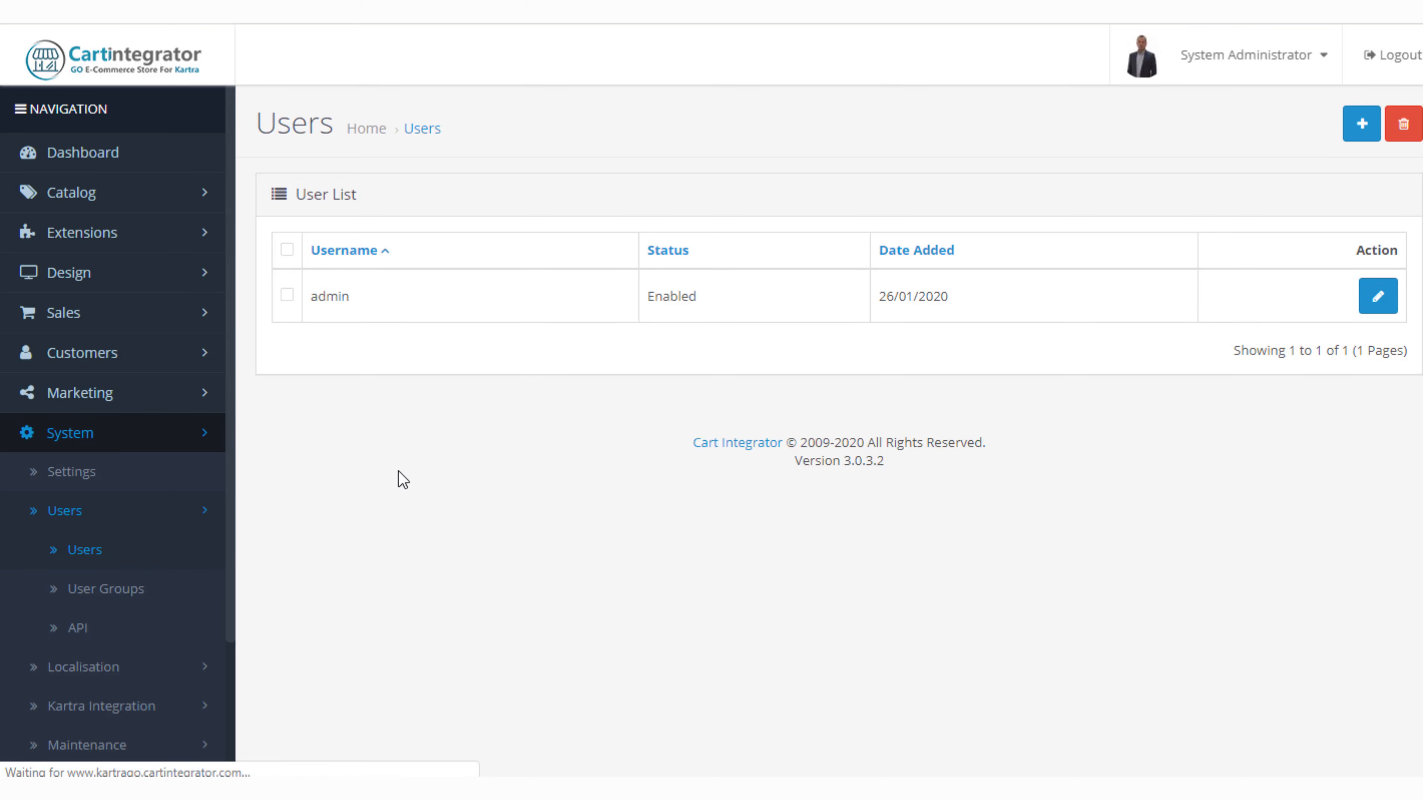
Review the Default API user's General, IP Addresses and Session settings without changing anything.
{"action": "left_click", "coordinate": [78, 627]}
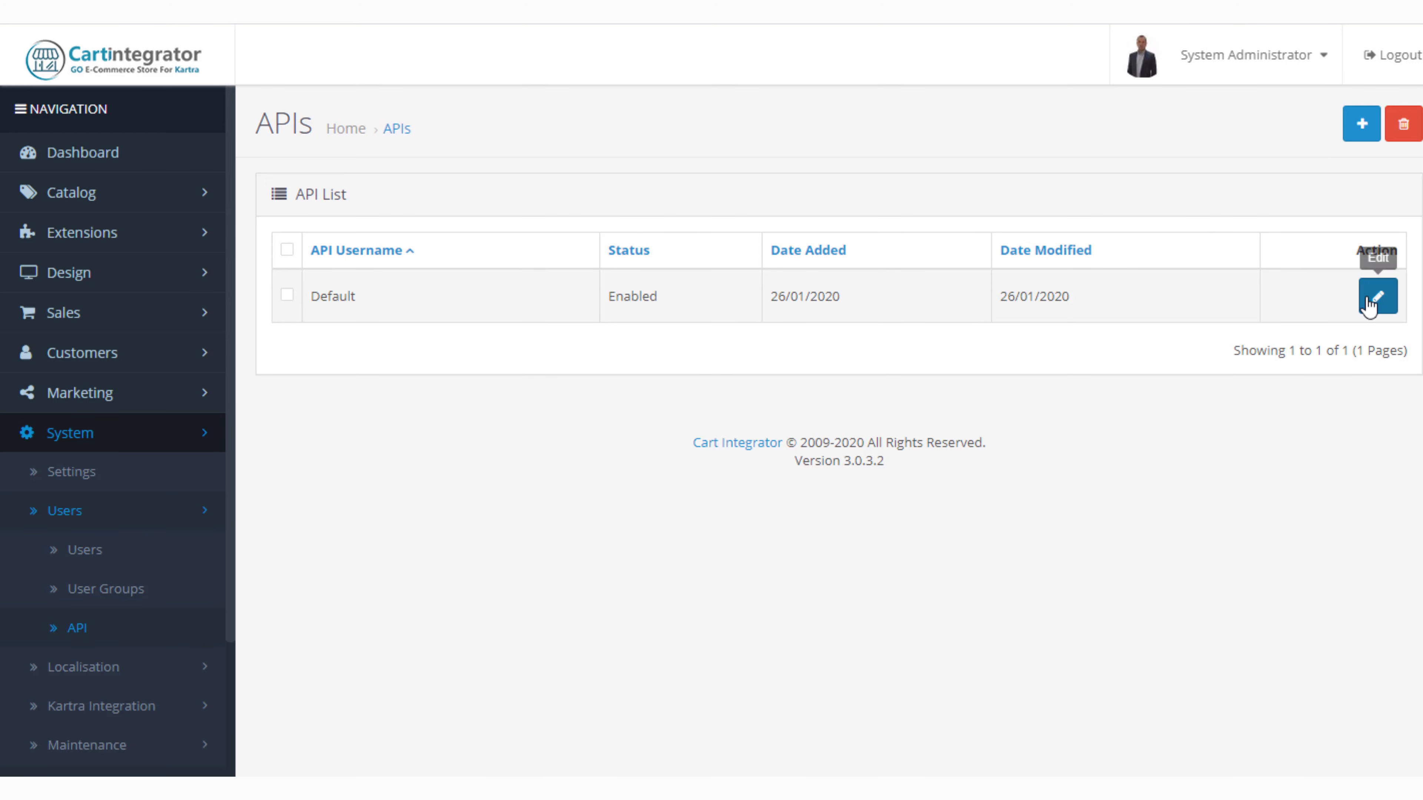
{"action": "left_click", "coordinate": [1376, 296]}
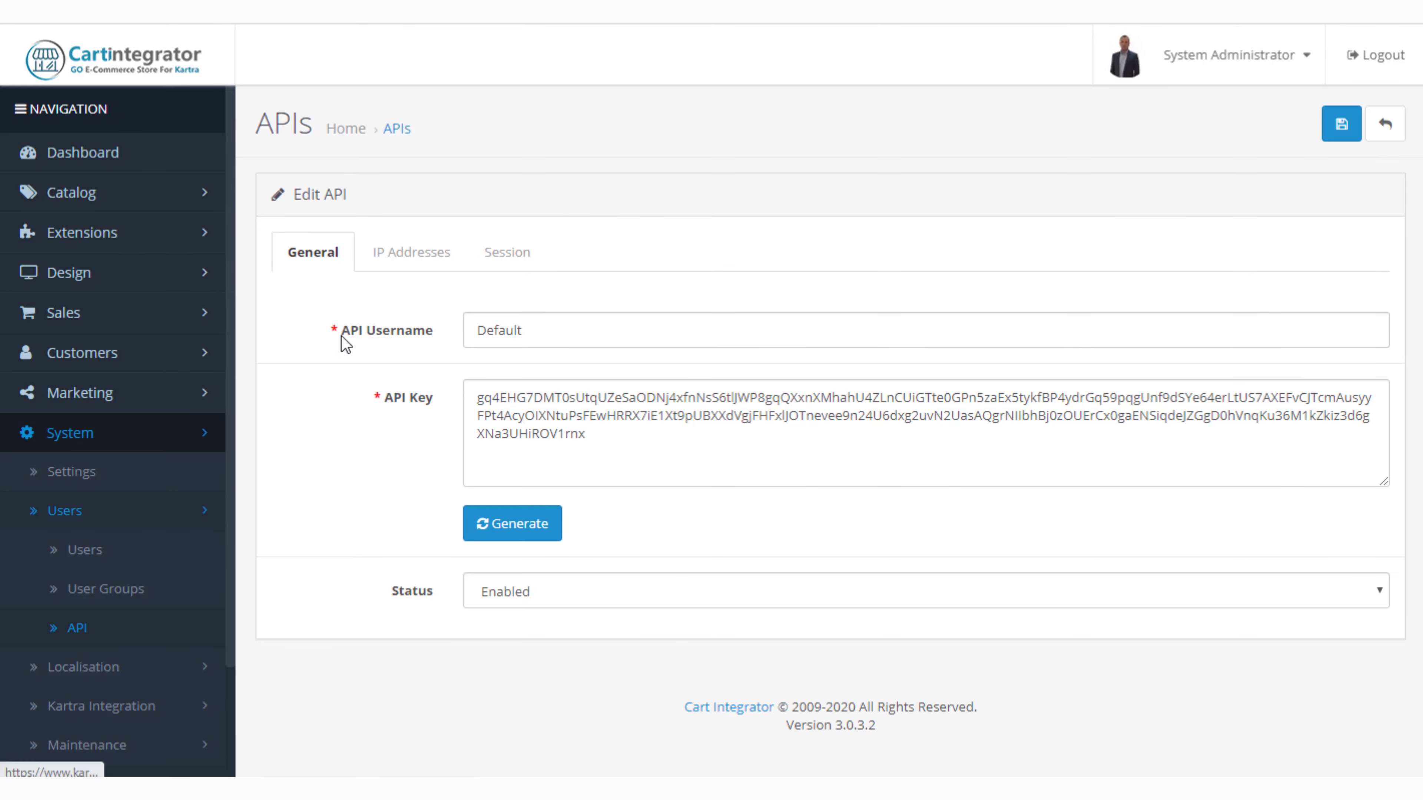
{"action": "mouse_move", "coordinate": [472, 488]}
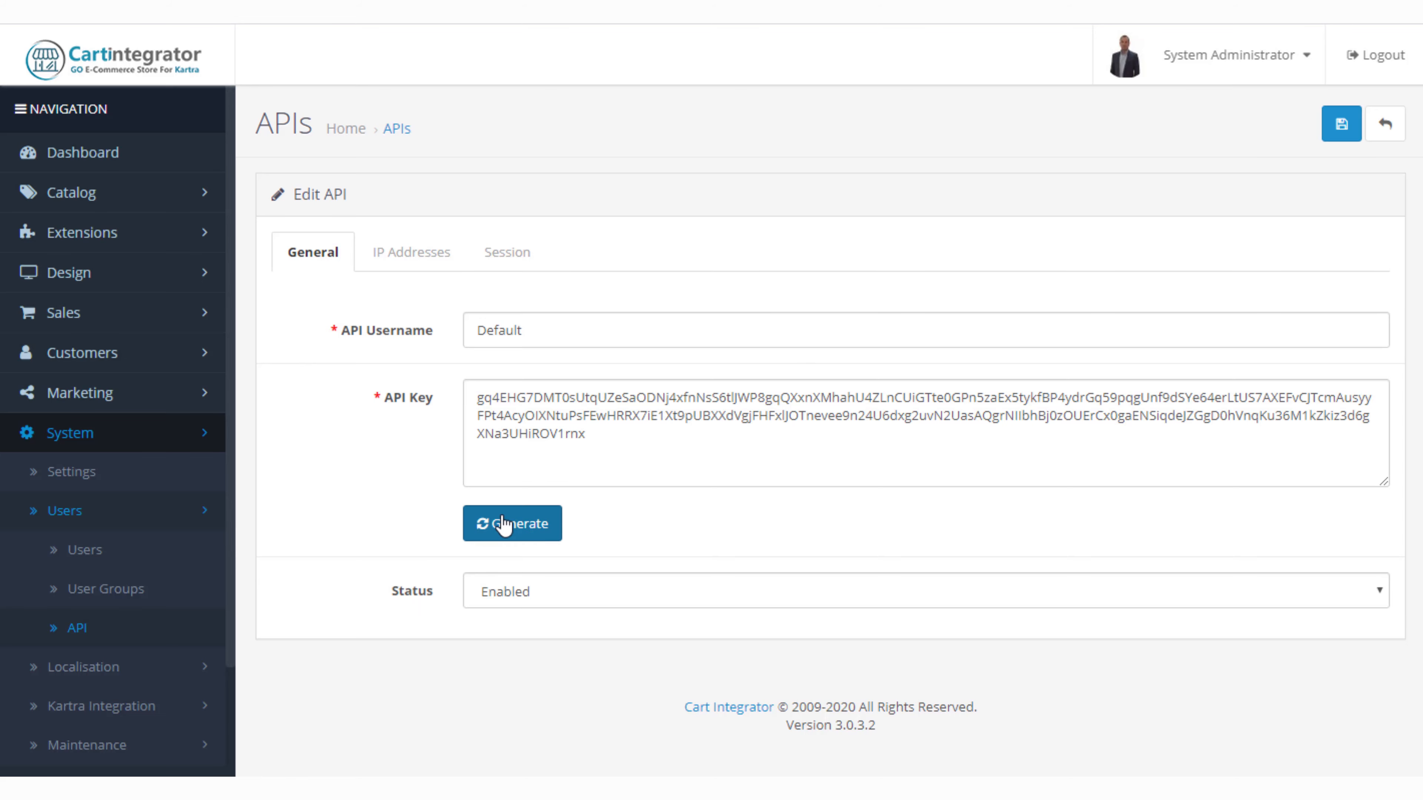
{"action": "mouse_move", "coordinate": [387, 401]}
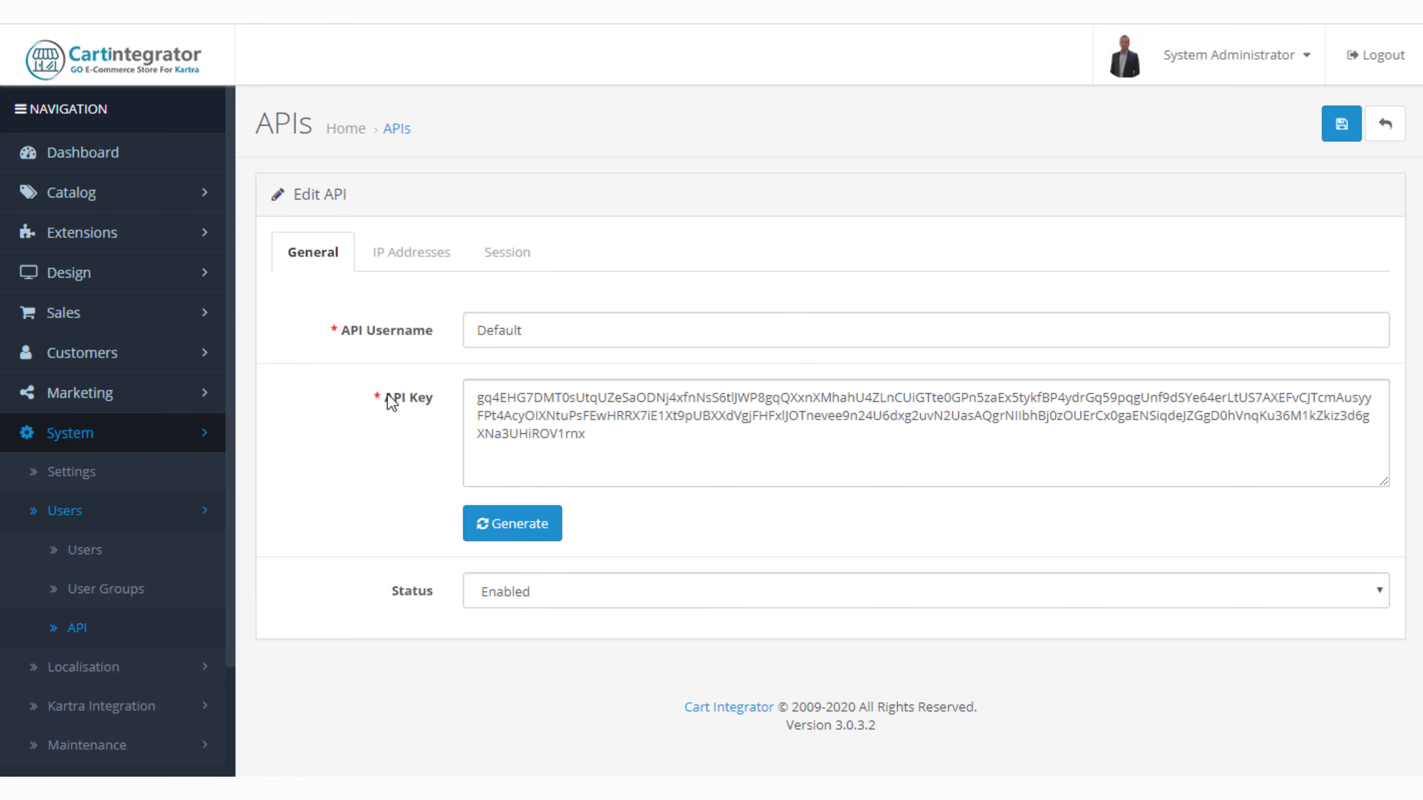
{"action": "left_click", "coordinate": [410, 251]}
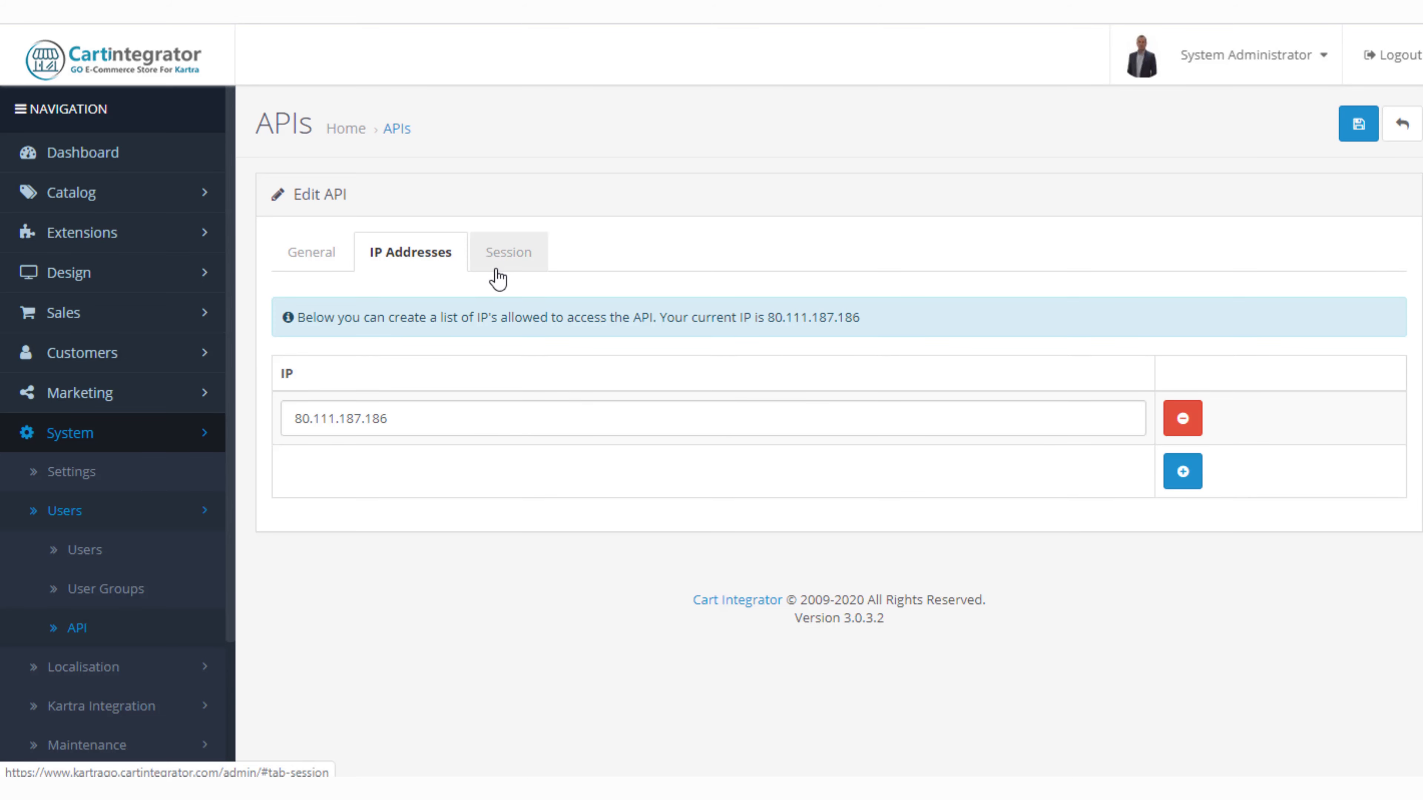
{"action": "left_click", "coordinate": [505, 251]}
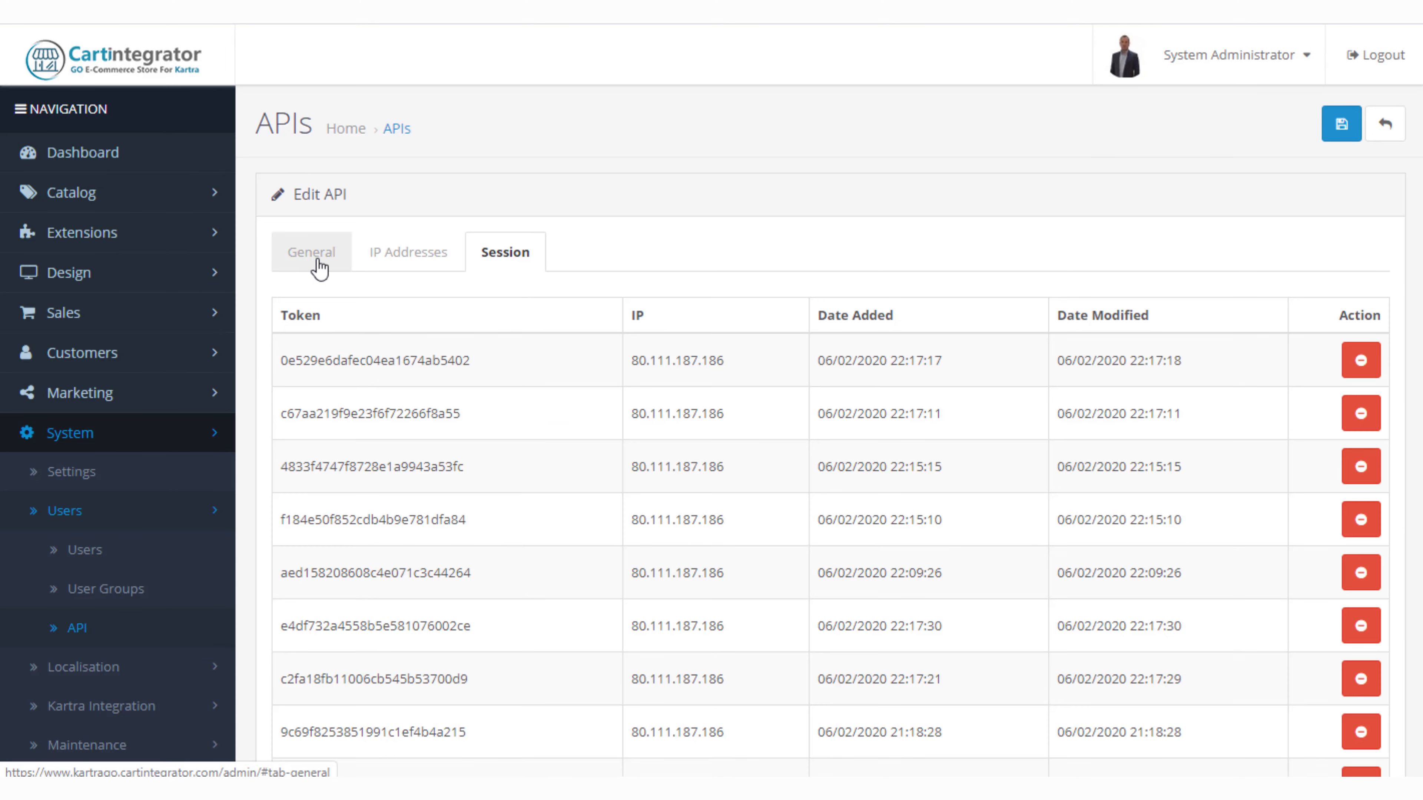
{"action": "left_click", "coordinate": [311, 252]}
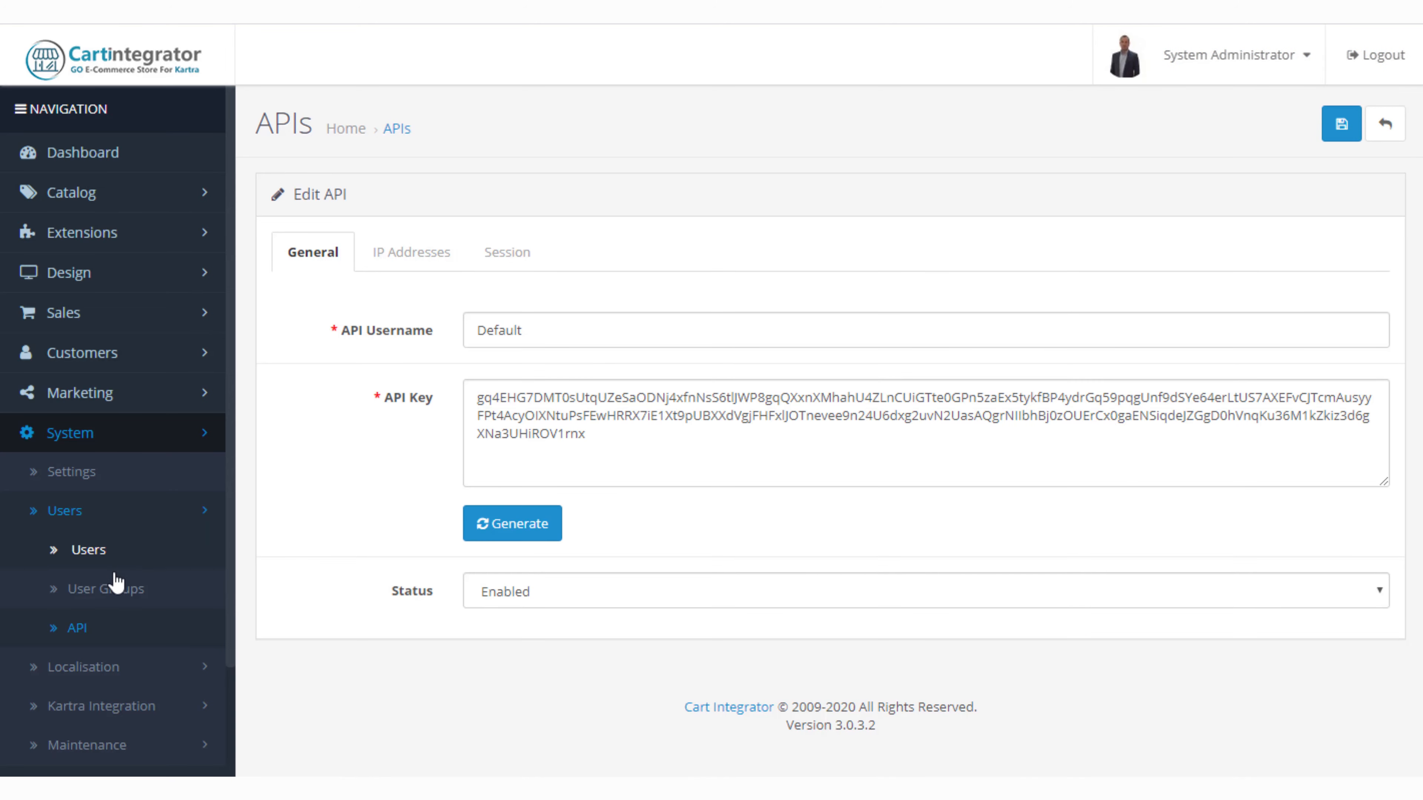